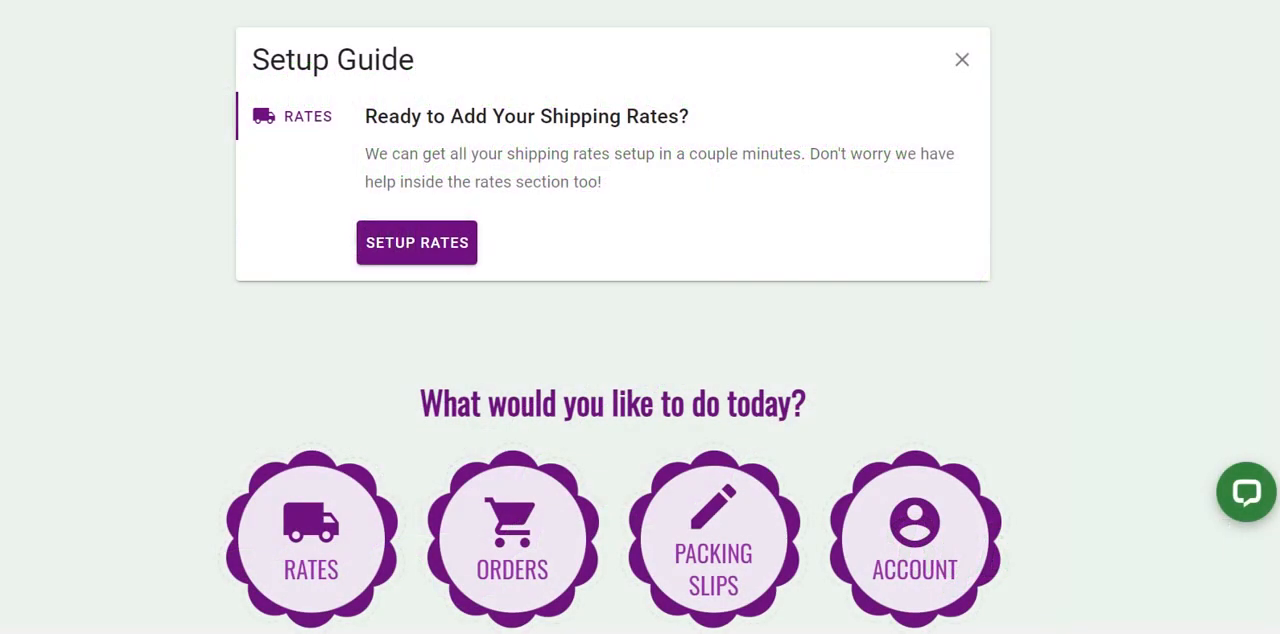
Step: Reach the product mapping page from Rates and inspect the EXTRAMATS Select Marketplace dropdown
left_click(416, 242)
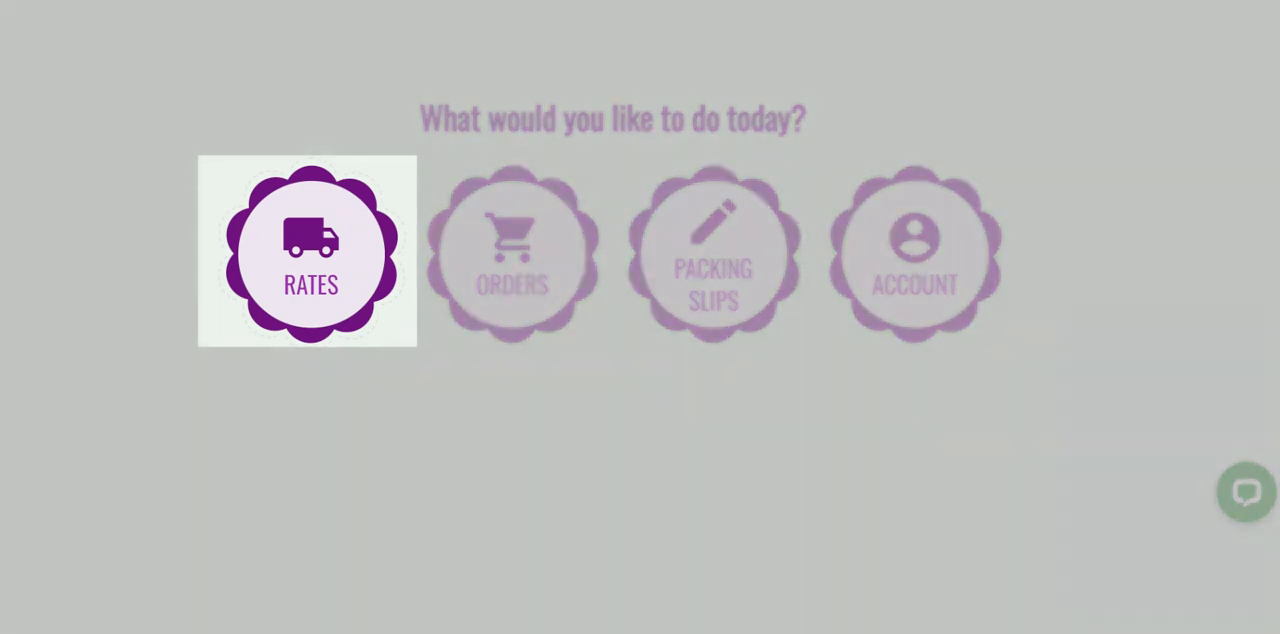
left_click(308, 252)
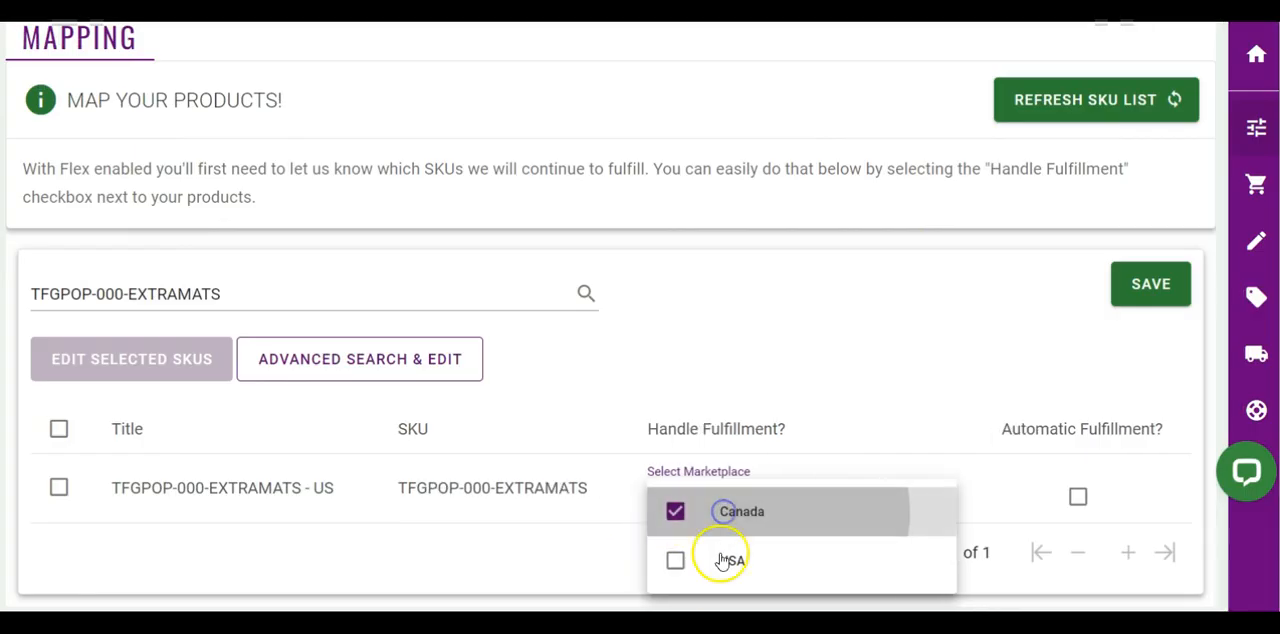
left_click(676, 560)
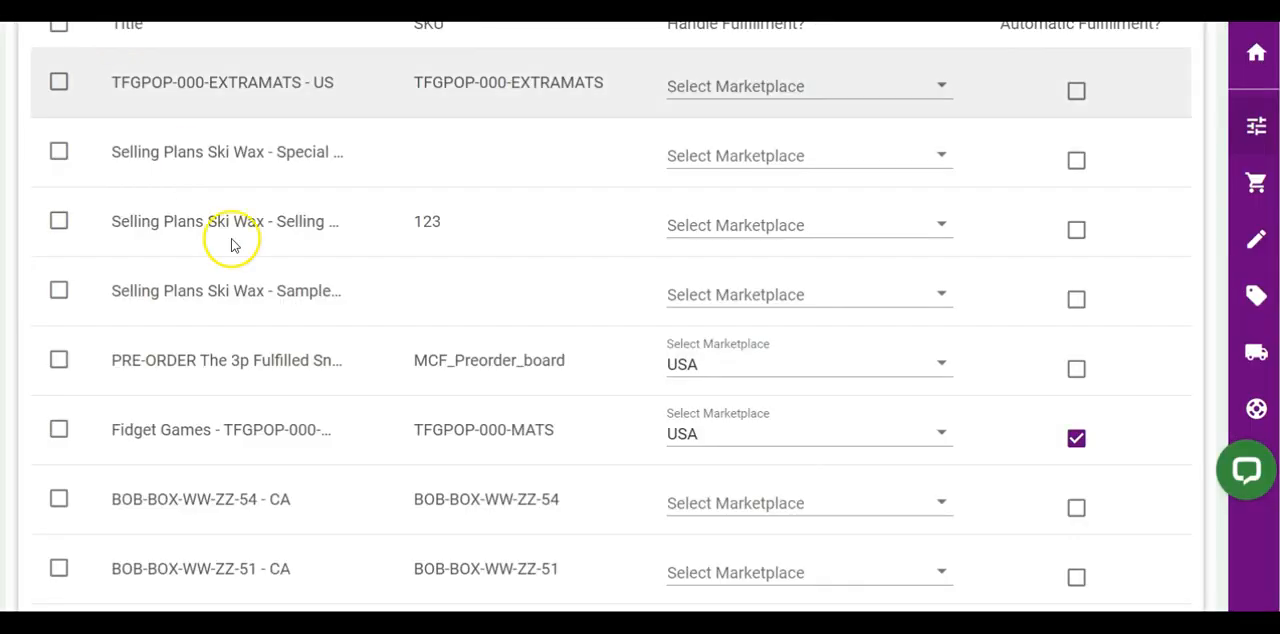
left_click(808, 502)
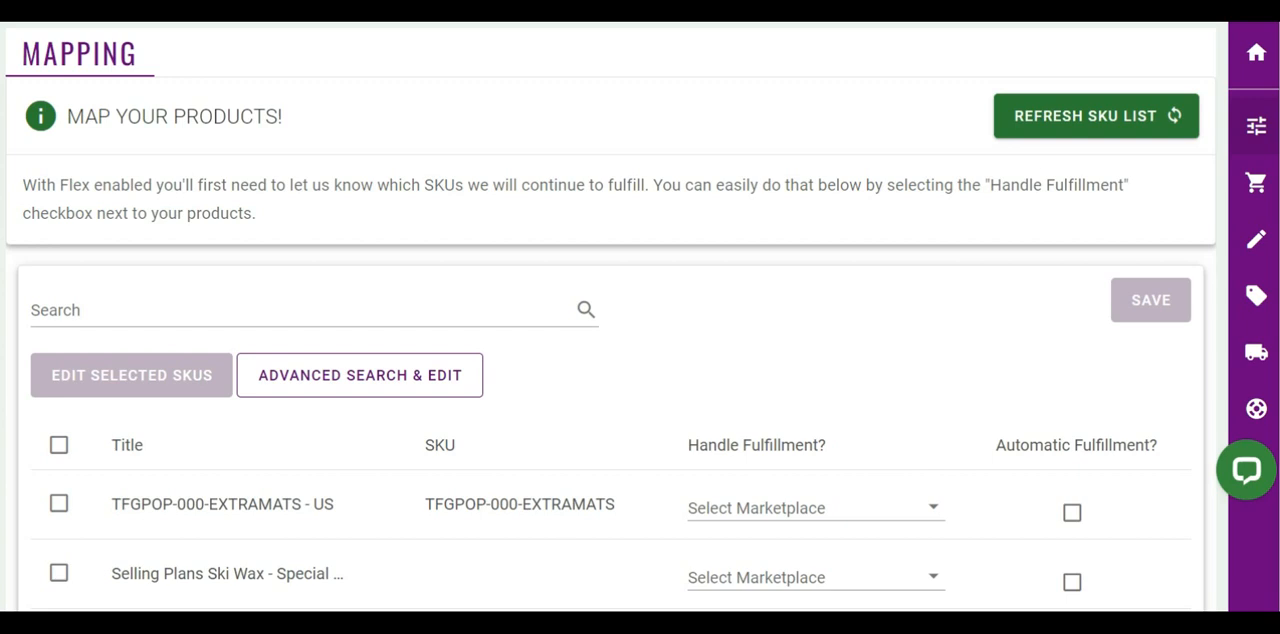
mouse_move(1176, 222)
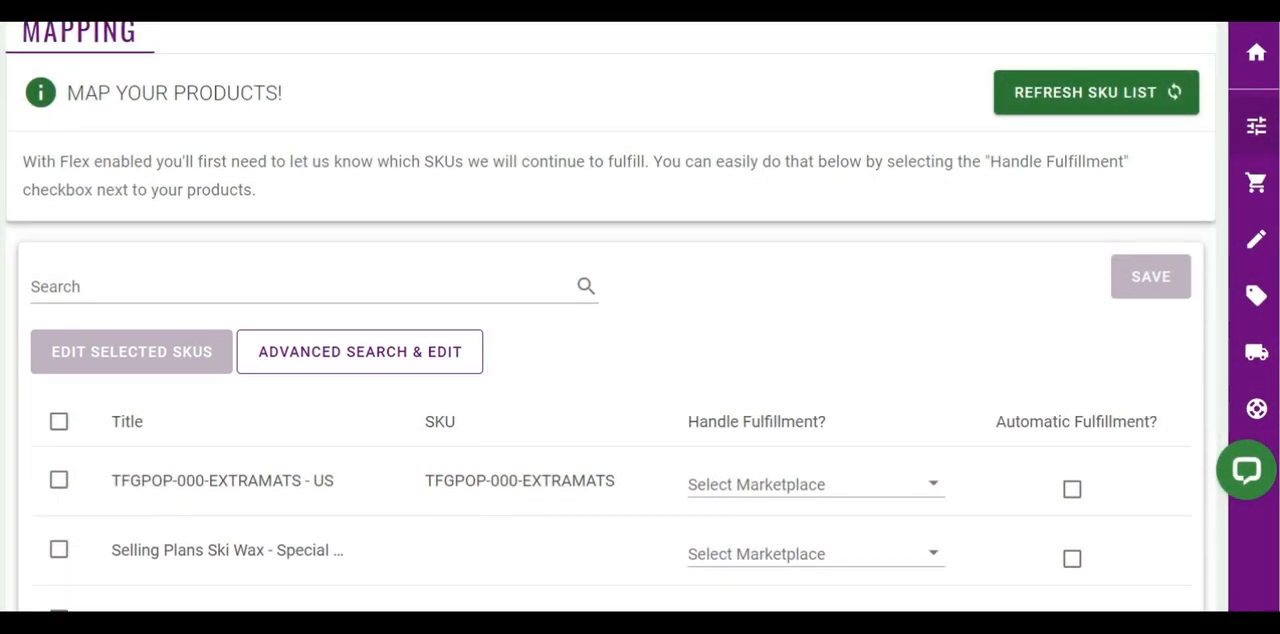
scroll("down", 3)
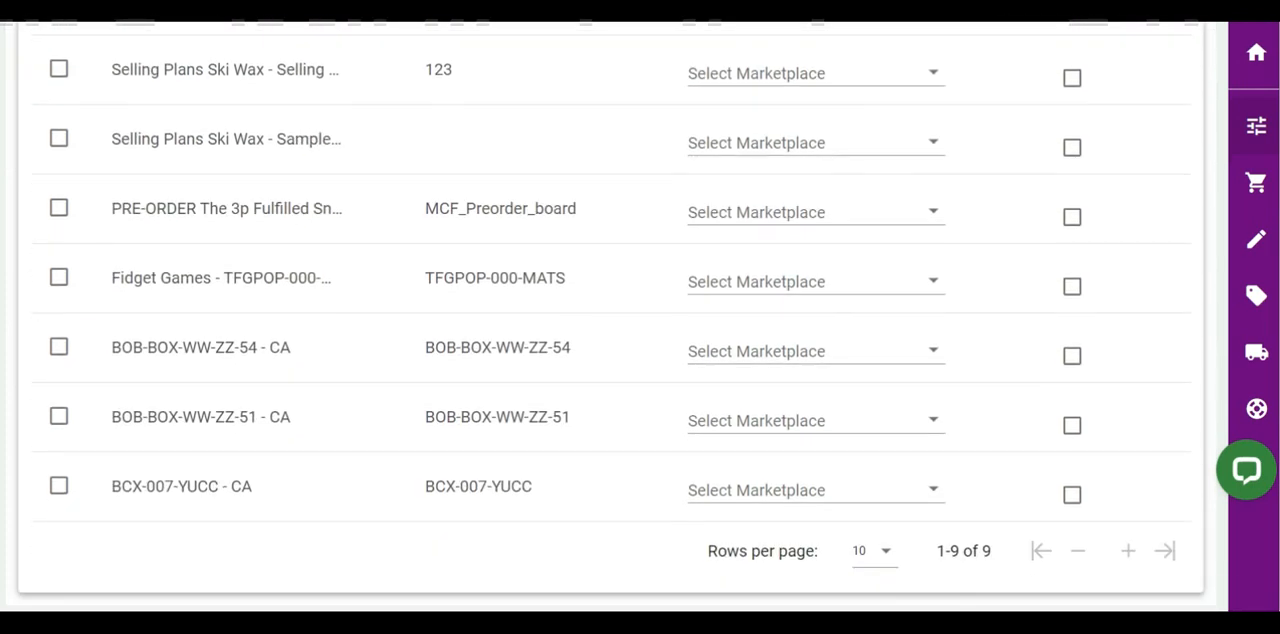
left_click(870, 550)
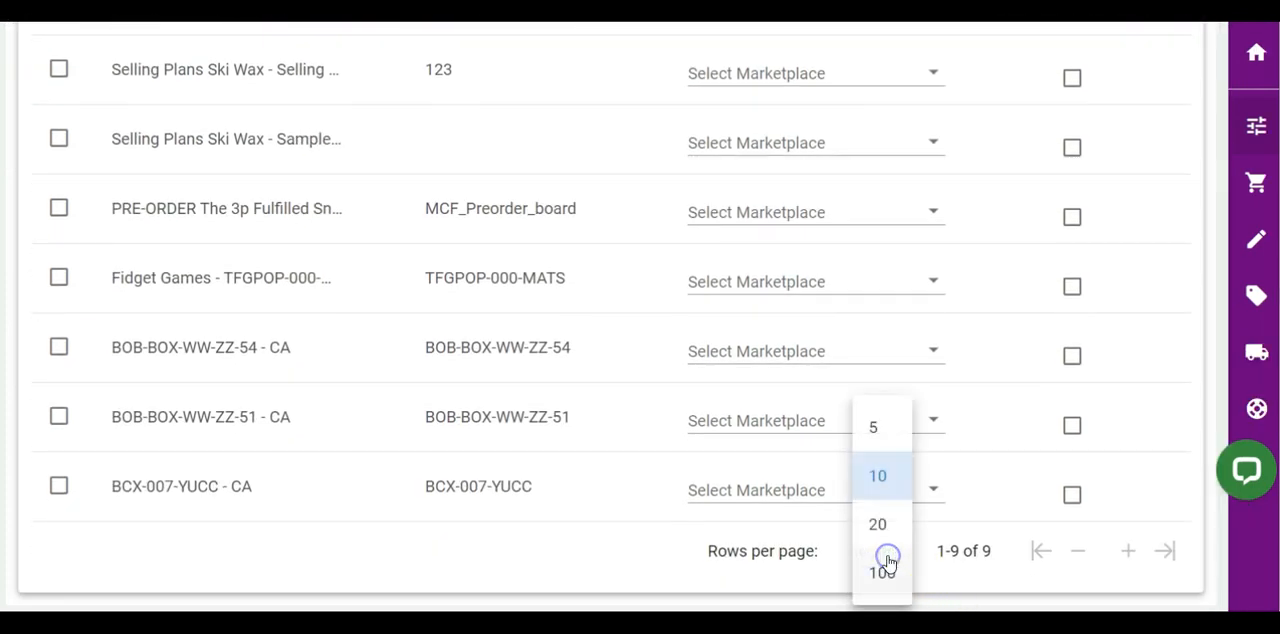
left_click(876, 476)
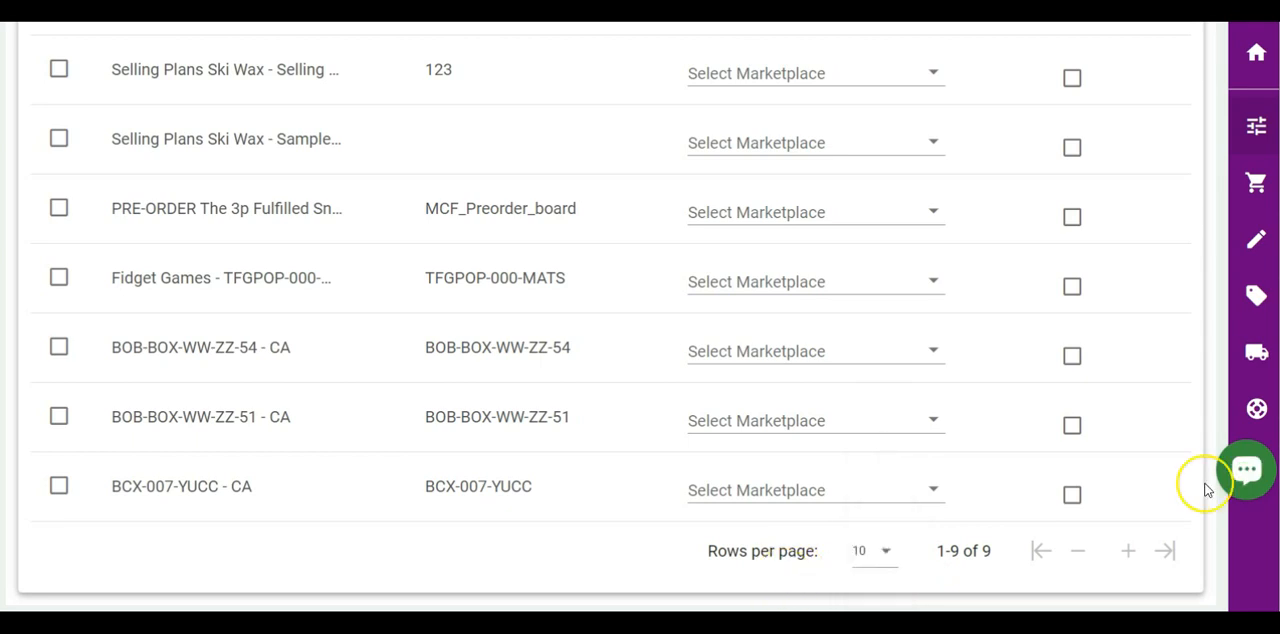
scroll("up", 3)
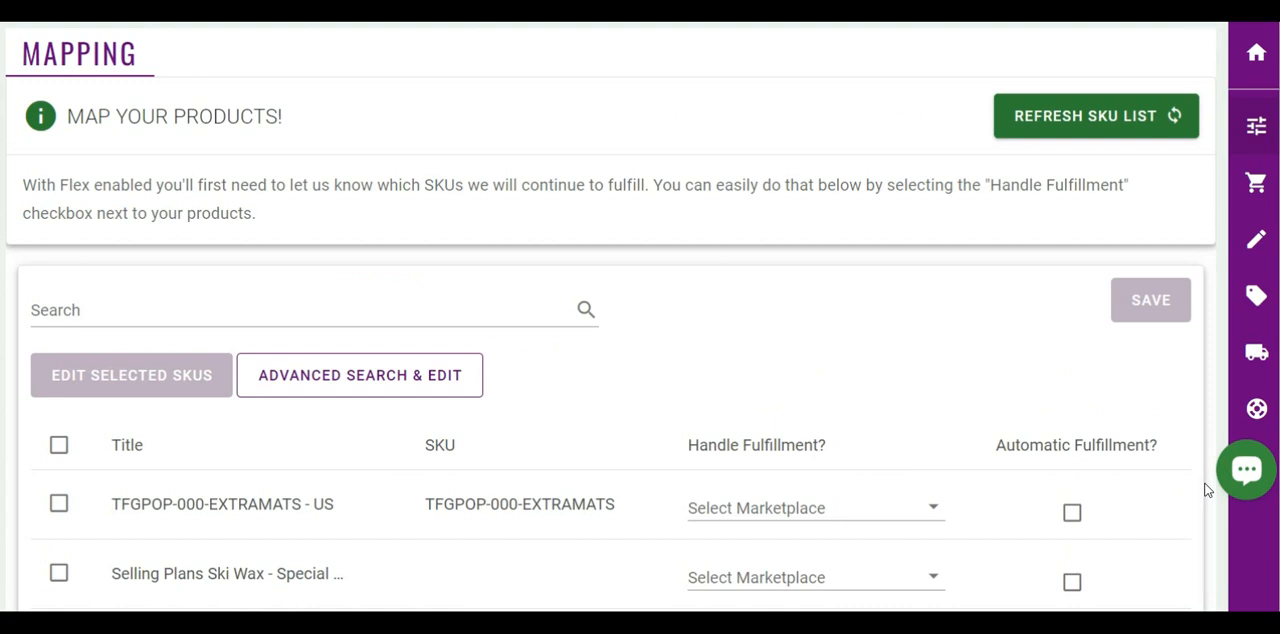
Step: Assign TFGPOP-000-EXTRAMATS to the USA and Canada marketplaces and save the mapping
left_click(816, 508)
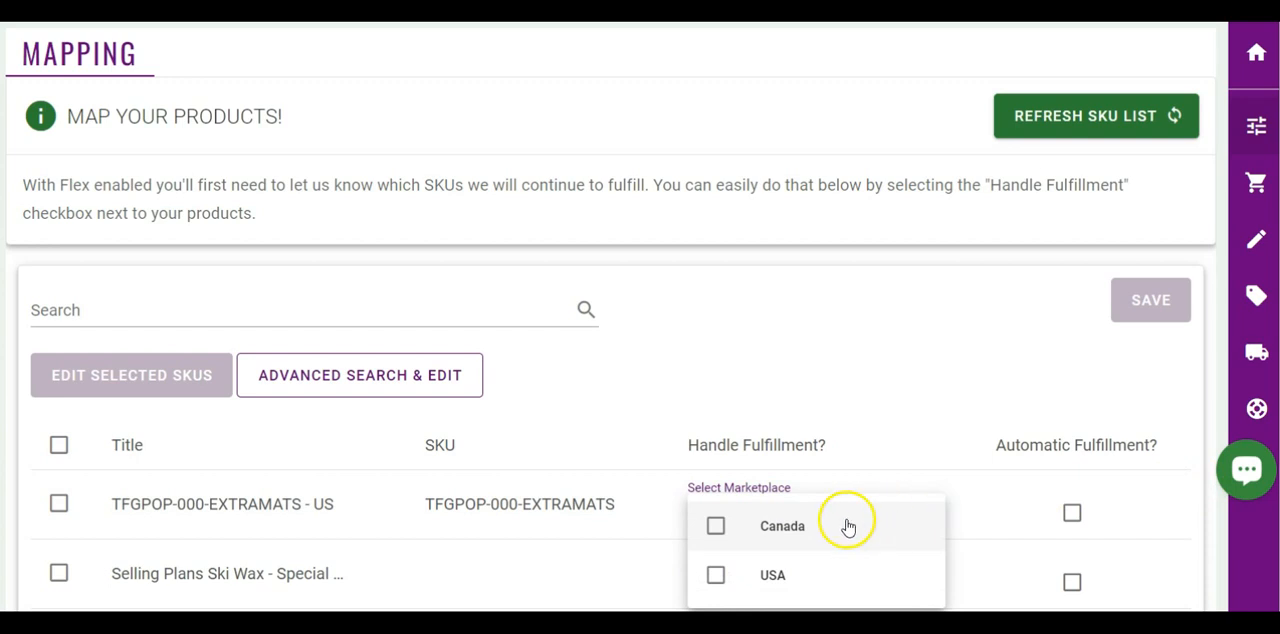
left_click(772, 574)
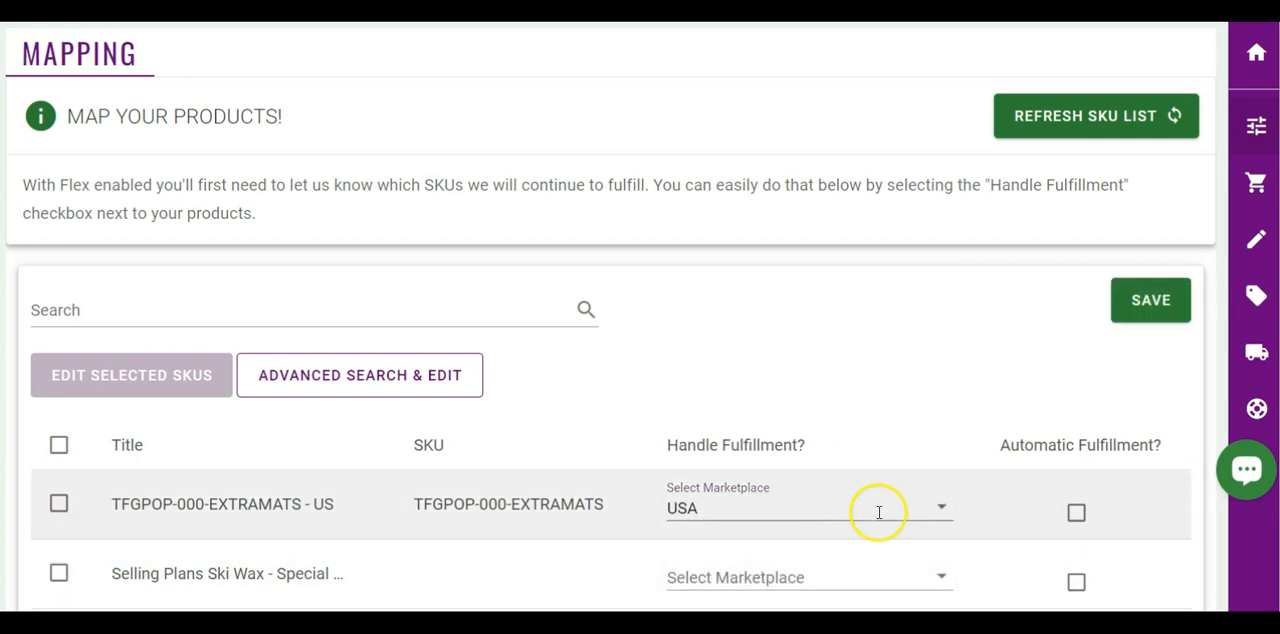
left_click(938, 508)
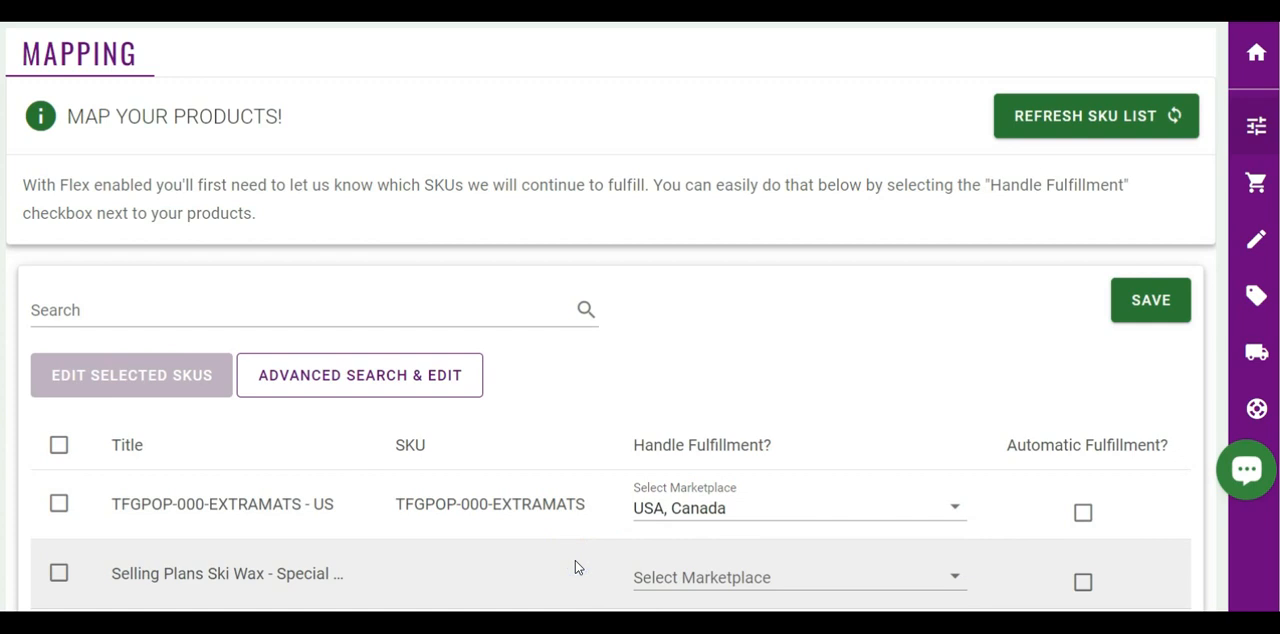
left_click(1150, 300)
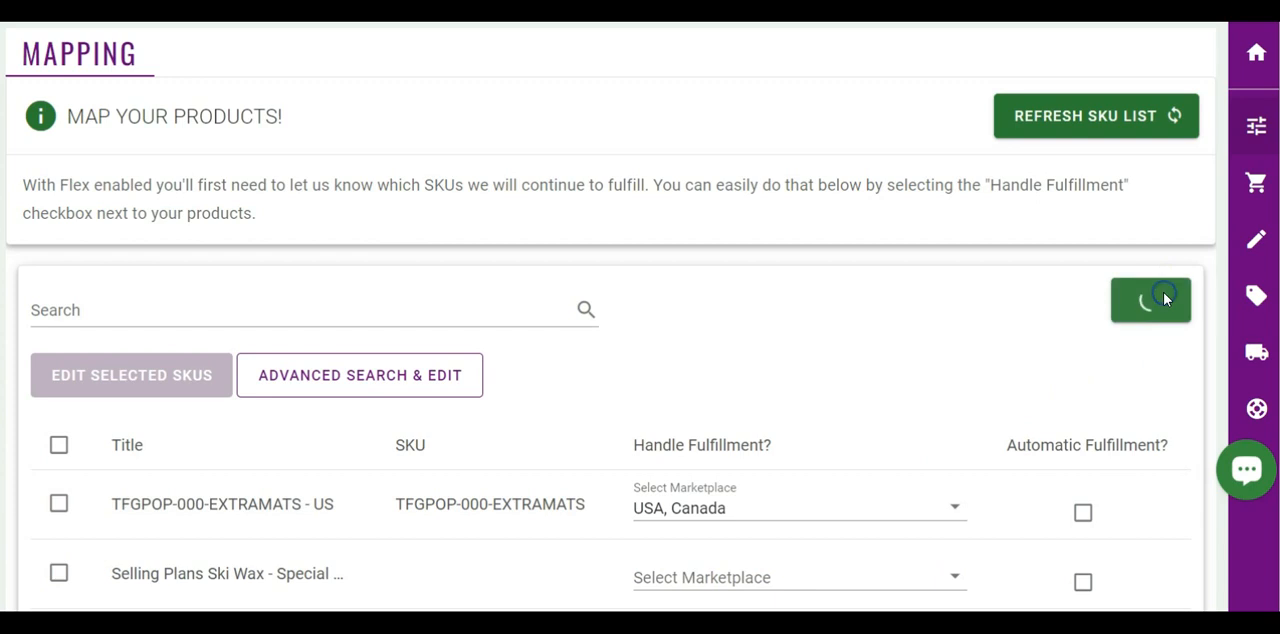
left_click(1150, 300)
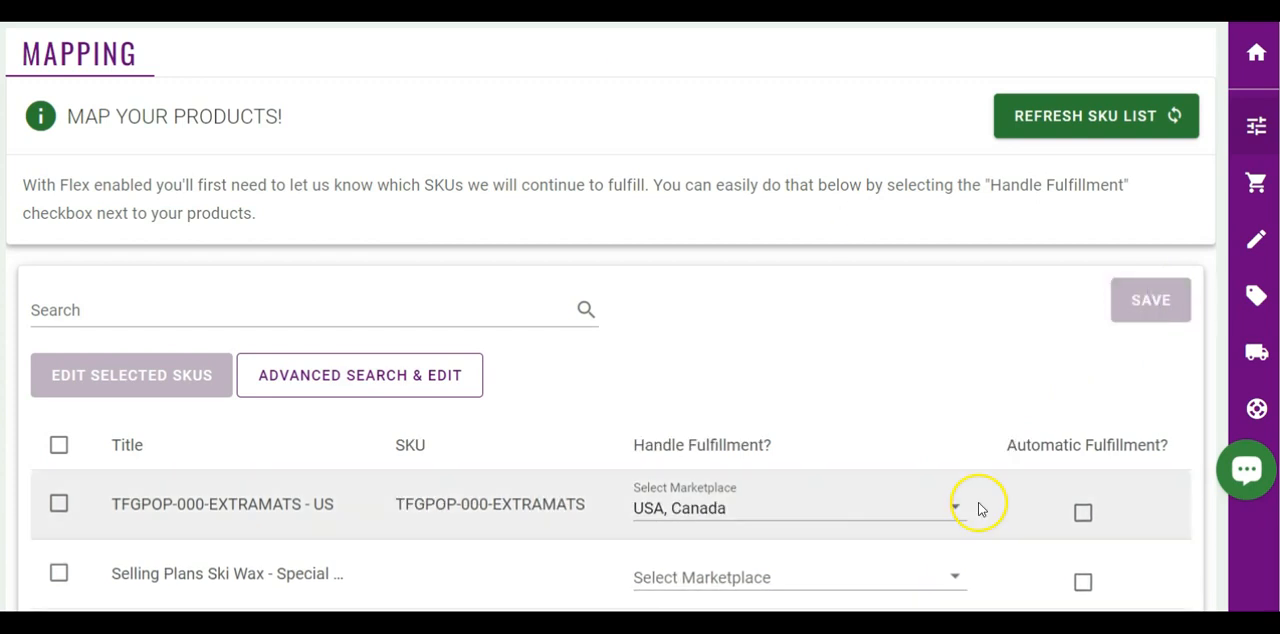
Step: Assign SKU 123 to Canada, the pre-order board to USA, and Fidget Games to both
scroll("down", 3)
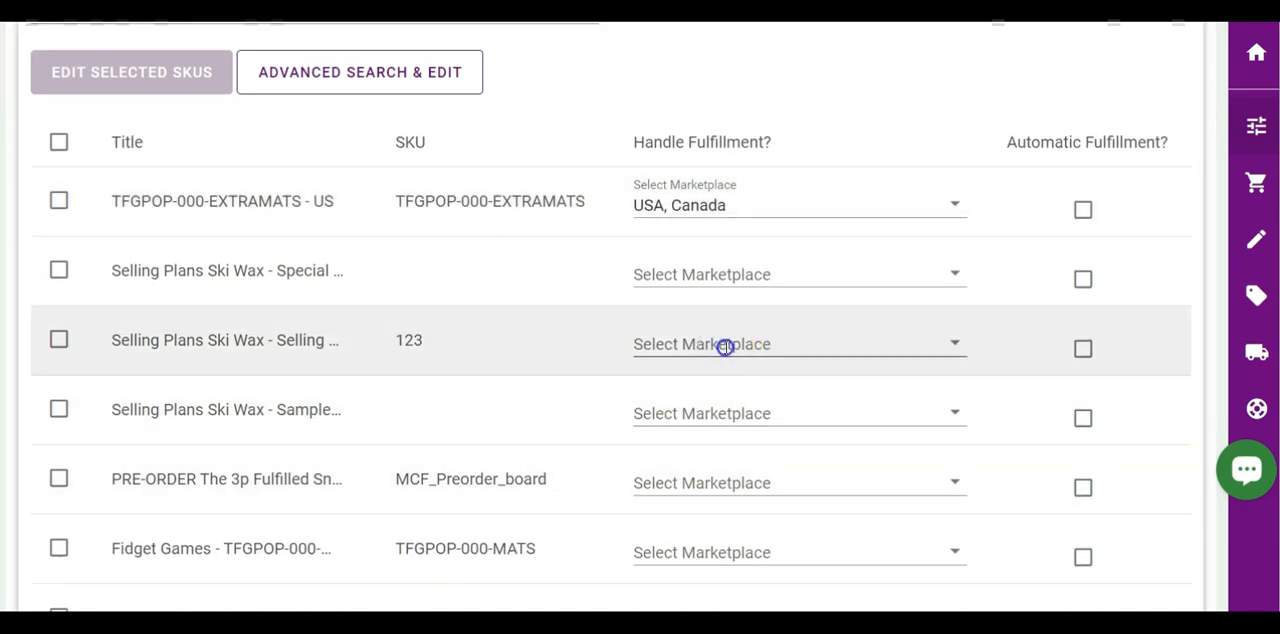
left_click(800, 344)
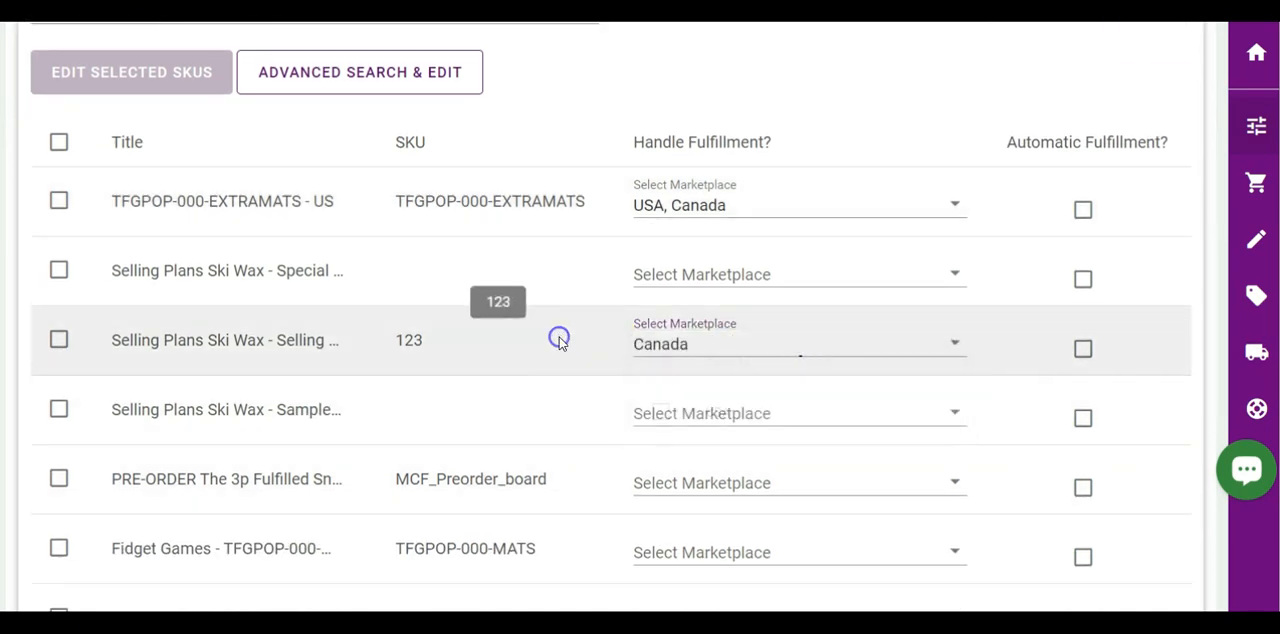
left_click(796, 482)
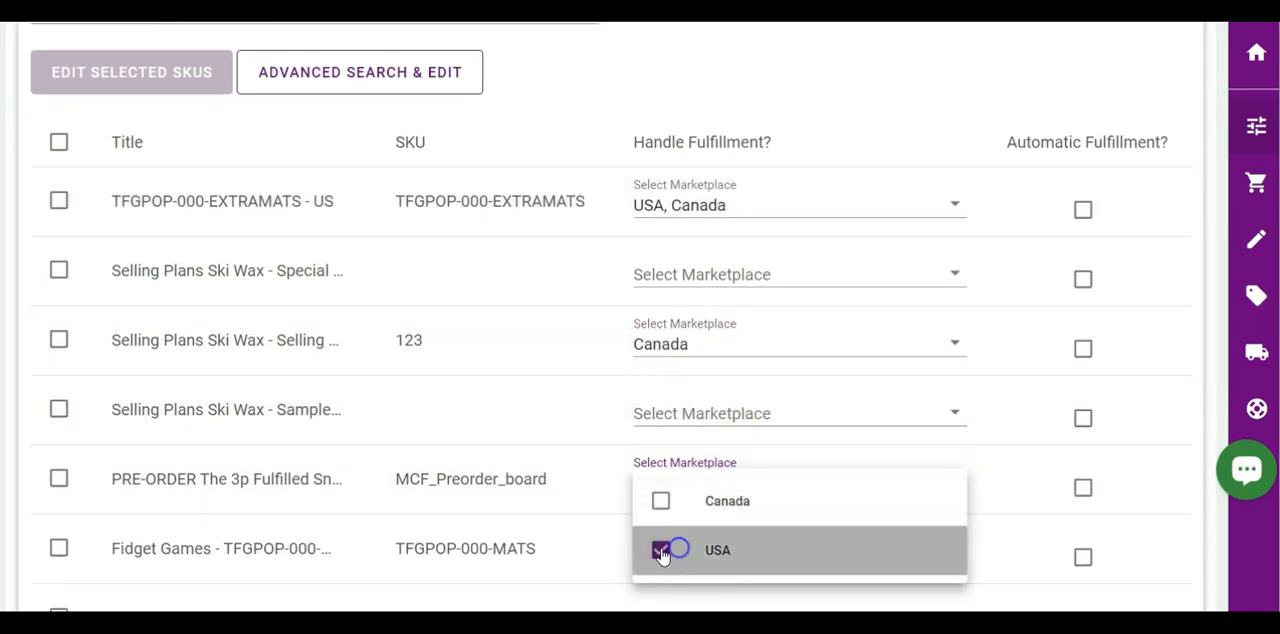
left_click(660, 548)
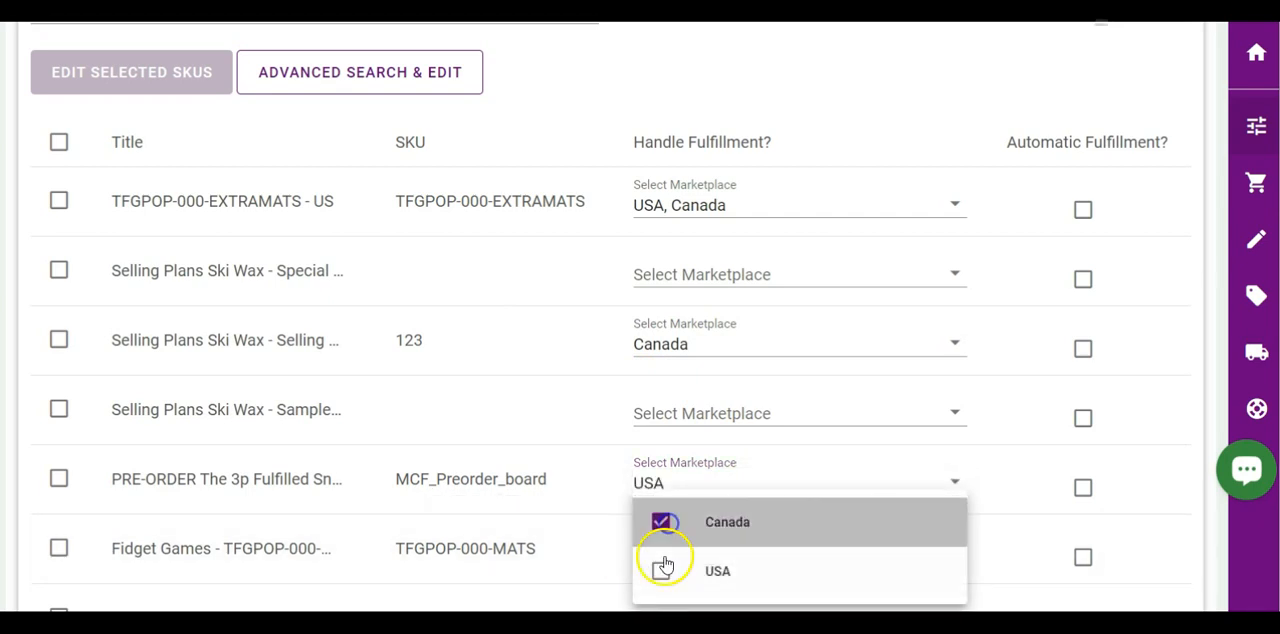
left_click(716, 570)
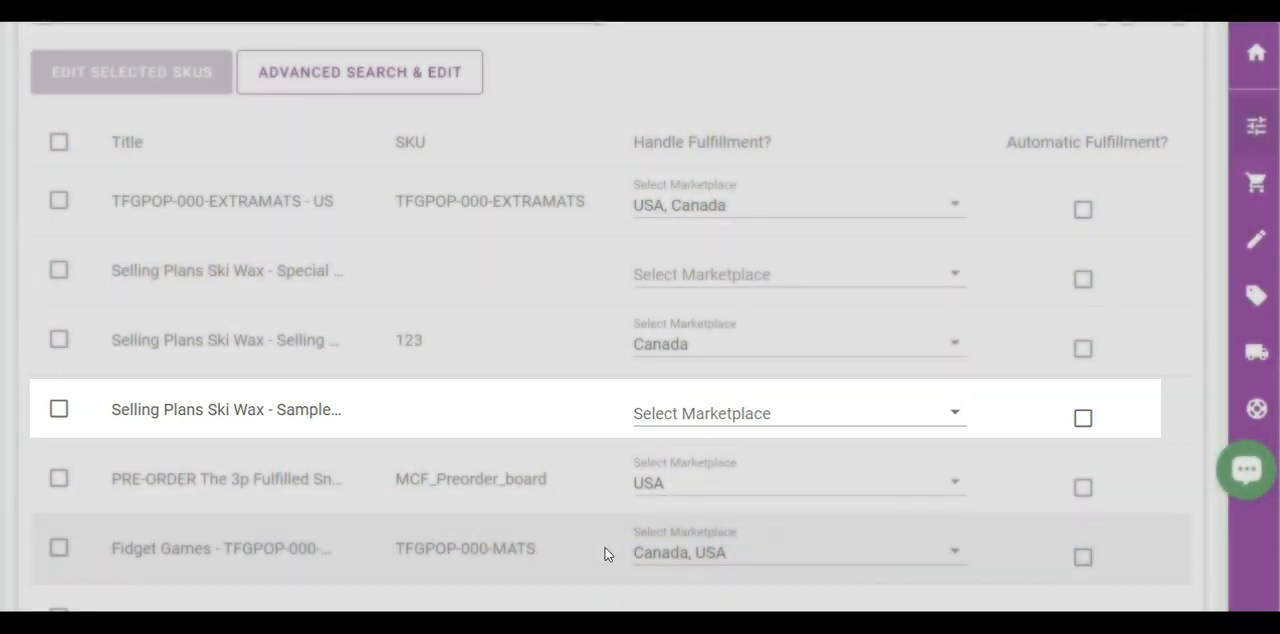
scroll("up", 3)
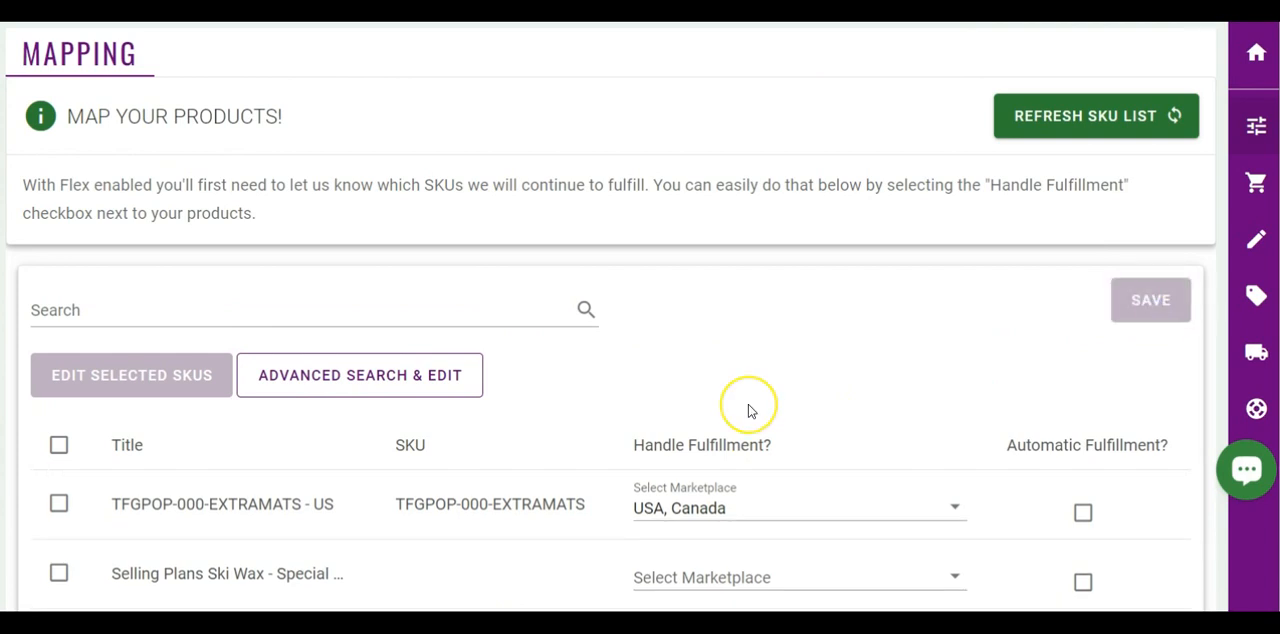
Step: Set BOB-BOX-WW-ZZ-51 to Canada, then bulk-assign all products to Canada with automatic fulfillment
scroll("down", 3)
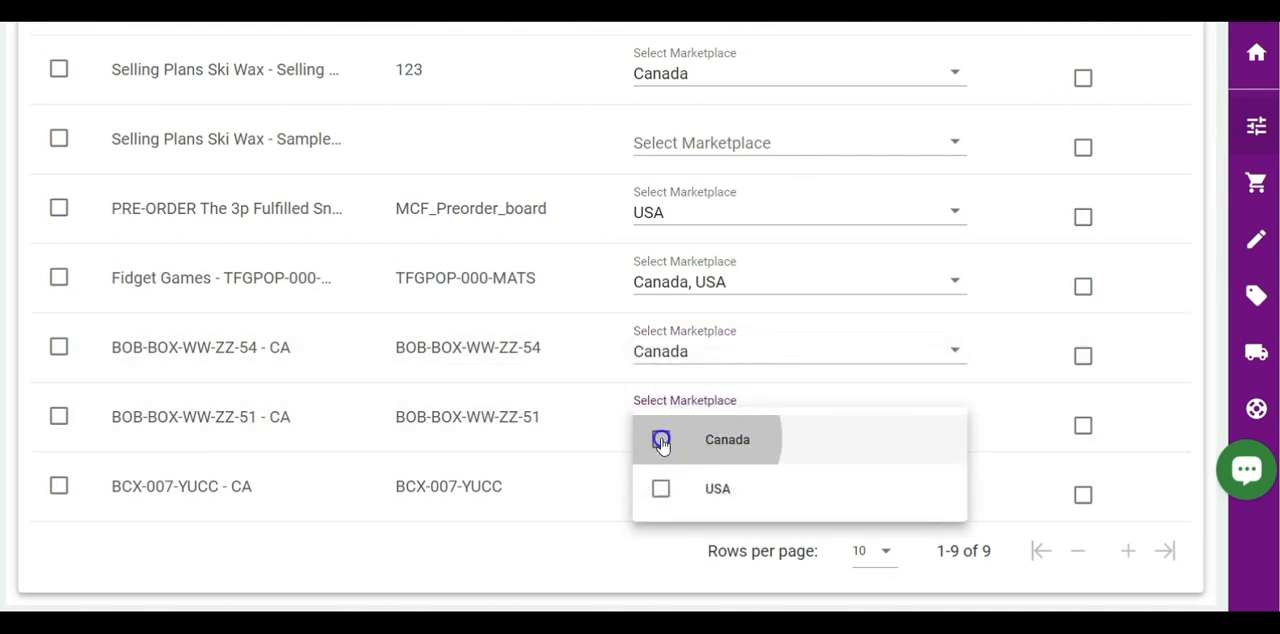
left_click(660, 440)
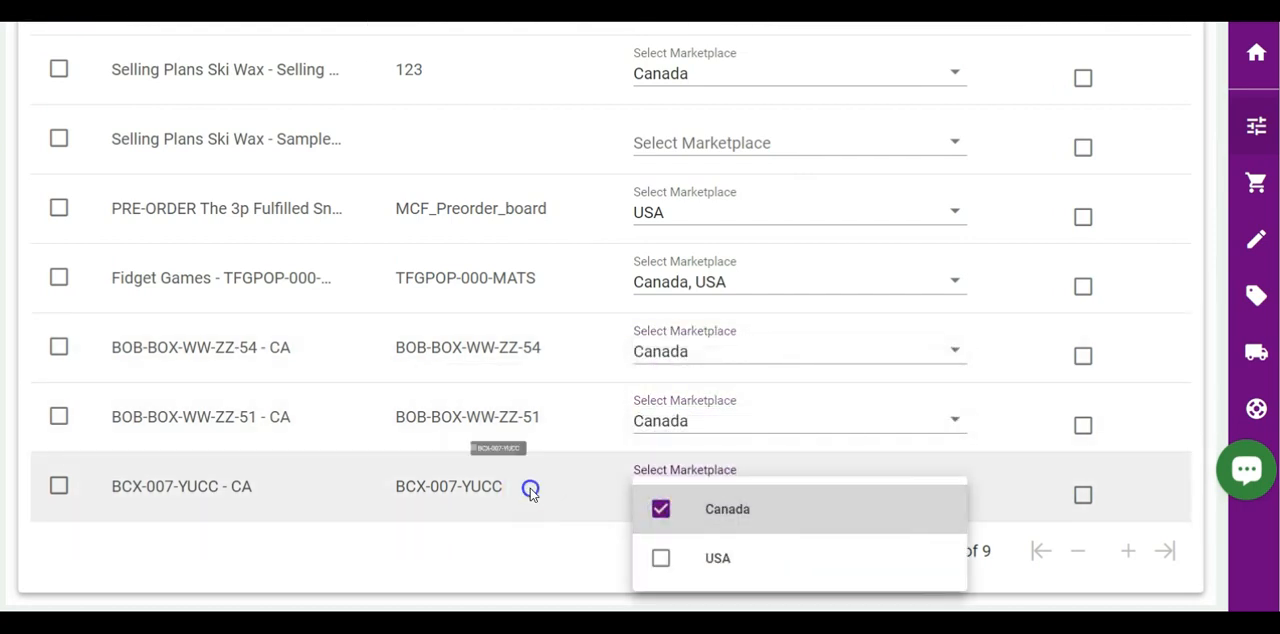
scroll("up", 3)
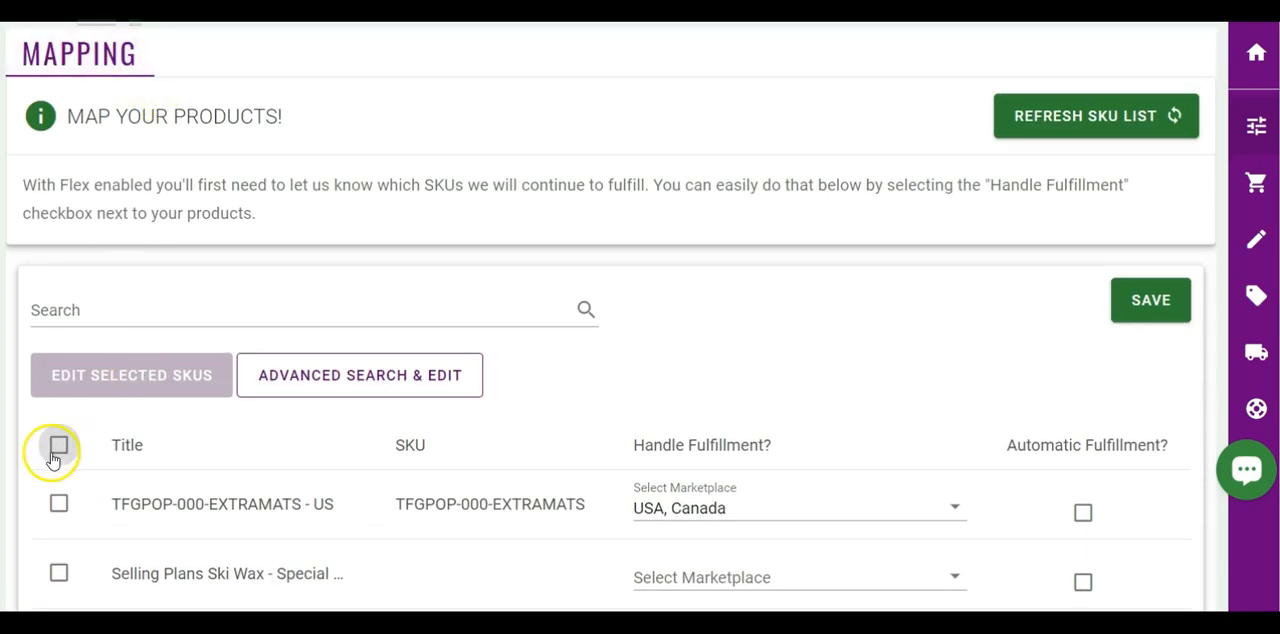
left_click(132, 376)
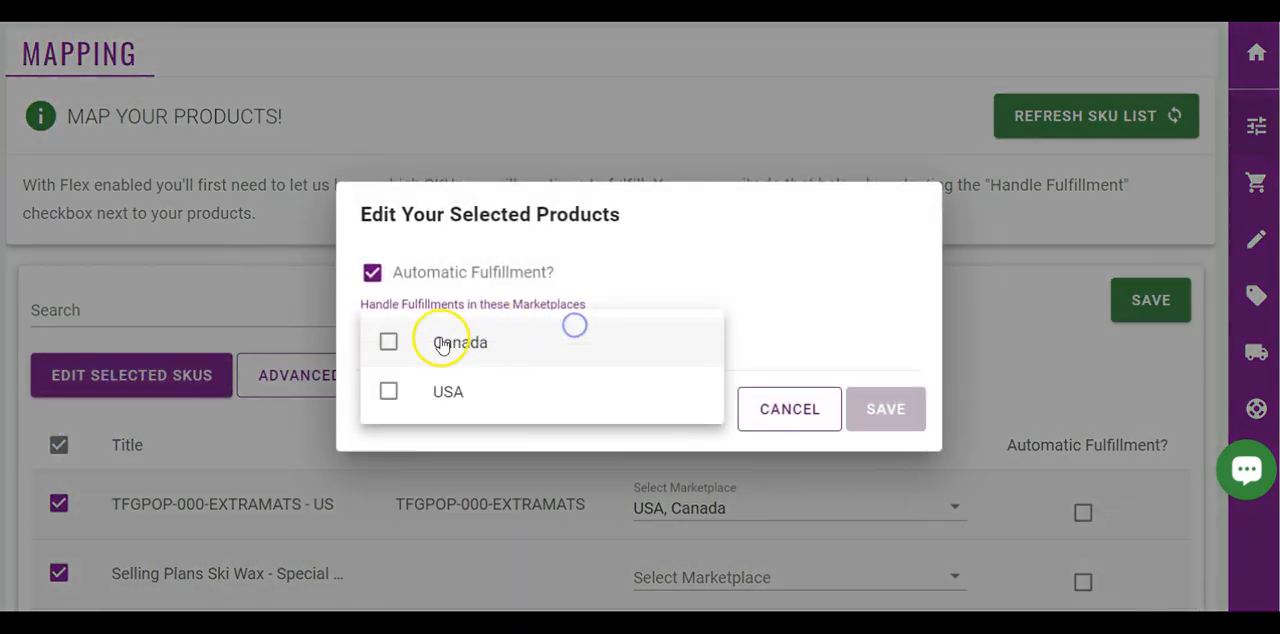
left_click(884, 408)
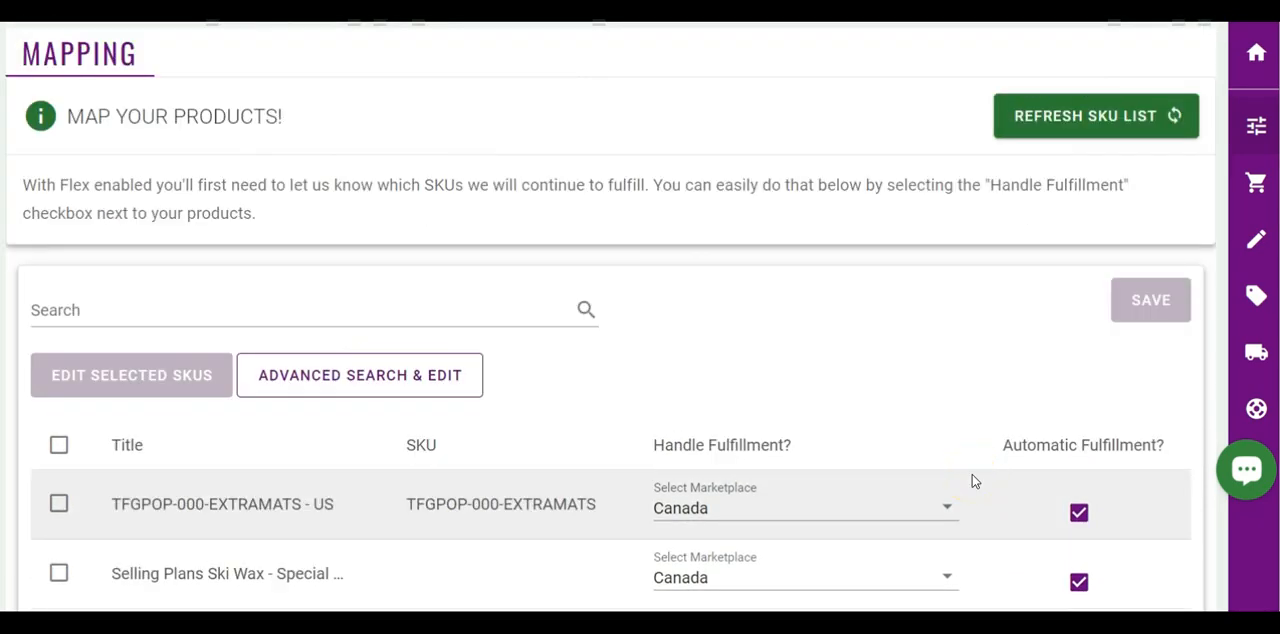
scroll("down", 3)
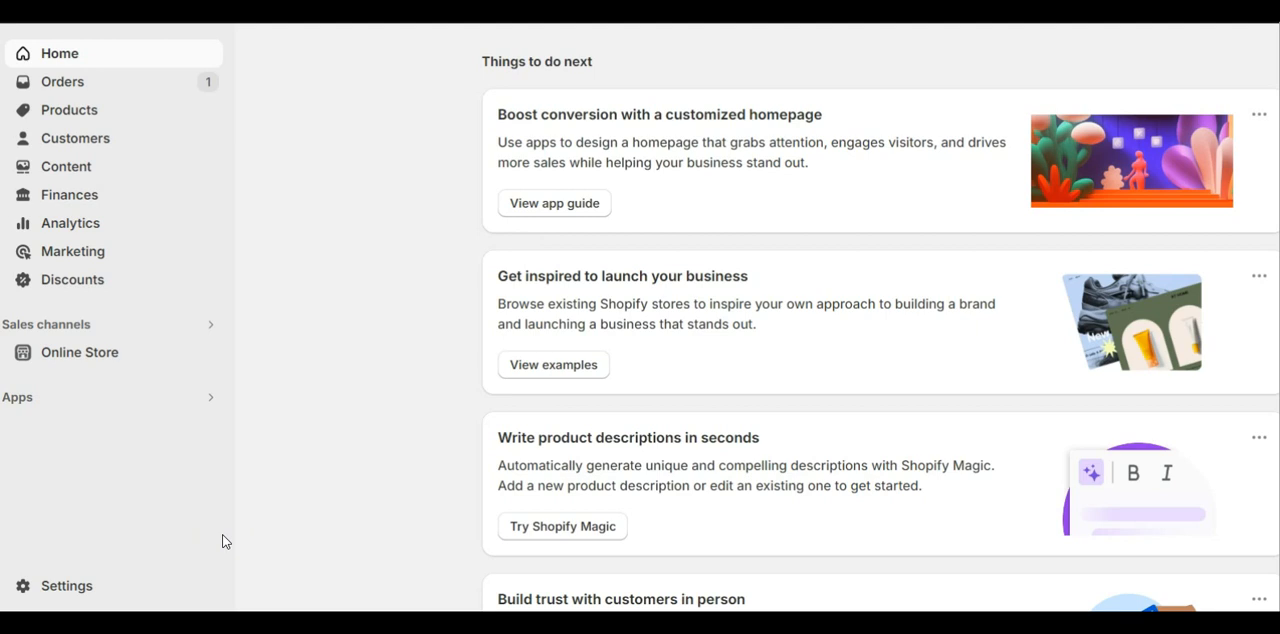
mouse_move(196, 572)
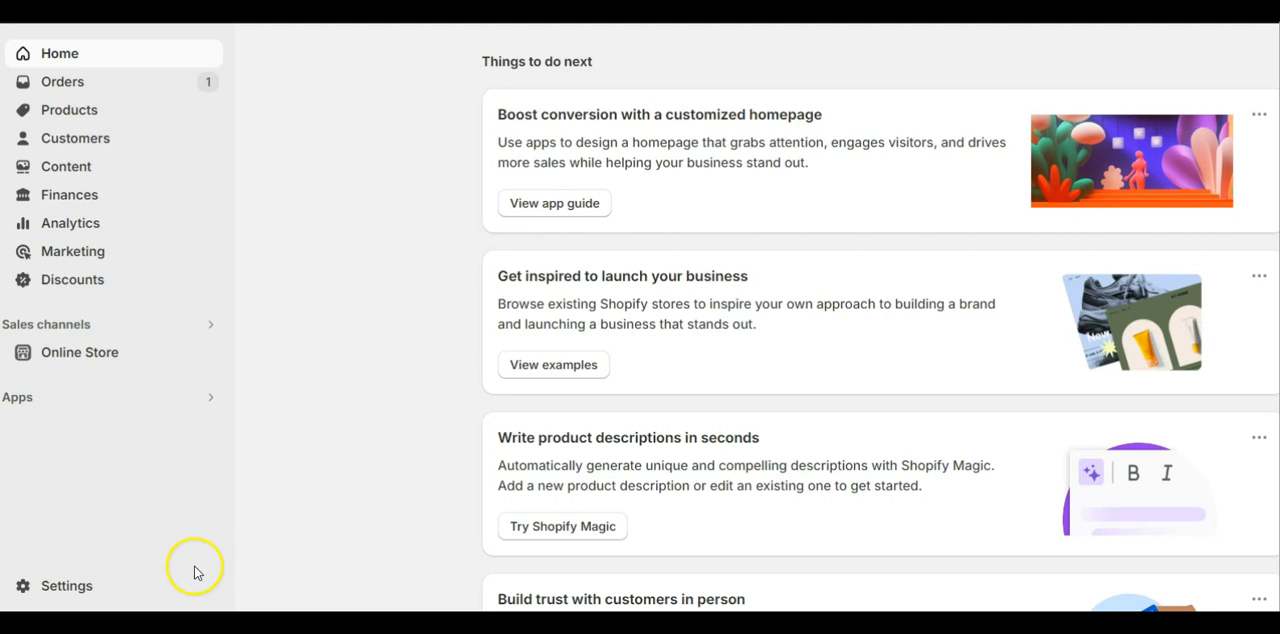
mouse_move(184, 588)
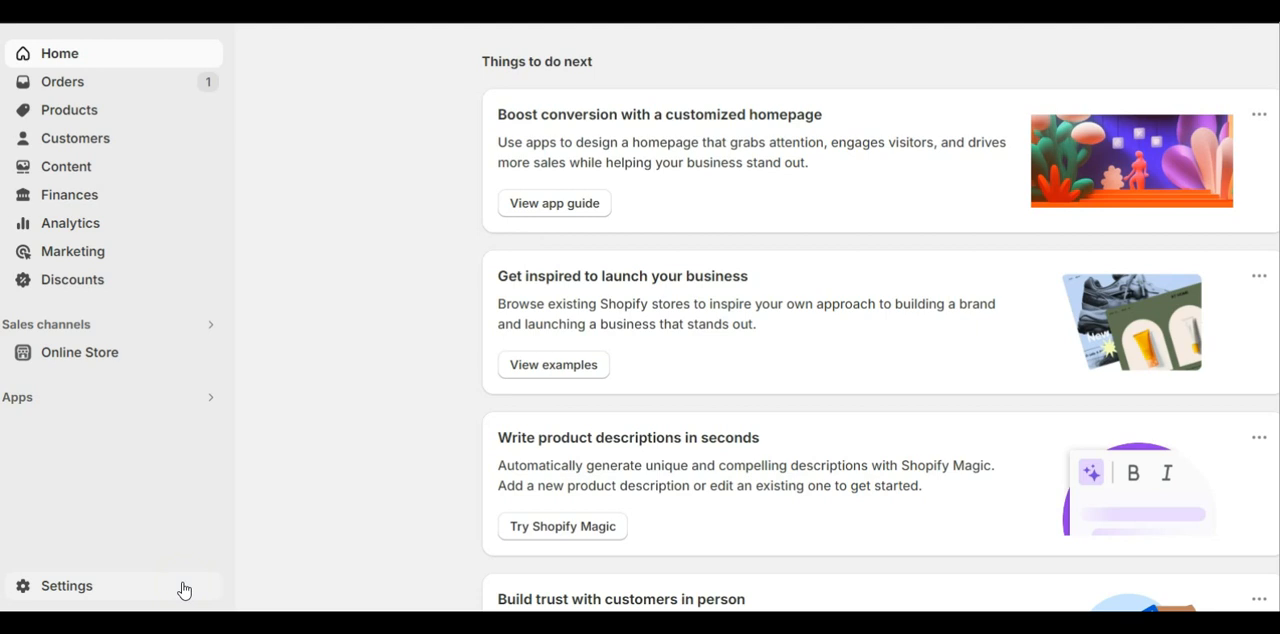
Step: Visit Shopify Settings > Checkout, then return to the ByteStand mapping page
left_click(66, 584)
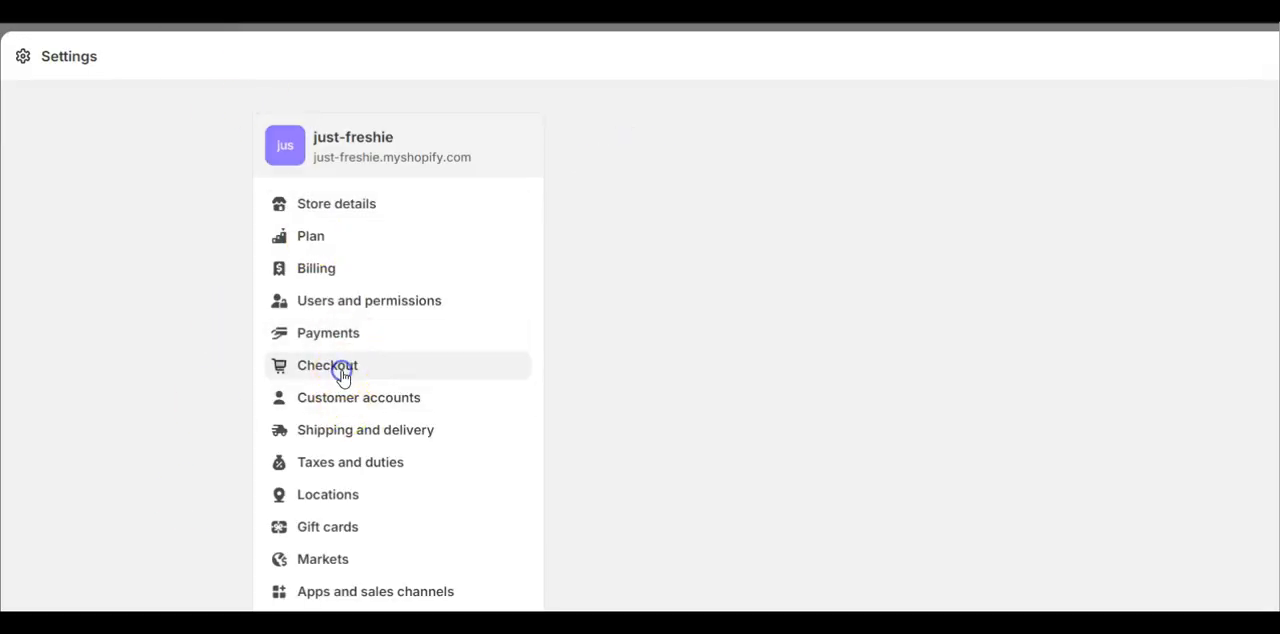
left_click(328, 364)
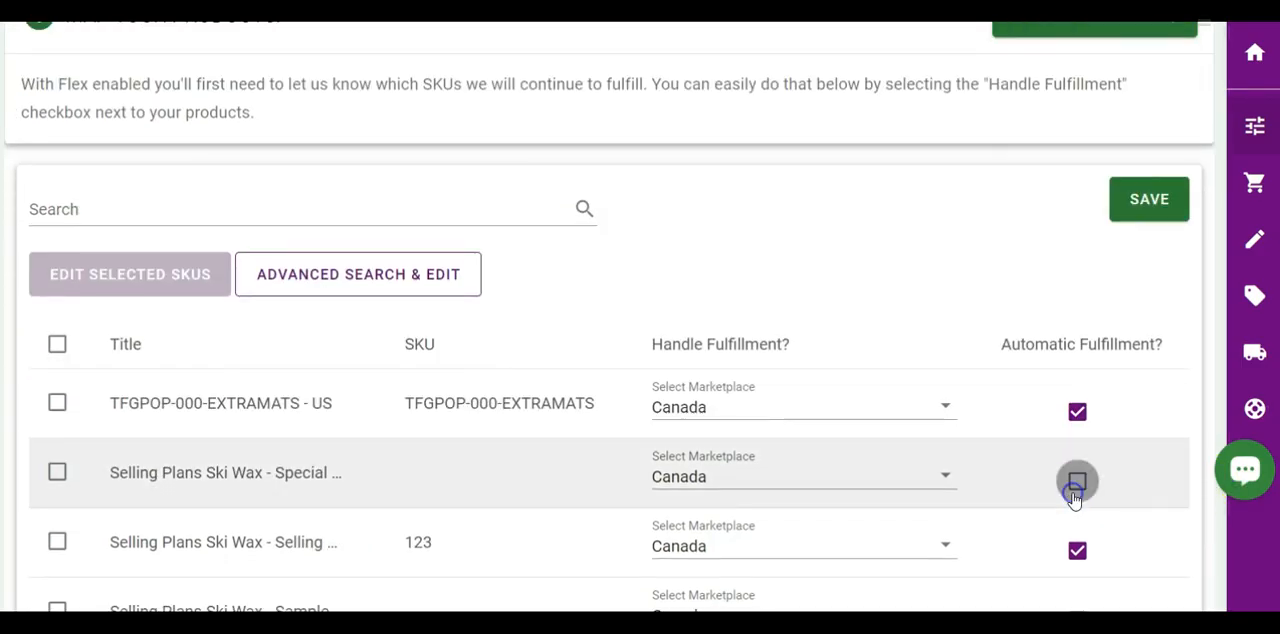
Step: Turn off Automatic Fulfillment for Selling Plans Ski Wax - Special and go to the app home
left_click(1076, 480)
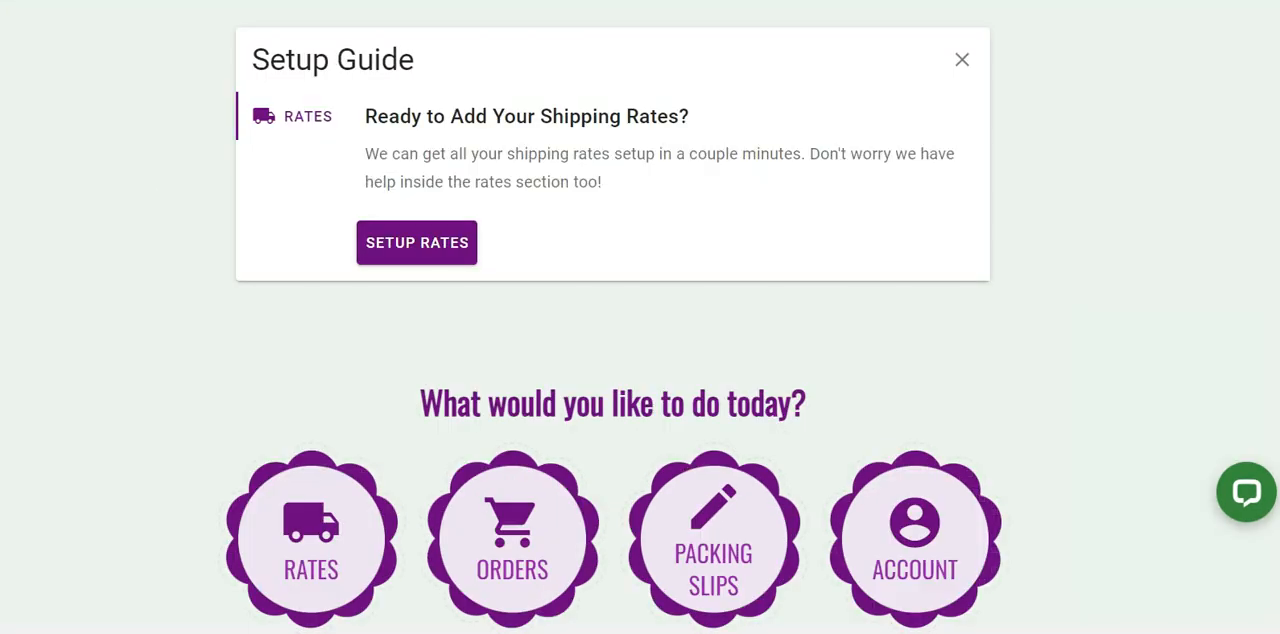
mouse_move(258, 596)
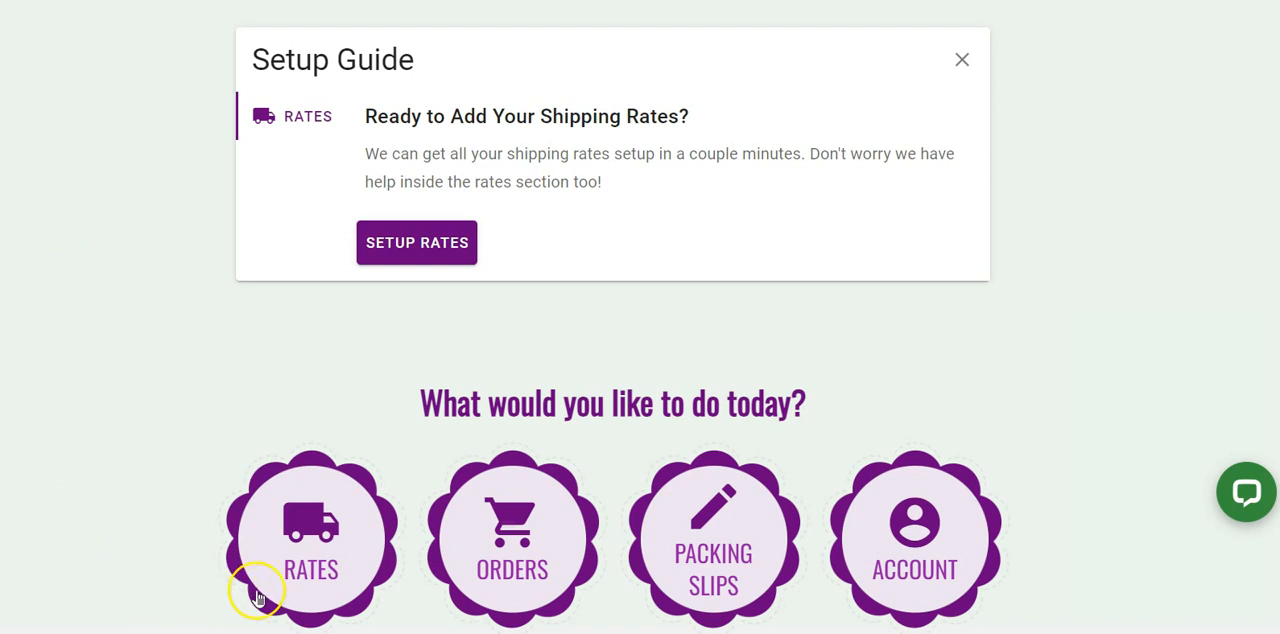
Step: Start a new rate card with Amazon Marketplace USA and Rate Type Manual
left_click(416, 242)
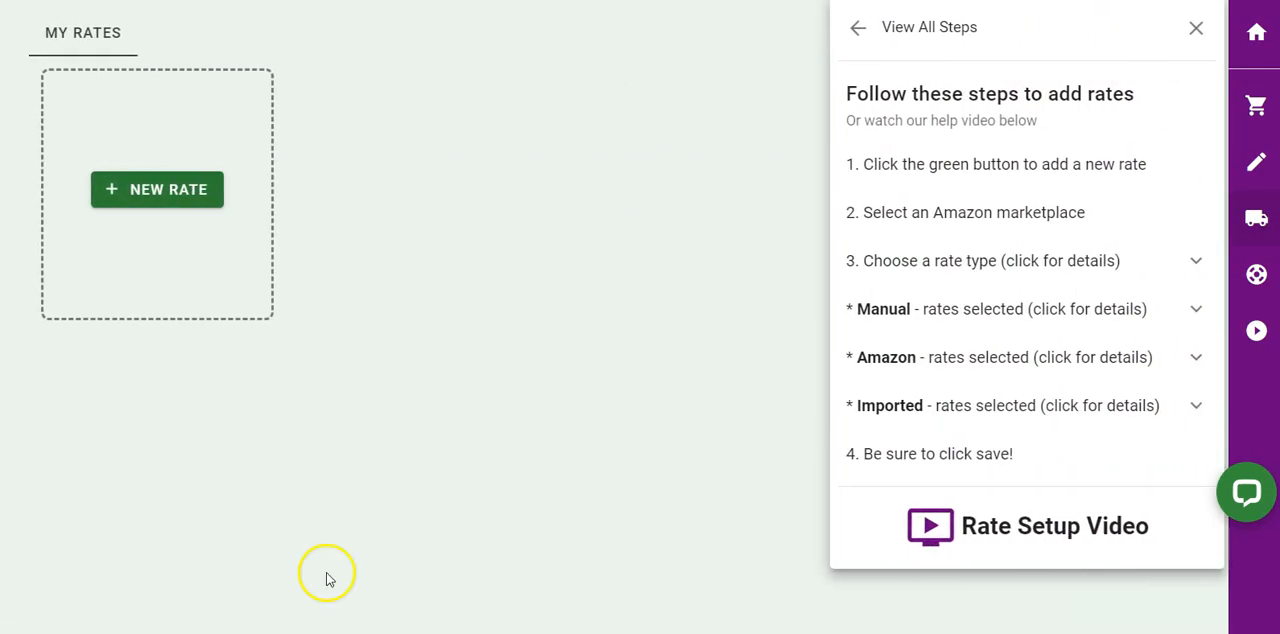
left_click(156, 188)
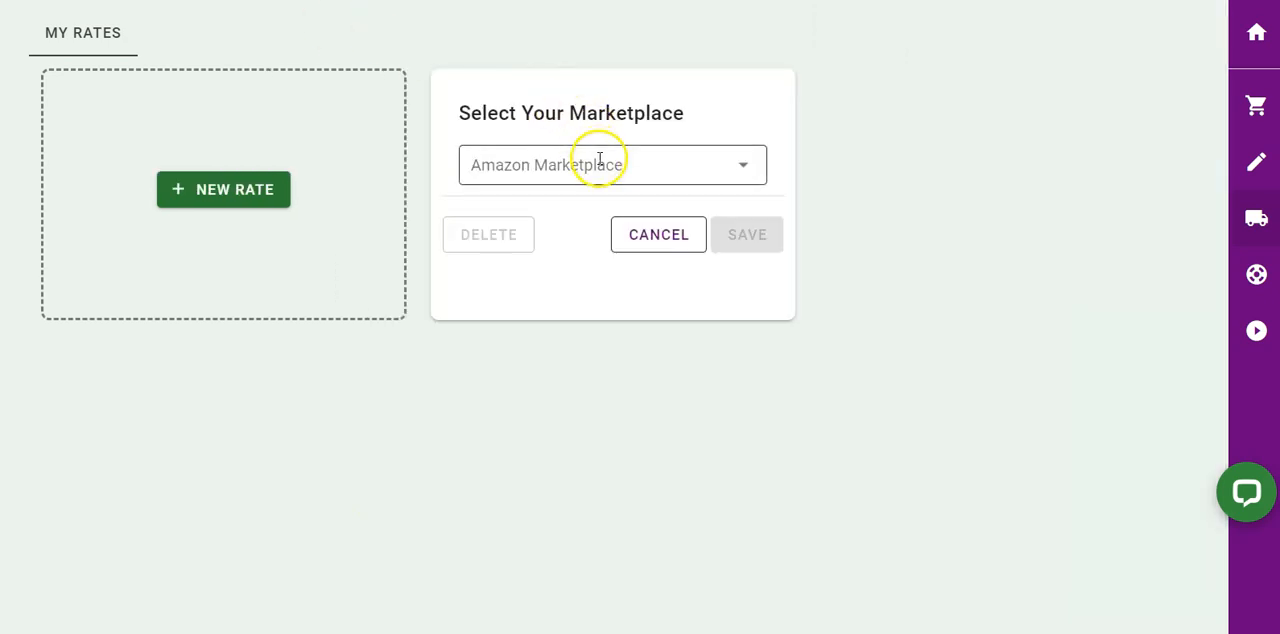
left_click(612, 164)
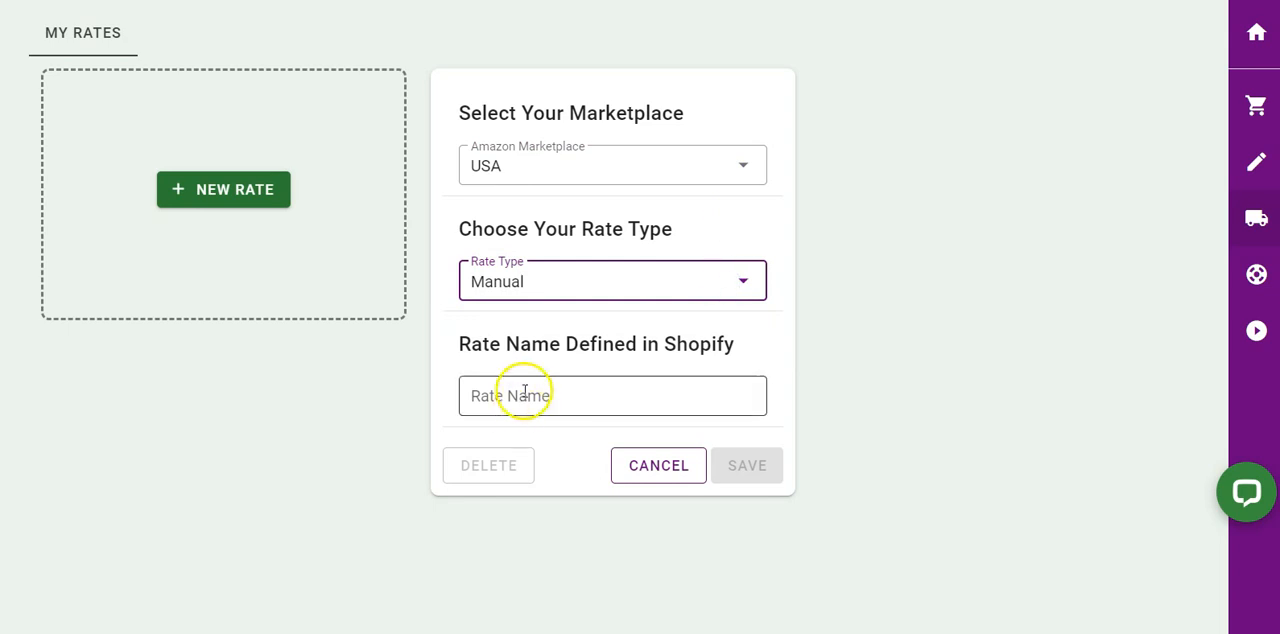
Step: Name the rate 'Standard Shipping (3-5 days)'
type("Standar")
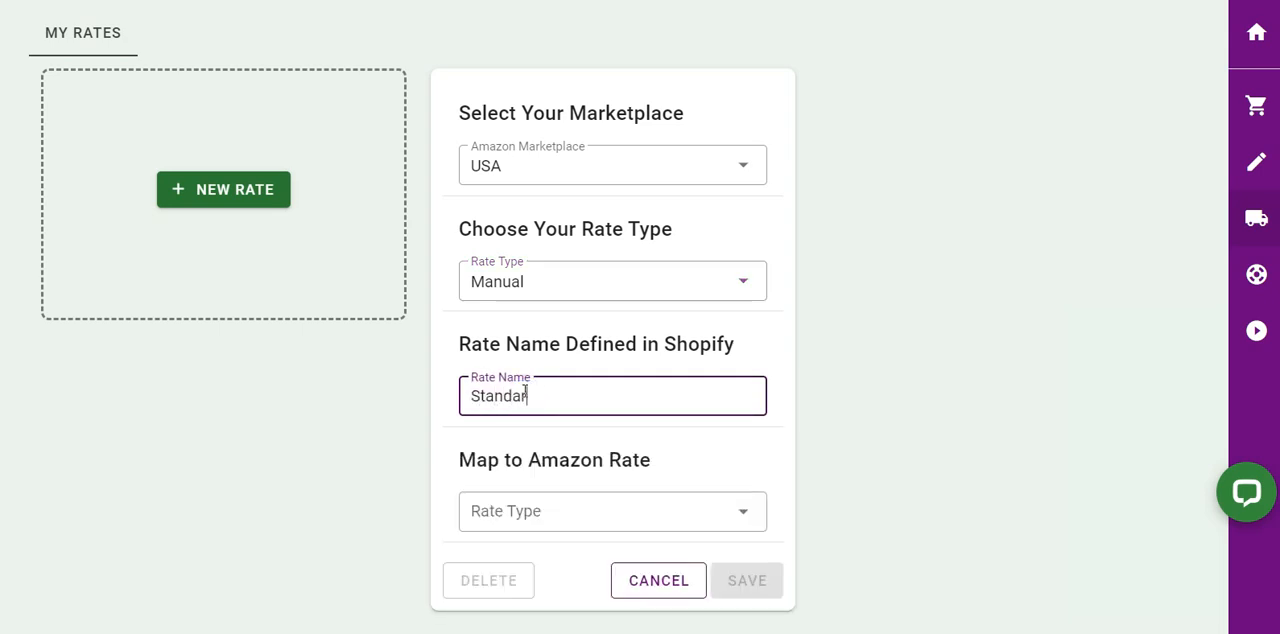
type("d Shipping")
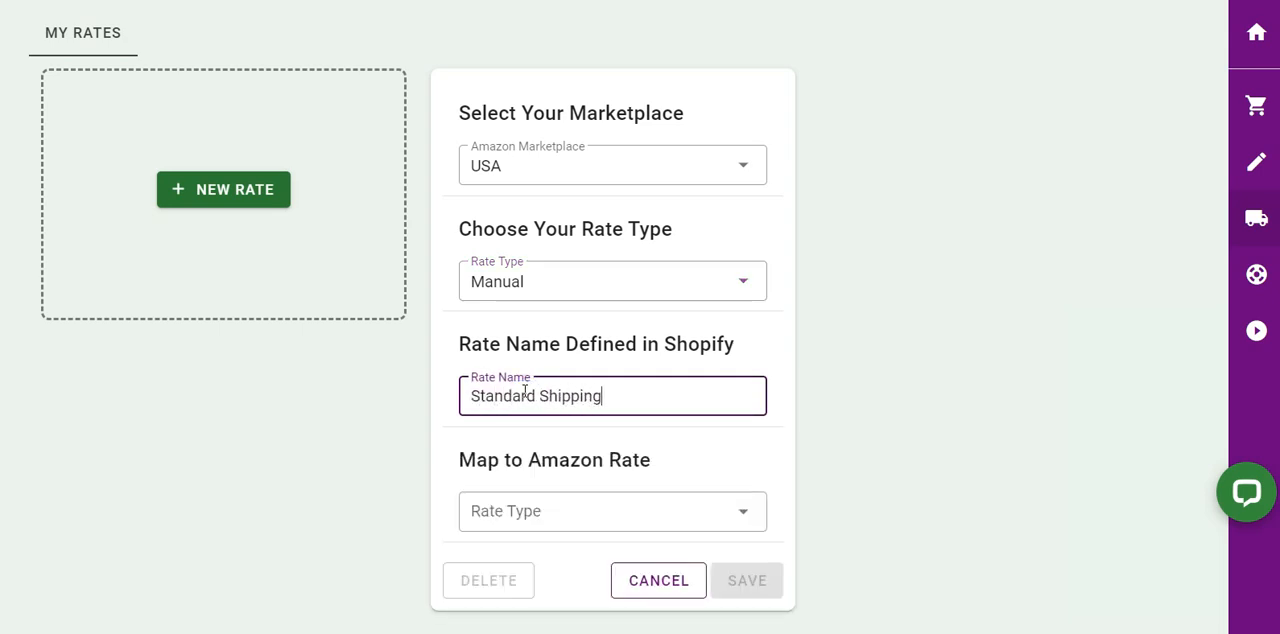
type("(3")
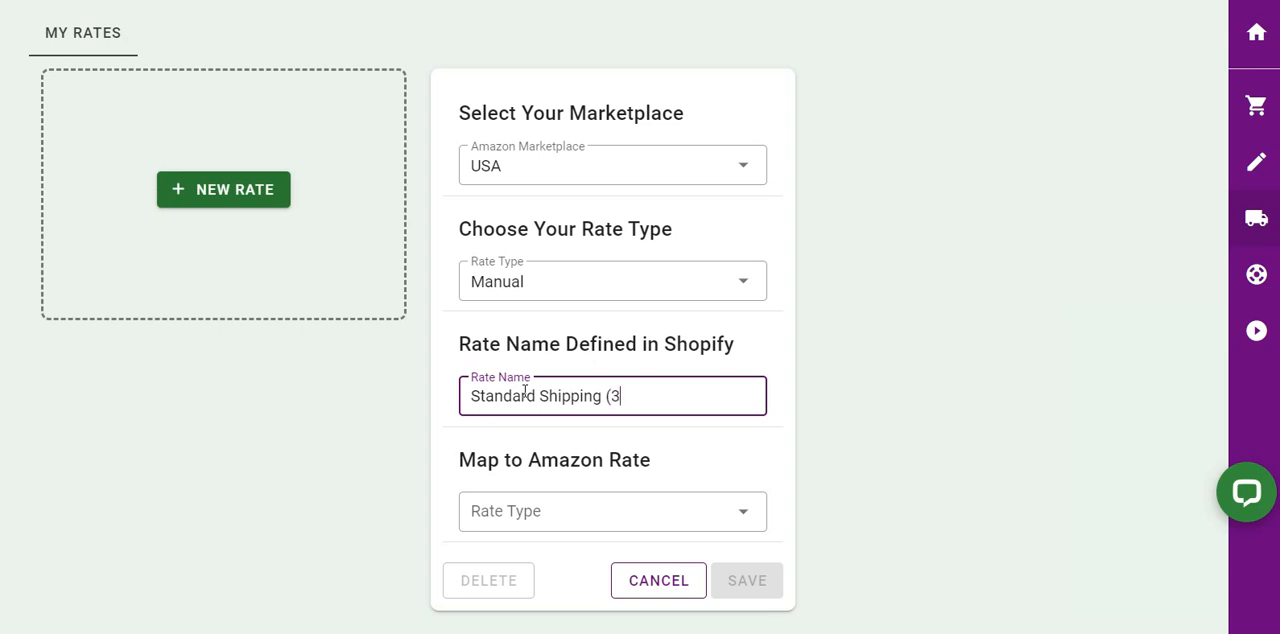
type("-5 days)")
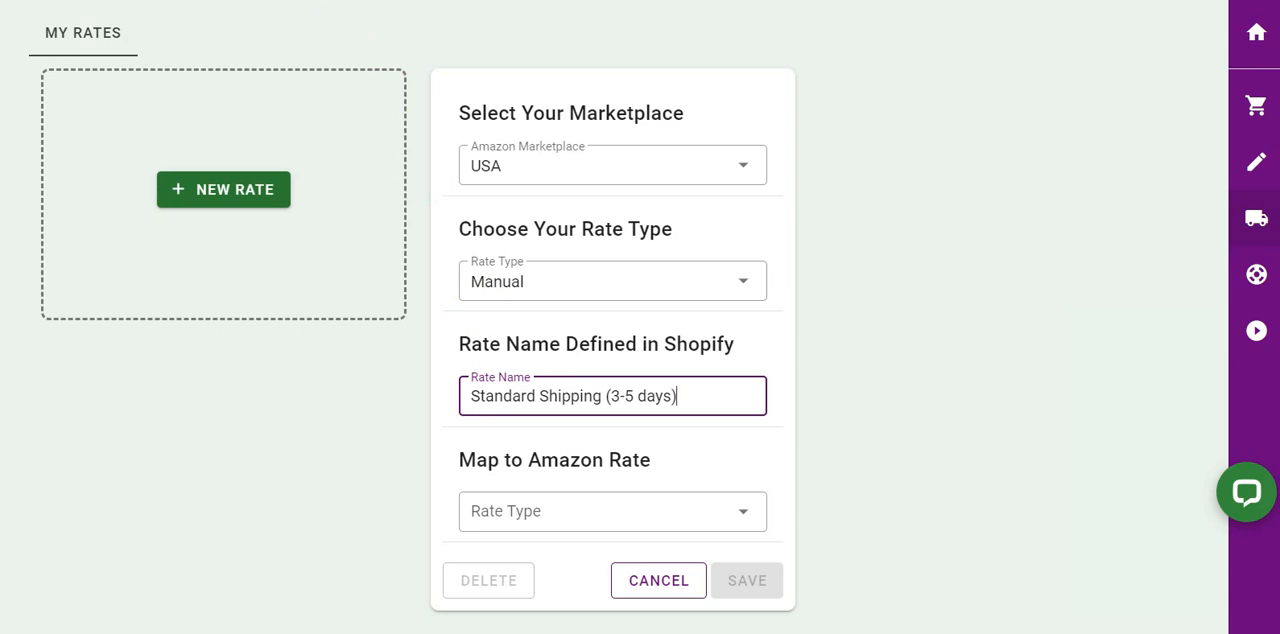
mouse_move(716, 488)
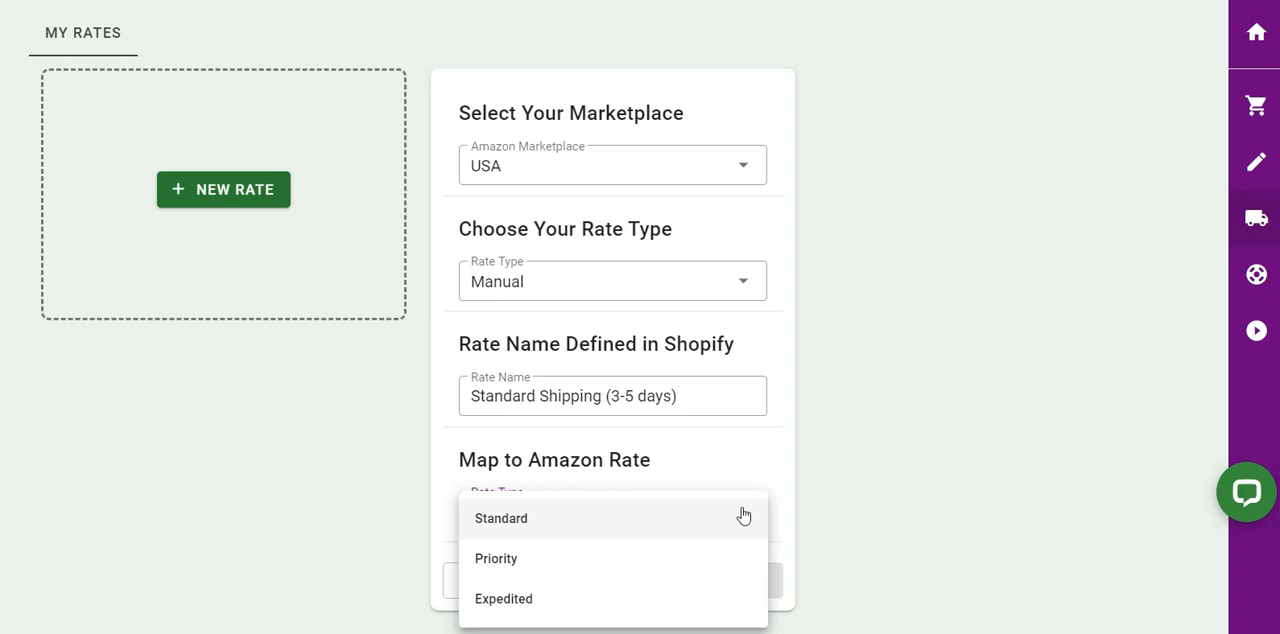
mouse_move(732, 556)
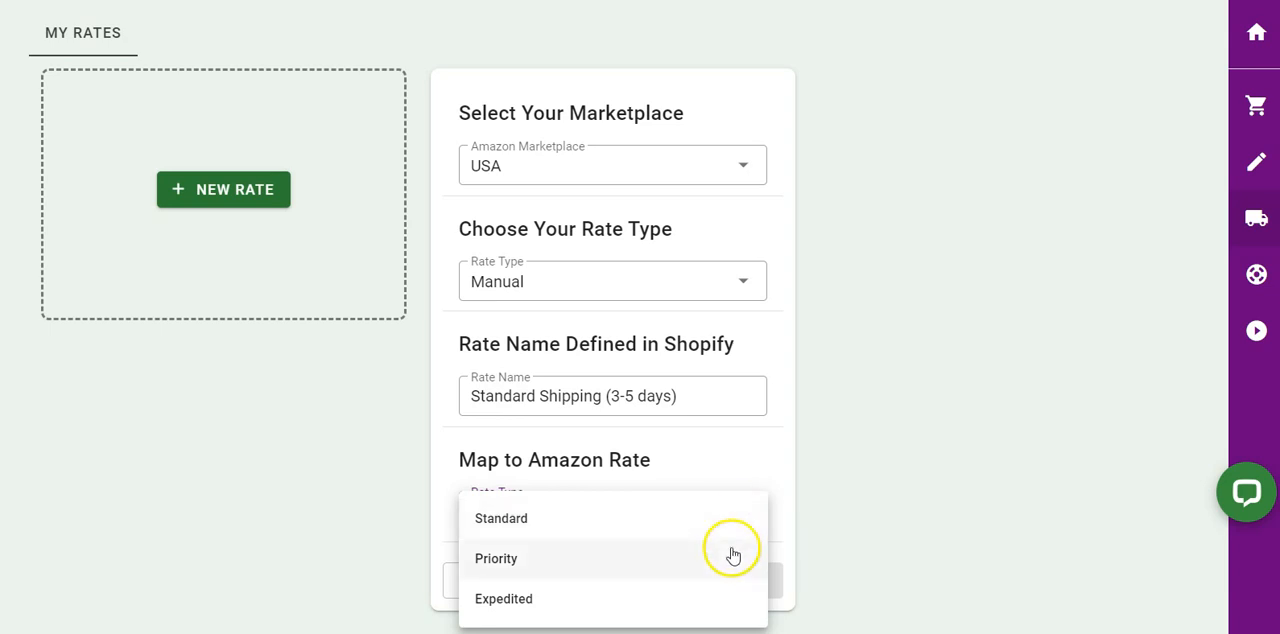
mouse_move(734, 604)
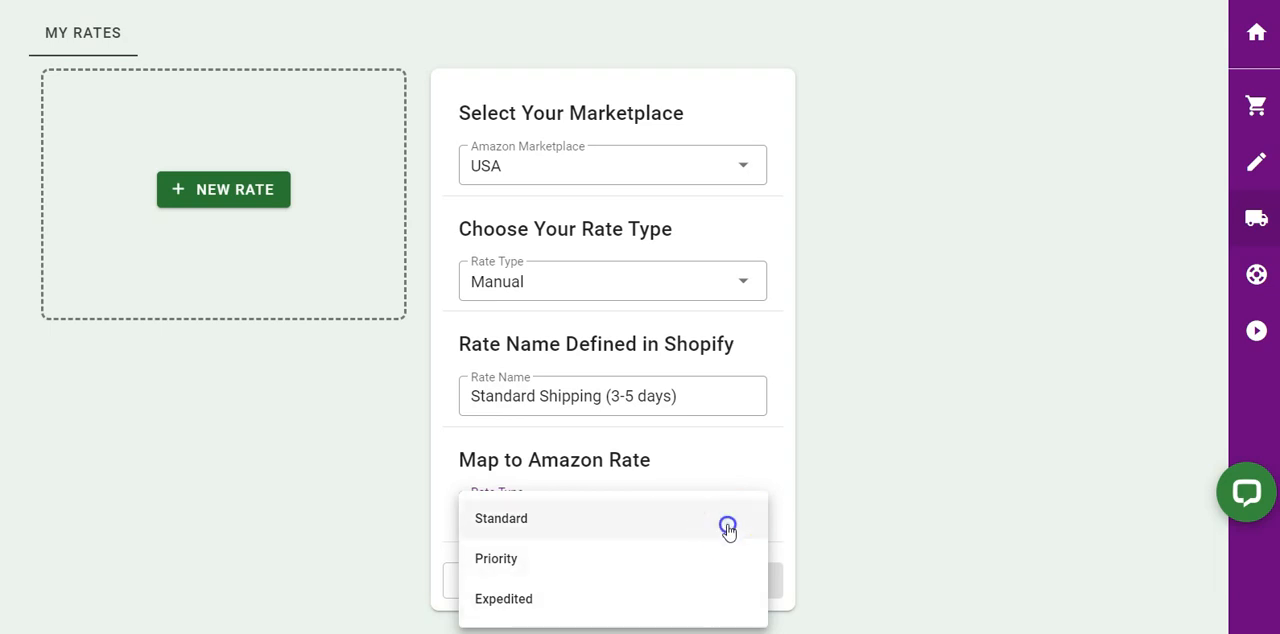
Step: Map the Standard Shipping (3-5 days) rate to Amazon Standard and save it
left_click(500, 518)
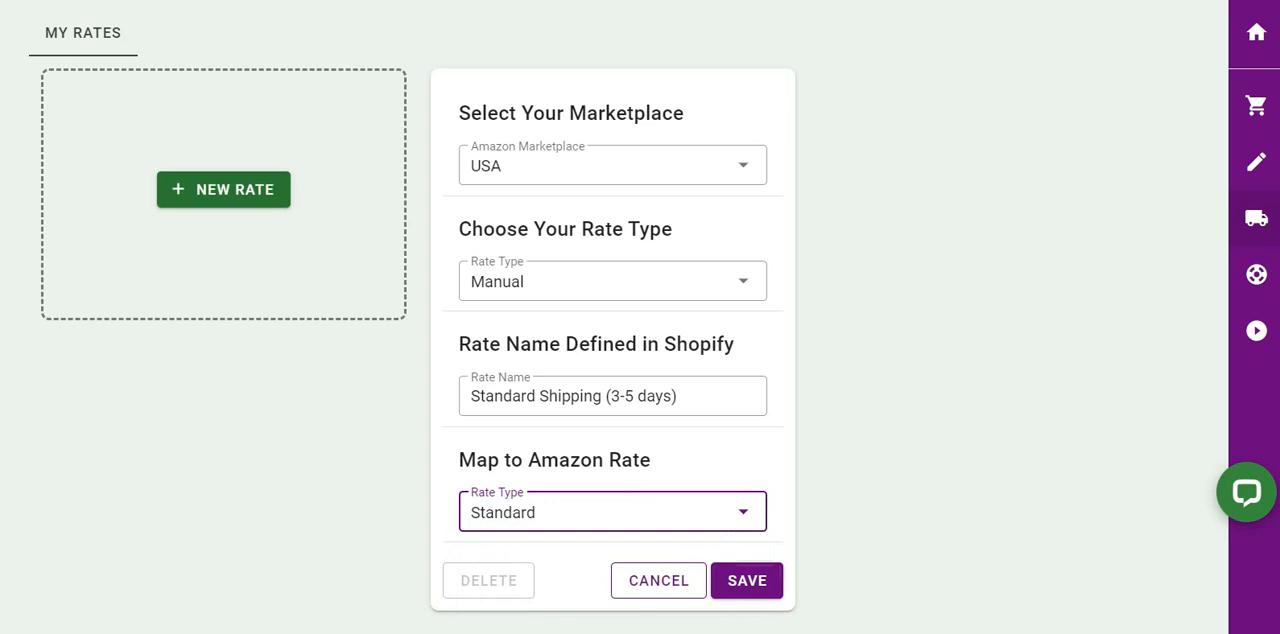
left_click(612, 396)
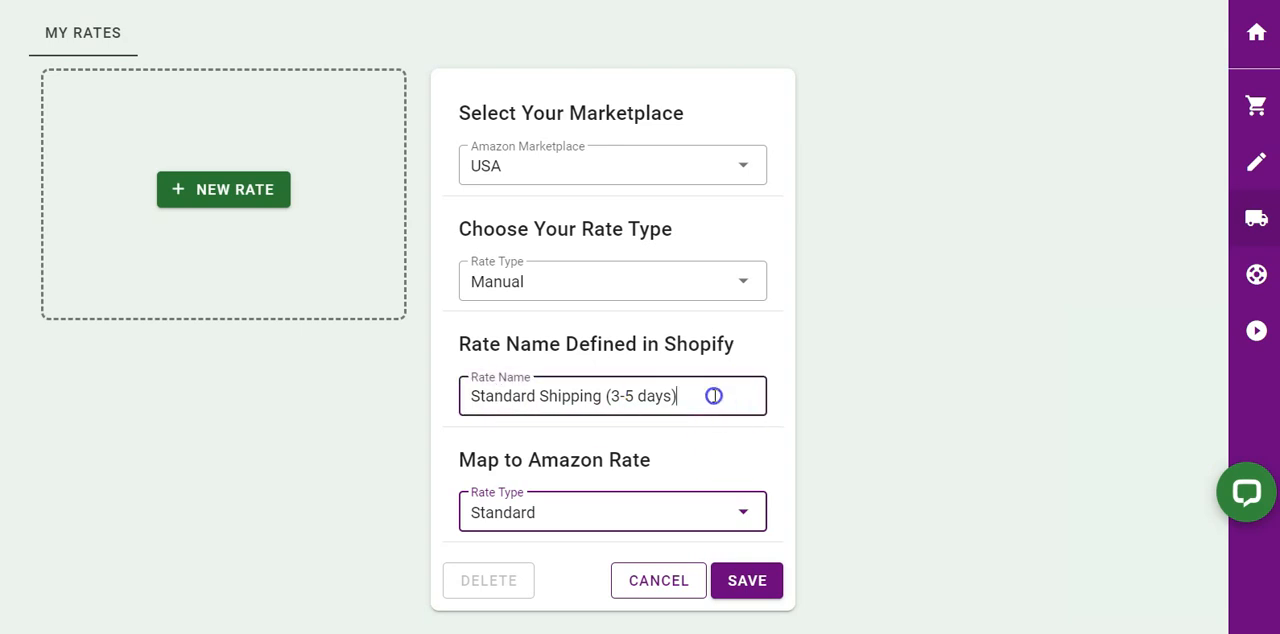
triple_click(570, 396)
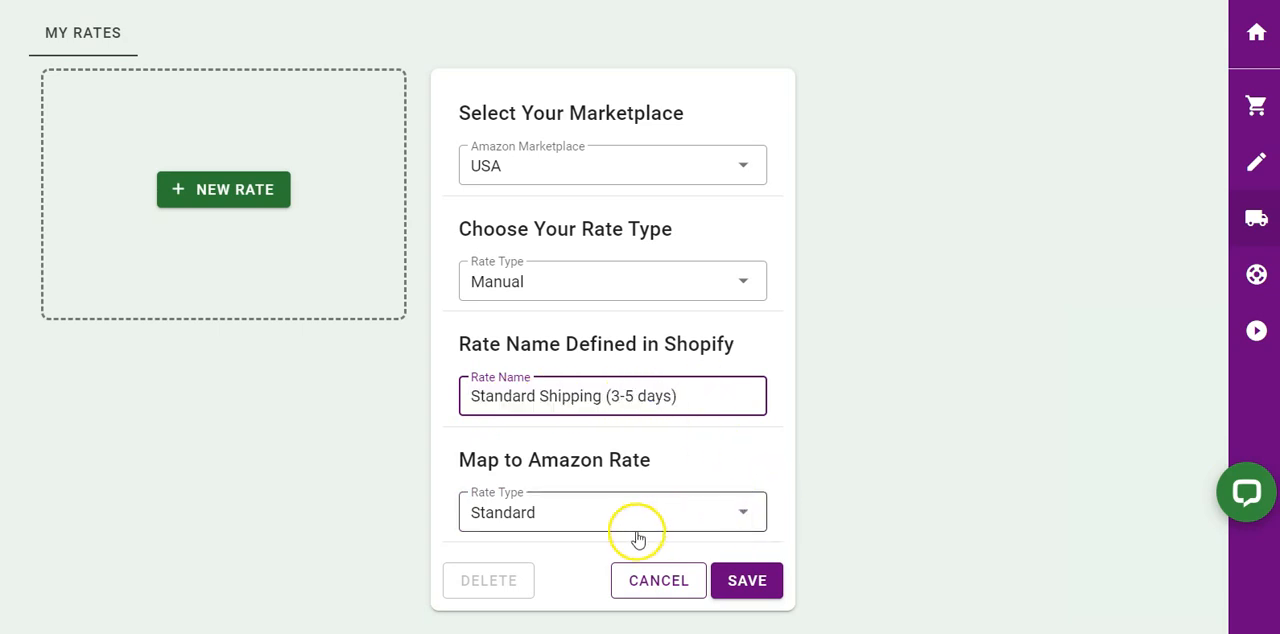
mouse_move(480, 536)
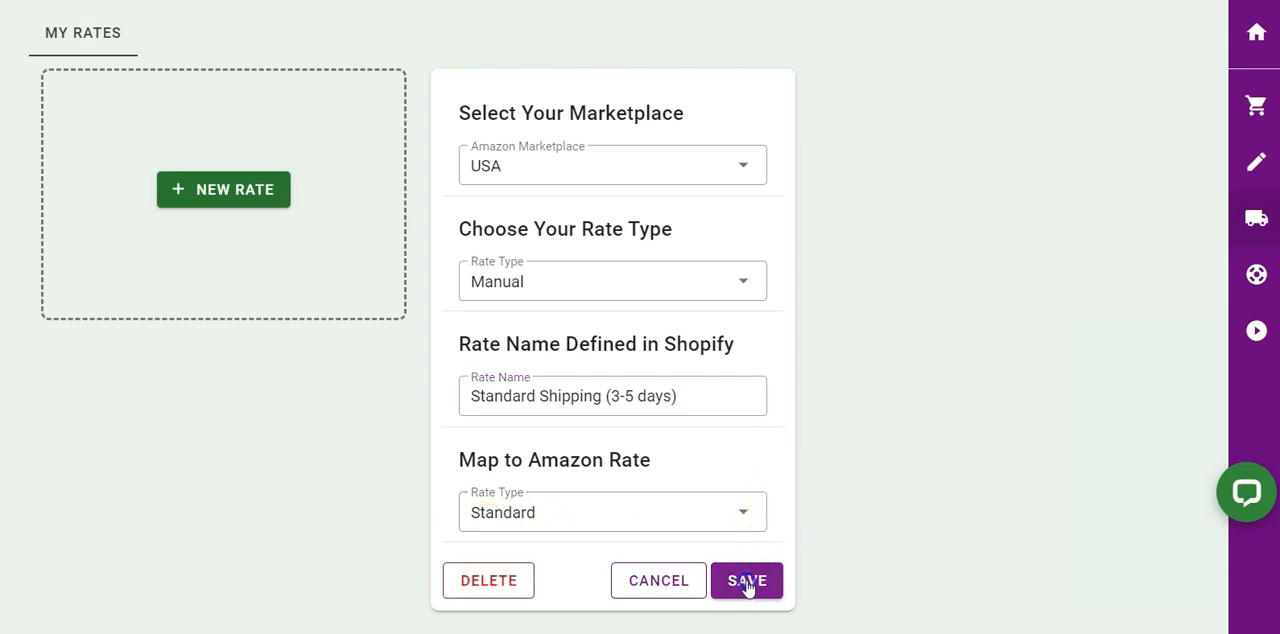
left_click(746, 580)
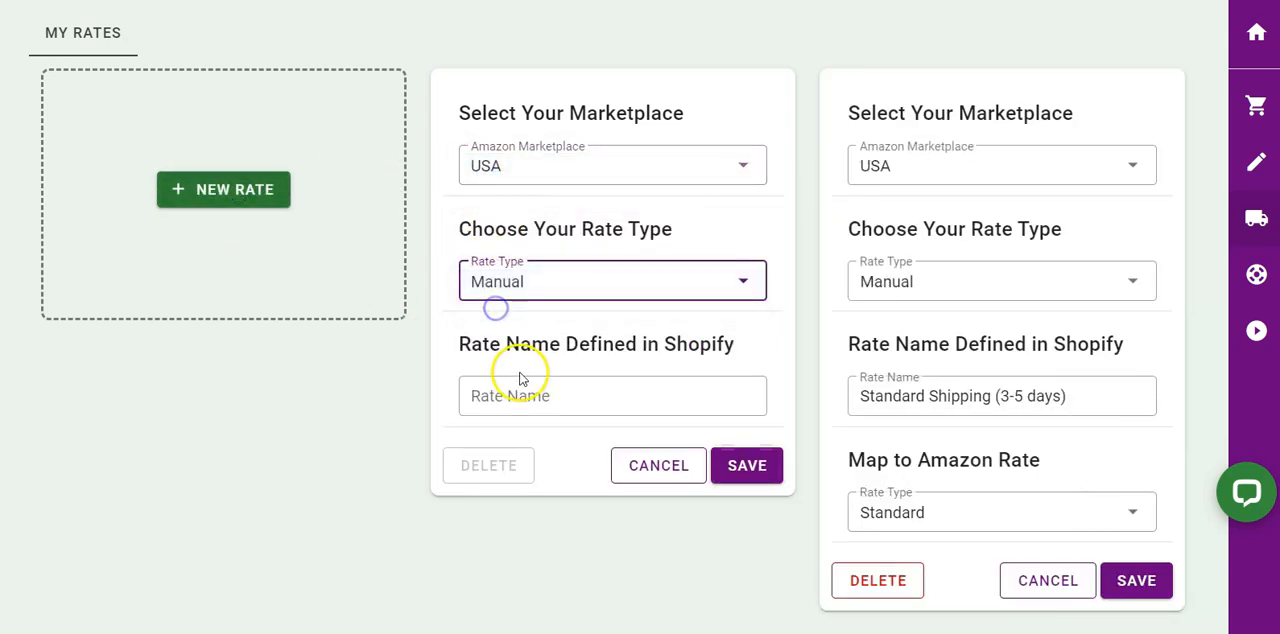
Step: Add and save Priority and Expedited rate cards mapped to matching Amazon rates
type("Priorit")
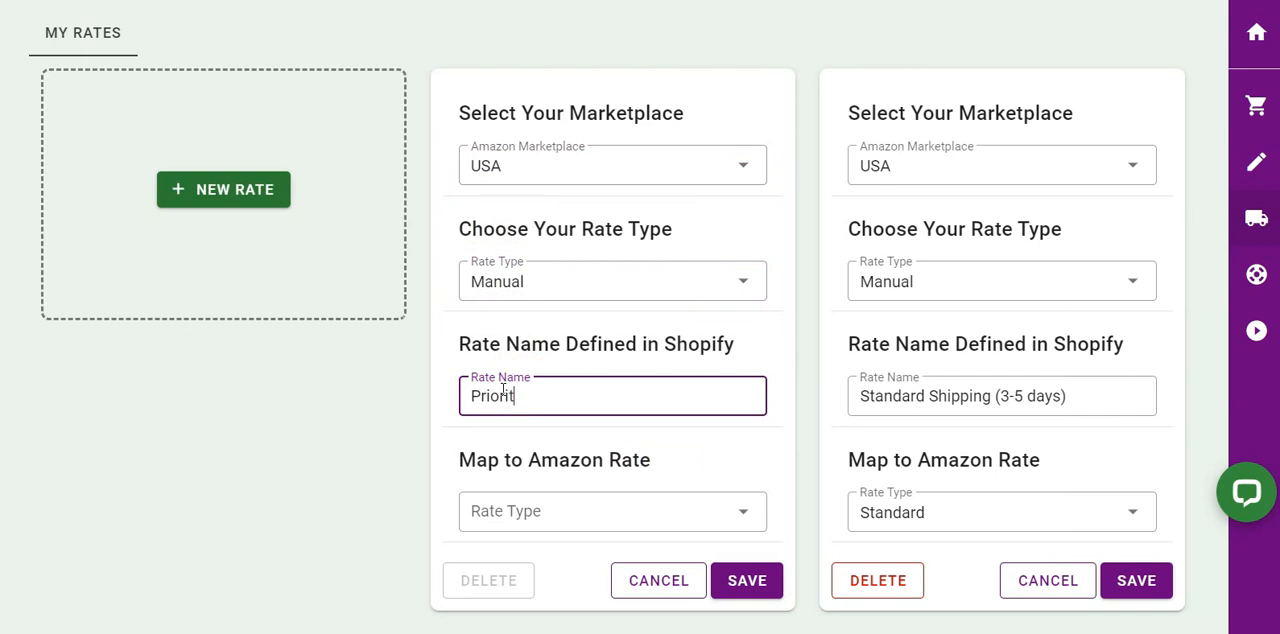
left_click(612, 512)
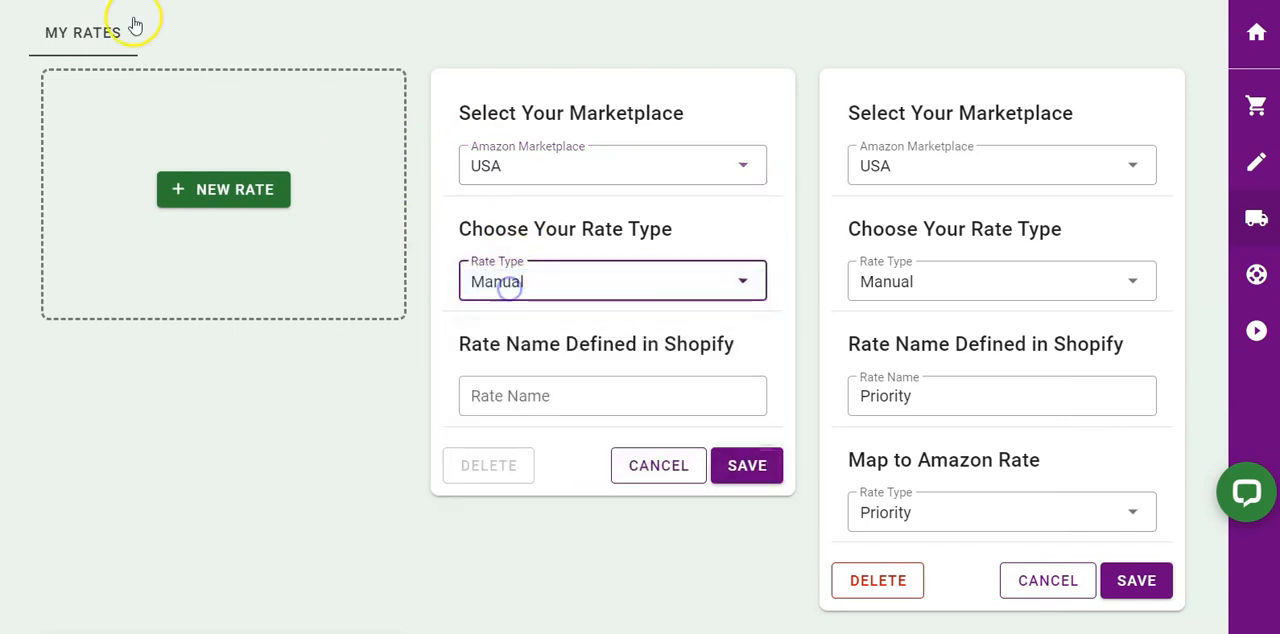
type("Expedi")
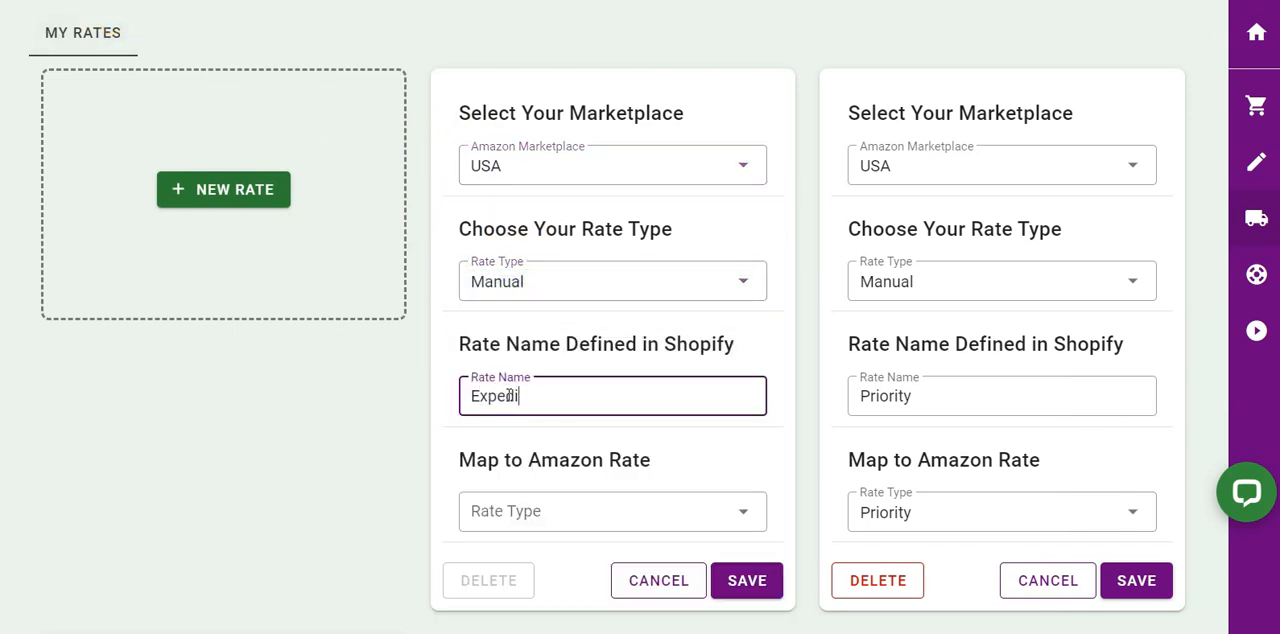
left_click(746, 580)
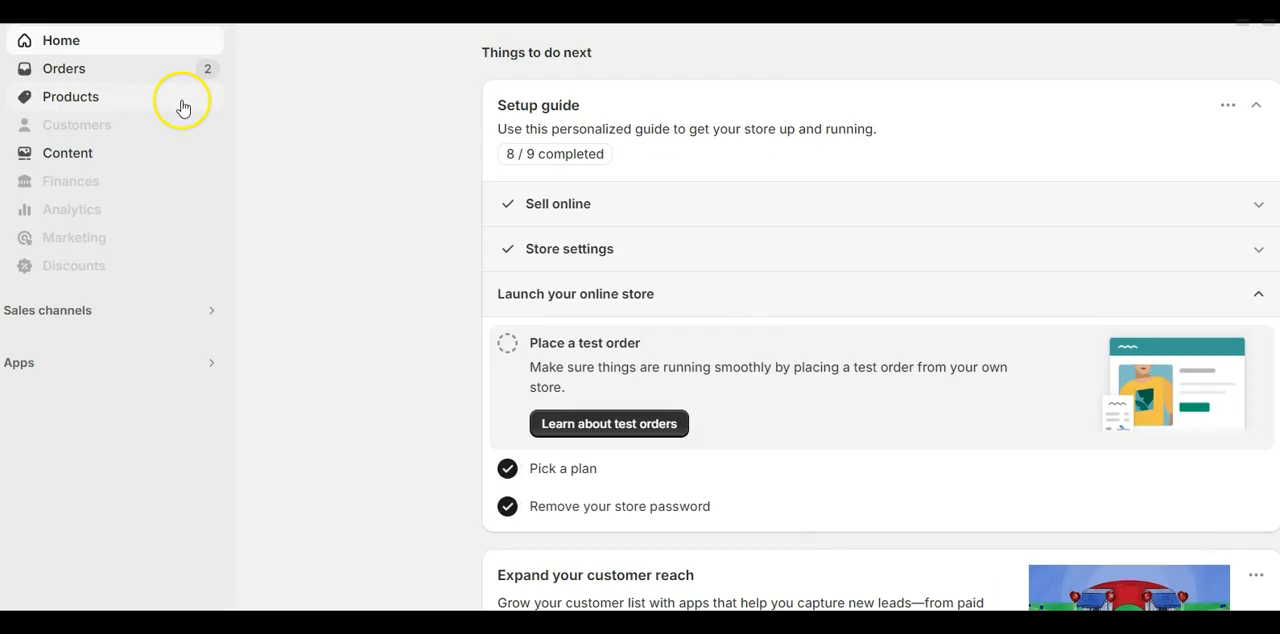
Step: Bulk-edit the Pretty Package Poly Mailer variants with the SKU column shown
left_click(70, 96)
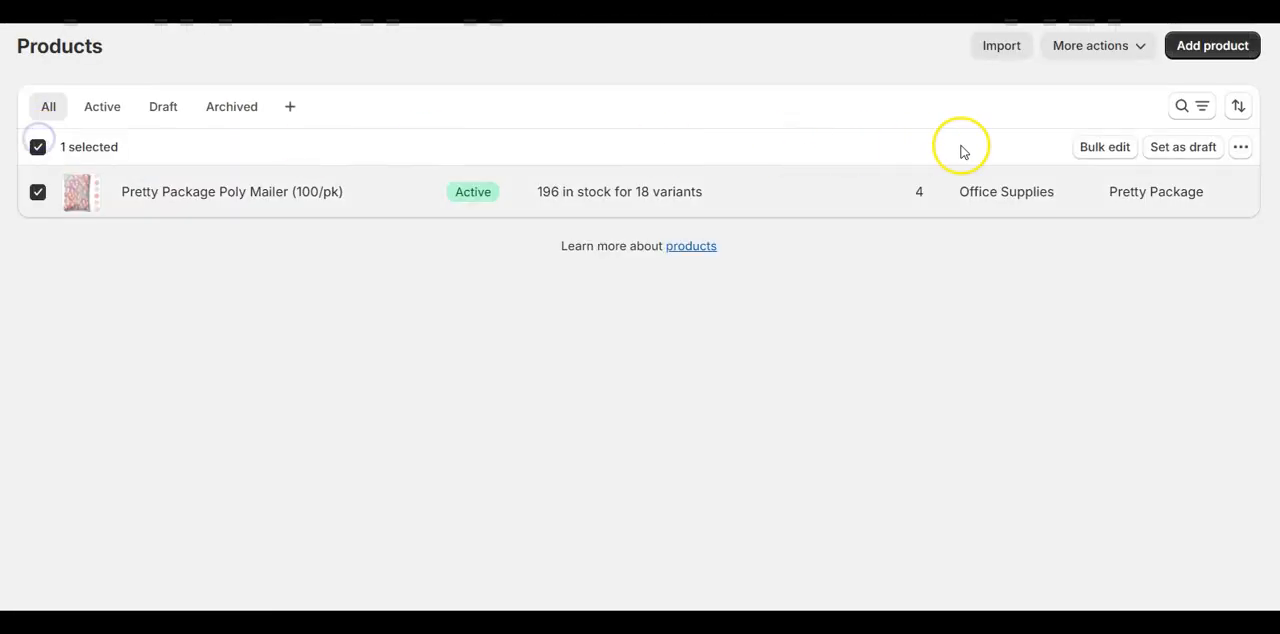
left_click(1104, 148)
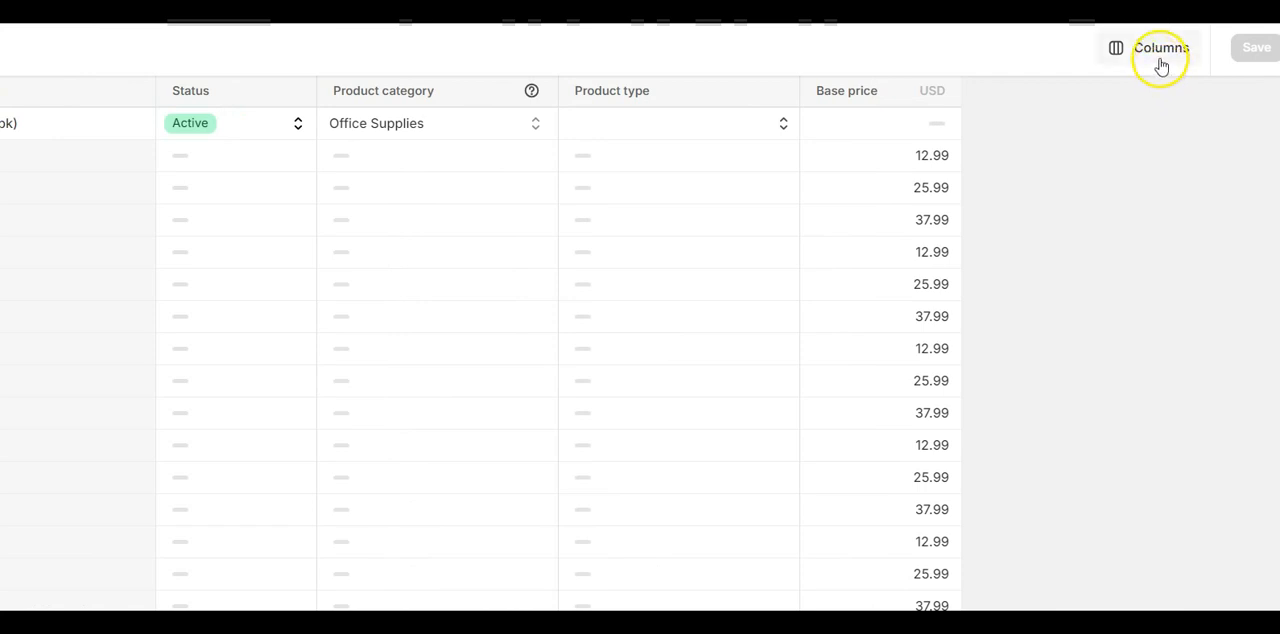
left_click(1160, 48)
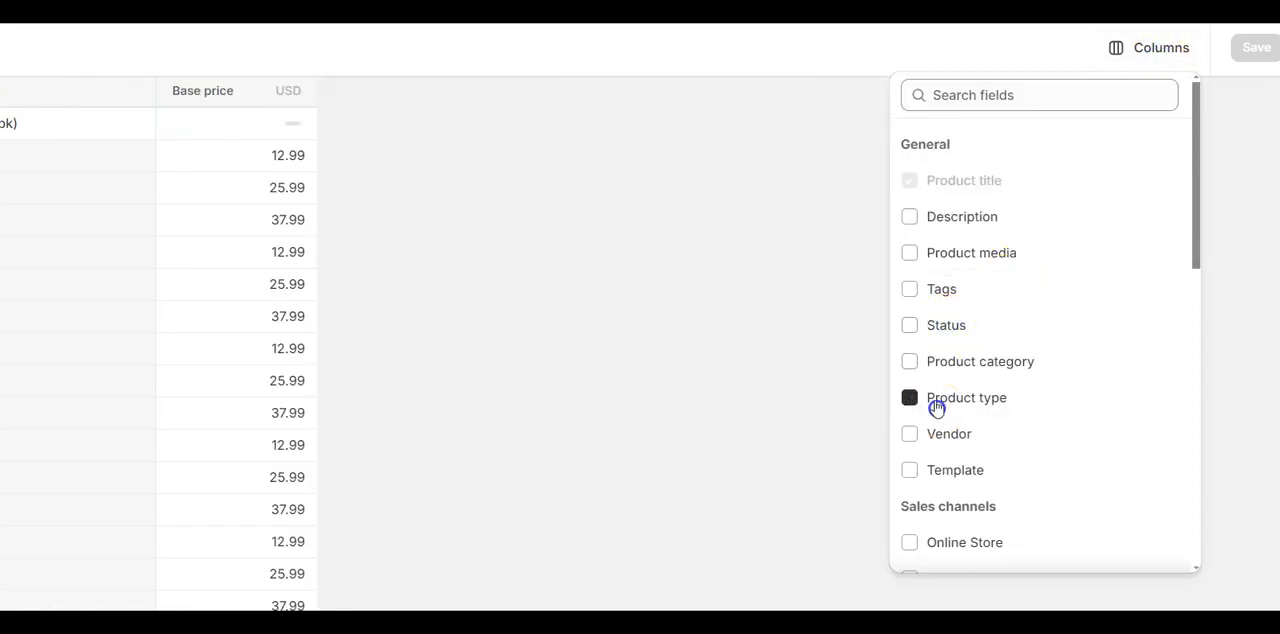
scroll("down", 3)
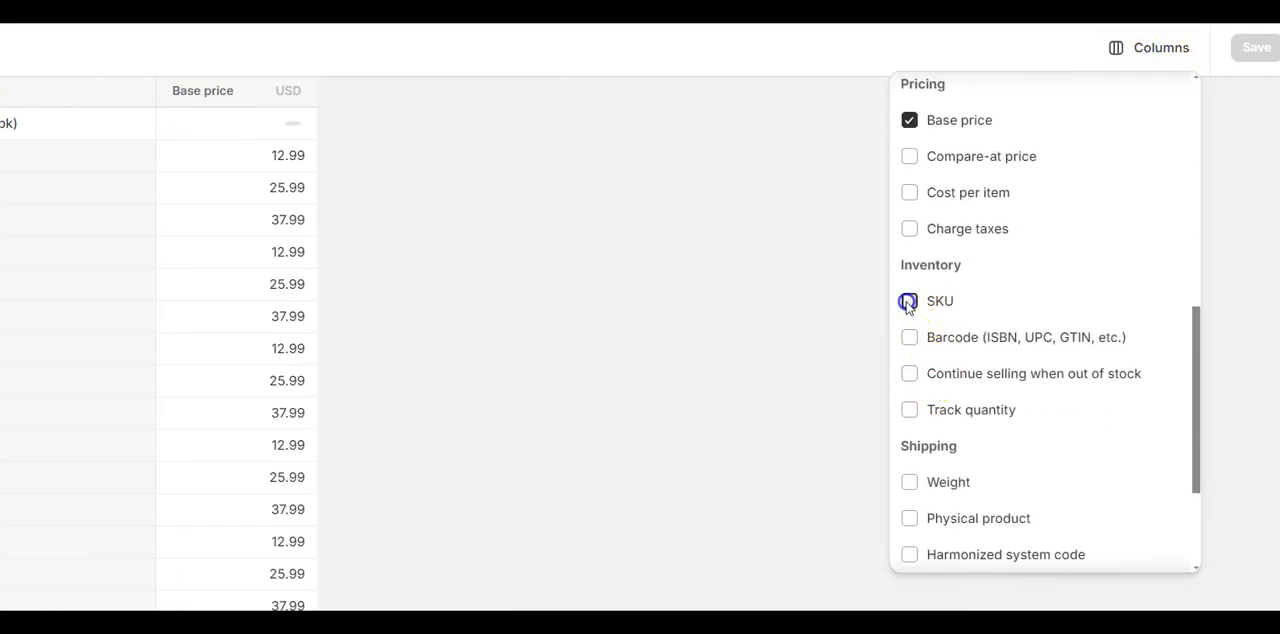
left_click(908, 300)
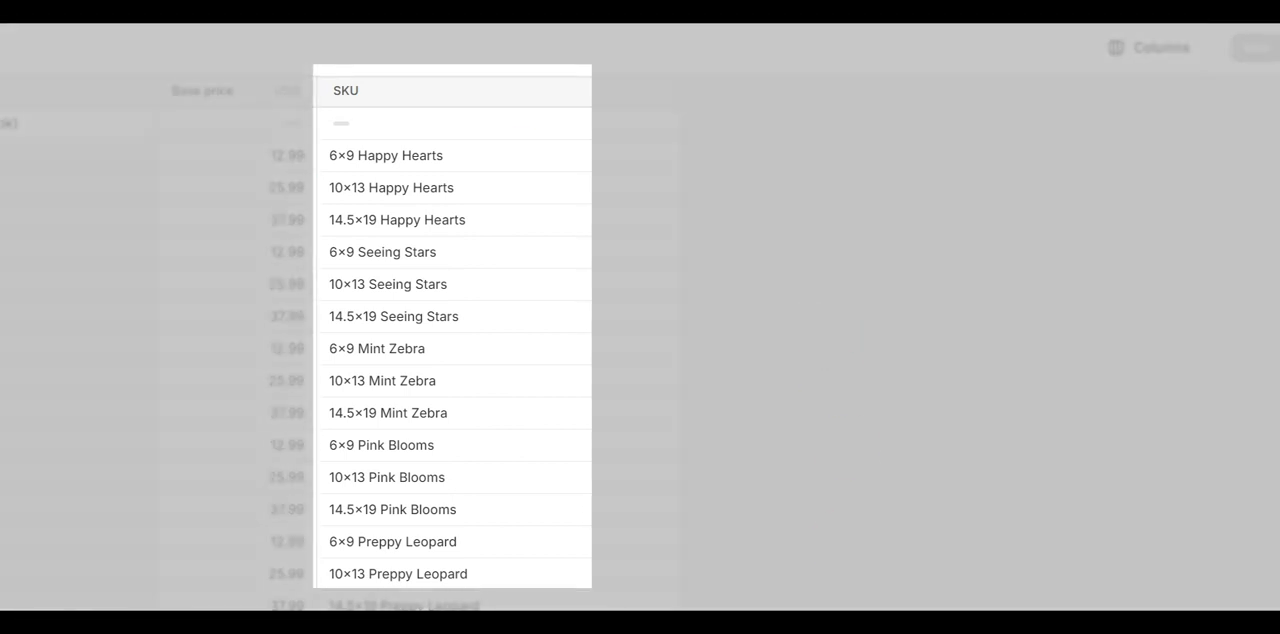
Step: Edit the first variant's SKU cell, entering 'happy hearts' and '123'
double_click(384, 156)
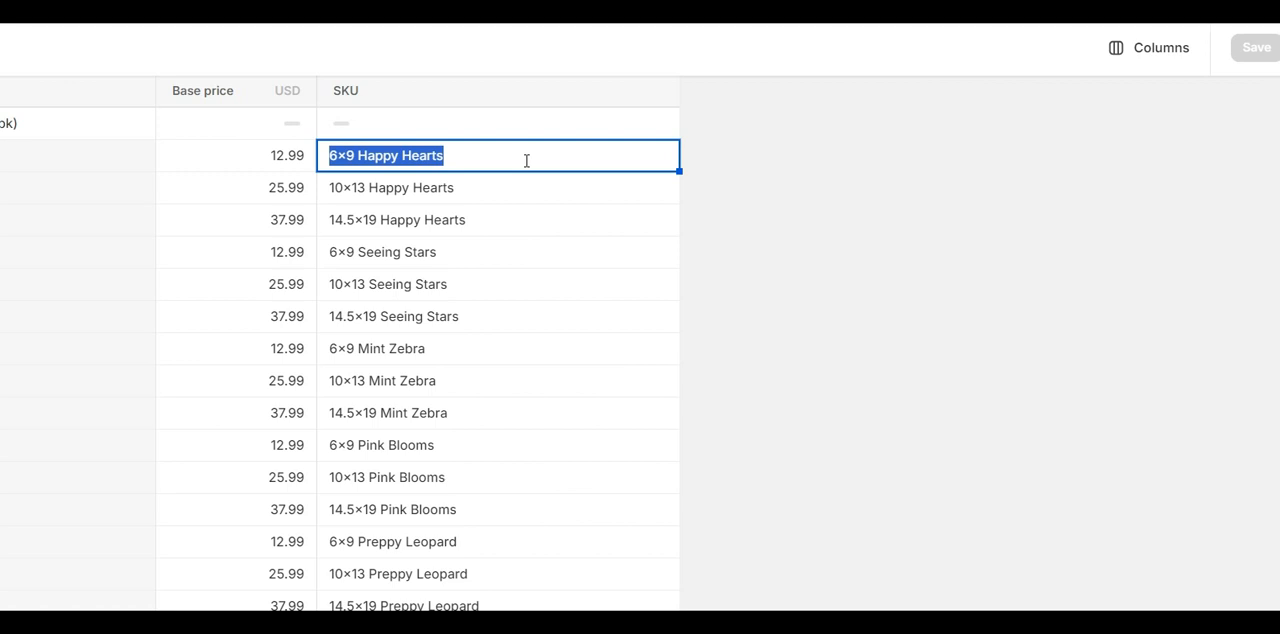
type("hap")
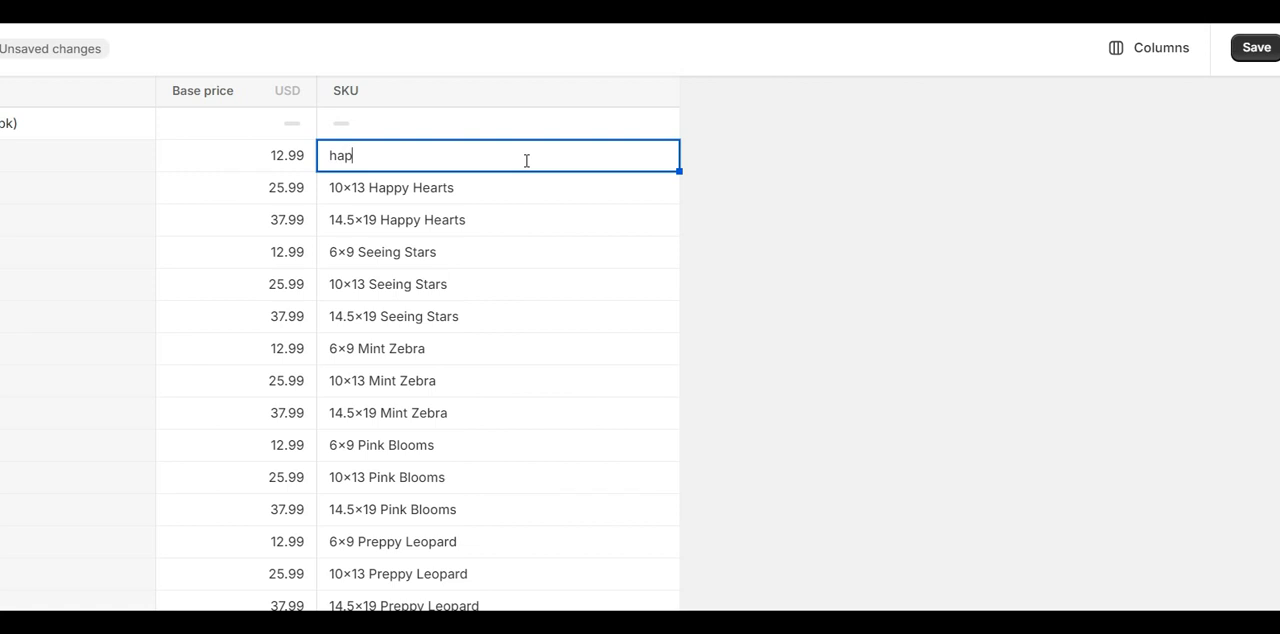
type("py hearts")
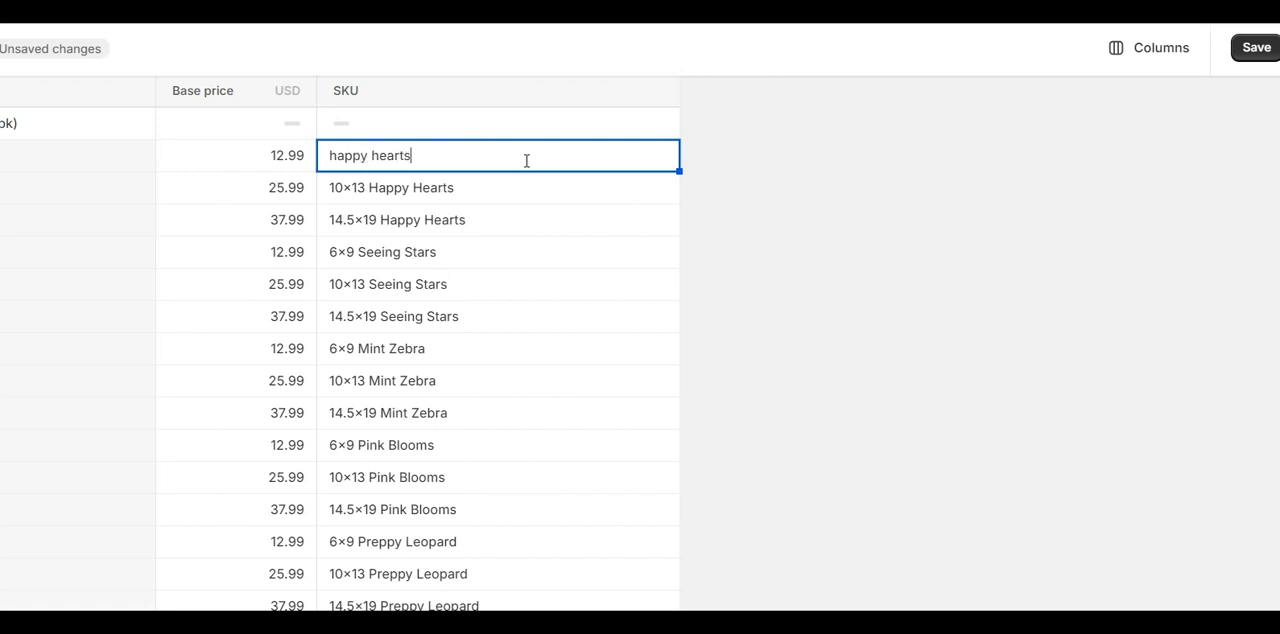
type("123")
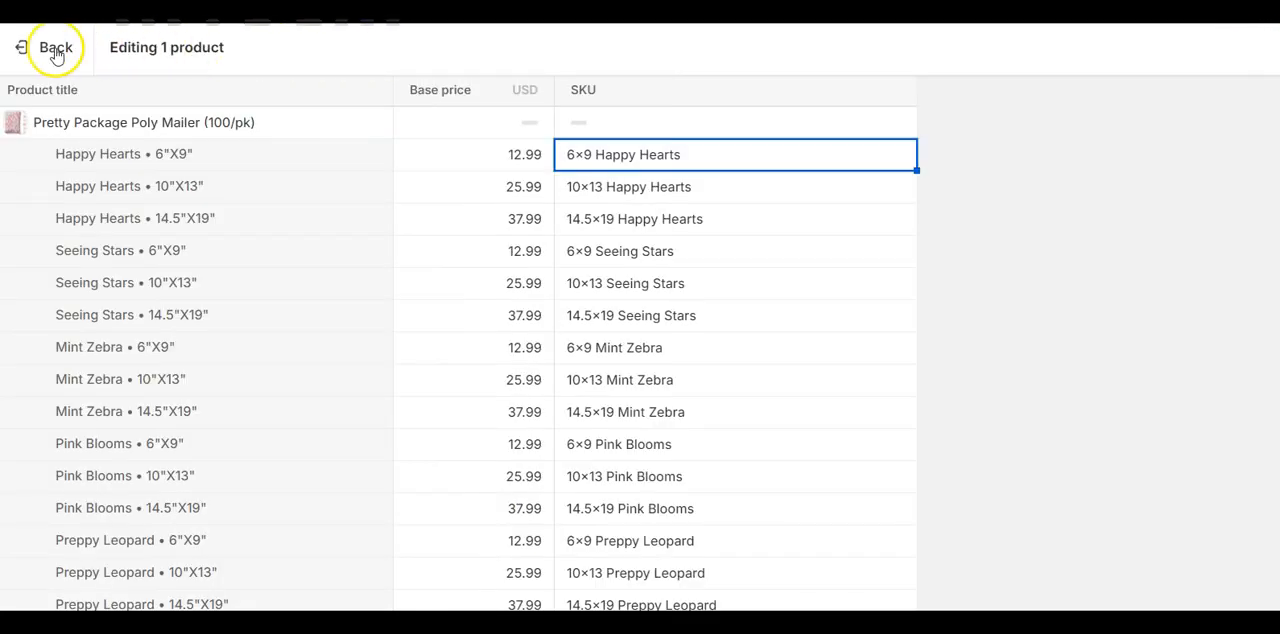
Step: Make ByteStand (USA) the only stocking location for the 6×9 Mint Zebra variant and save
left_click(56, 48)
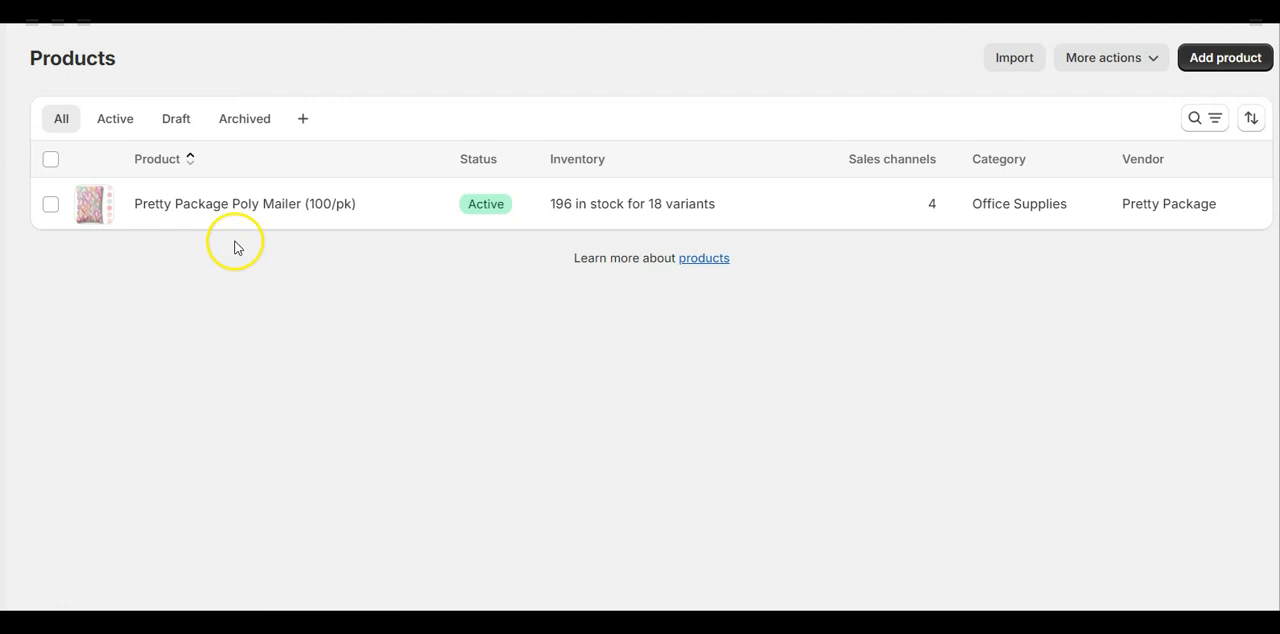
left_click(244, 204)
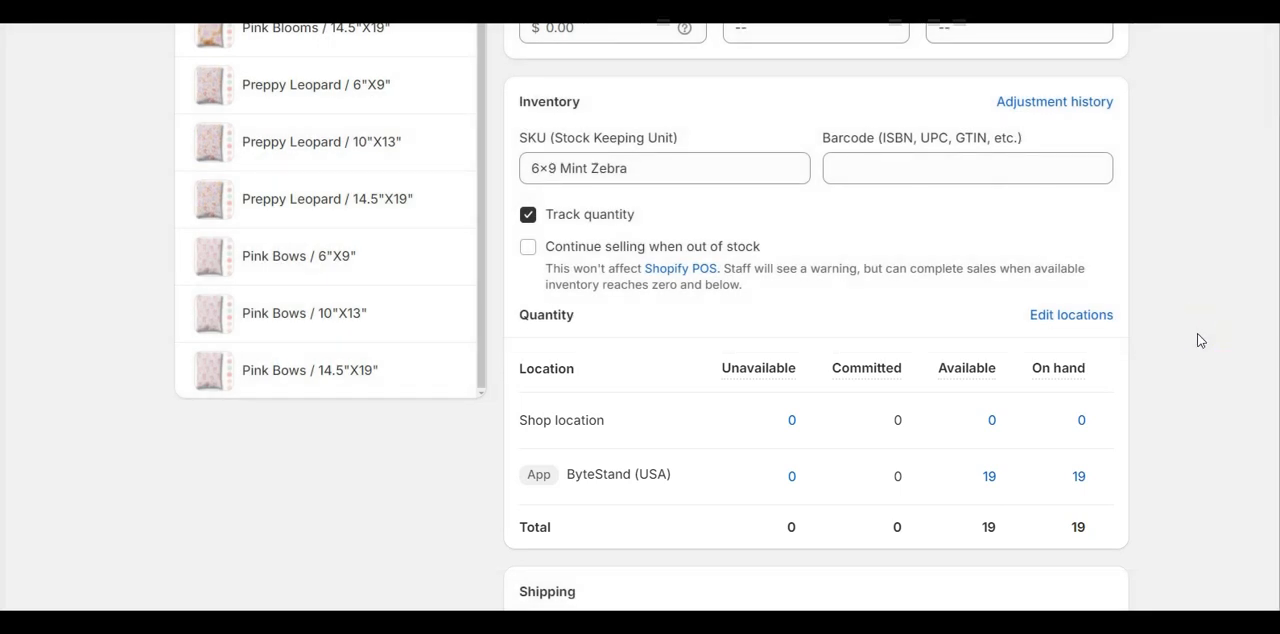
mouse_move(1172, 324)
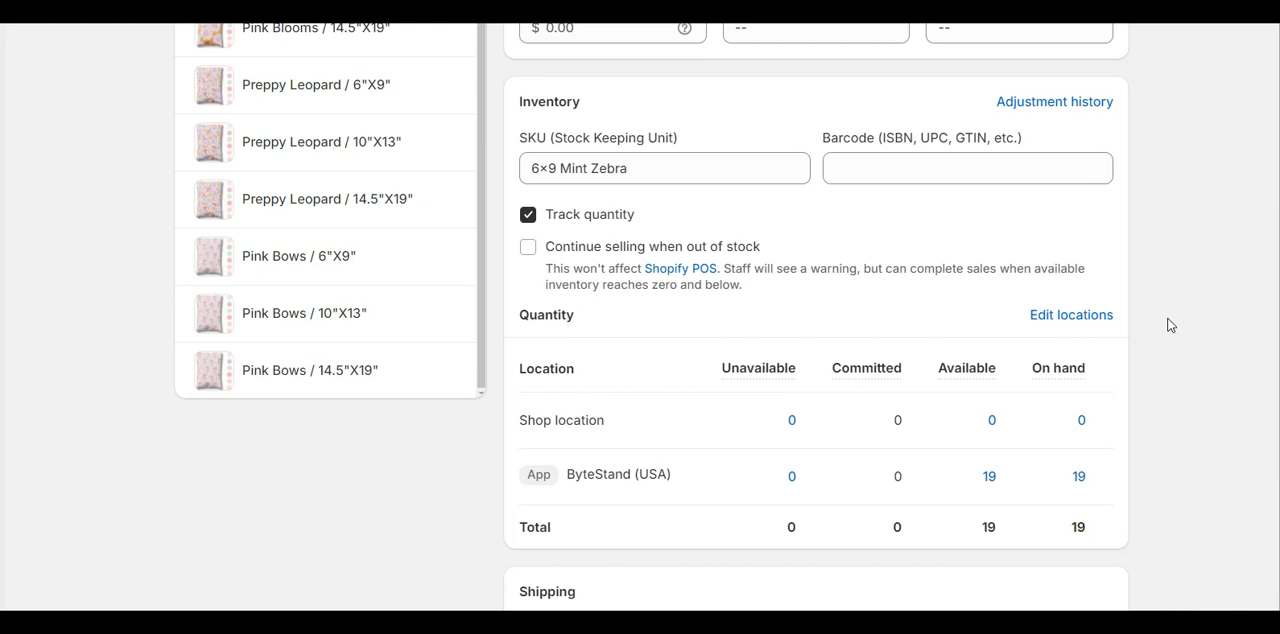
mouse_move(1072, 316)
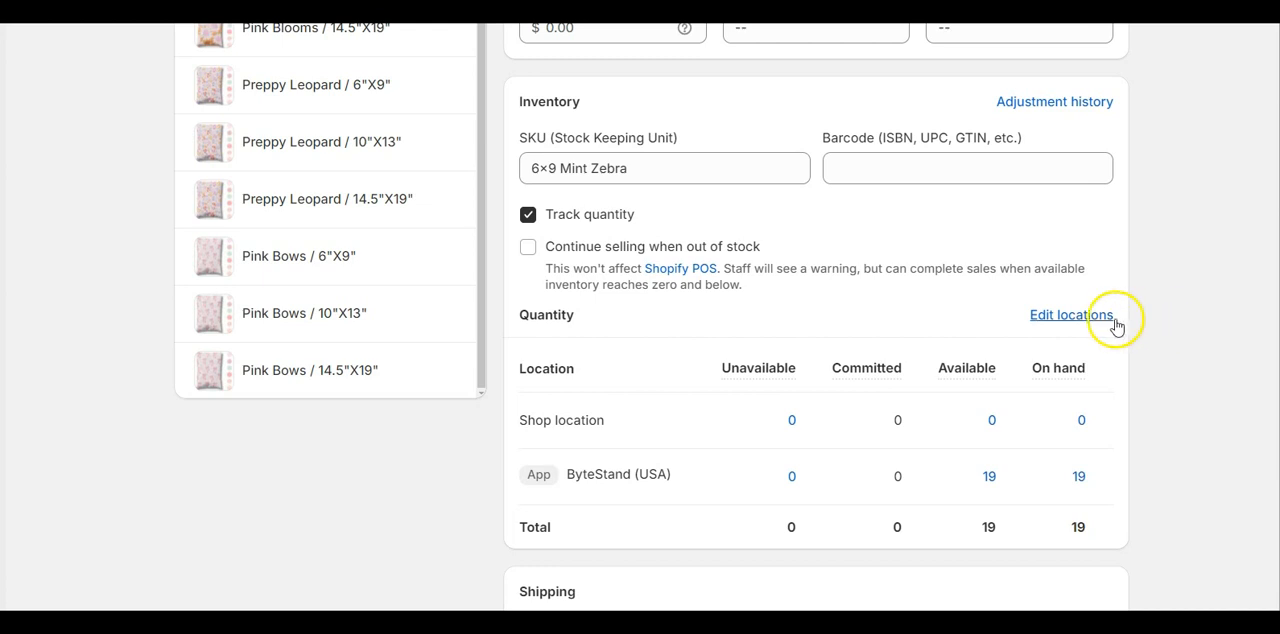
left_click(1072, 316)
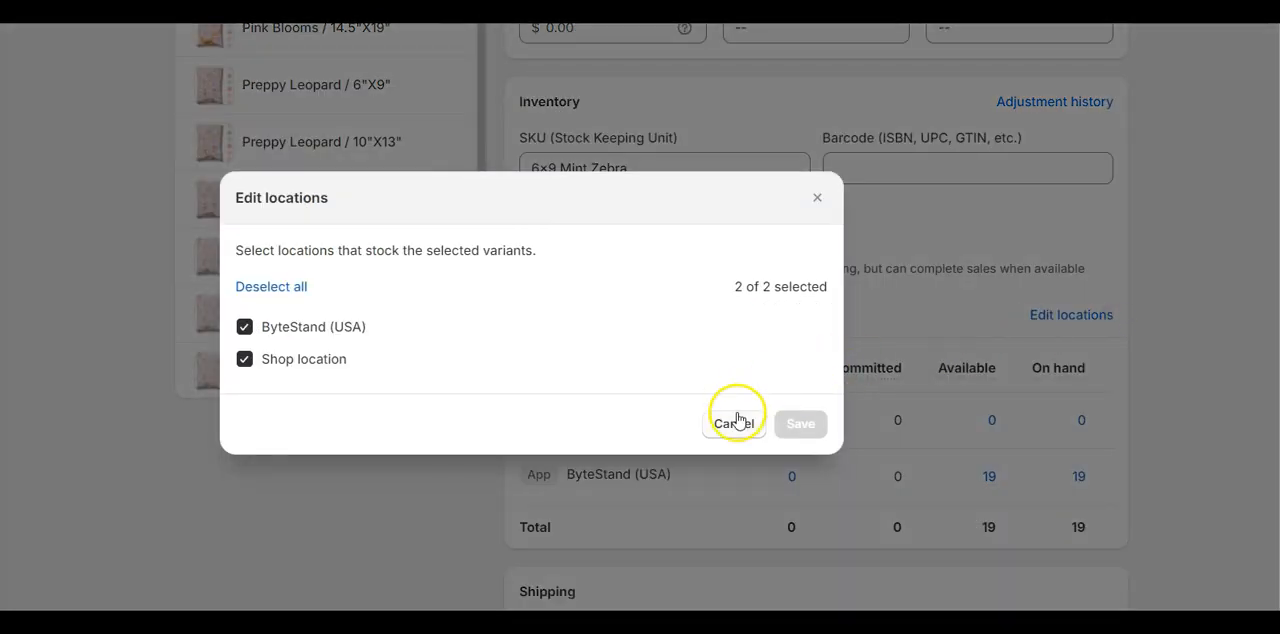
left_click(734, 424)
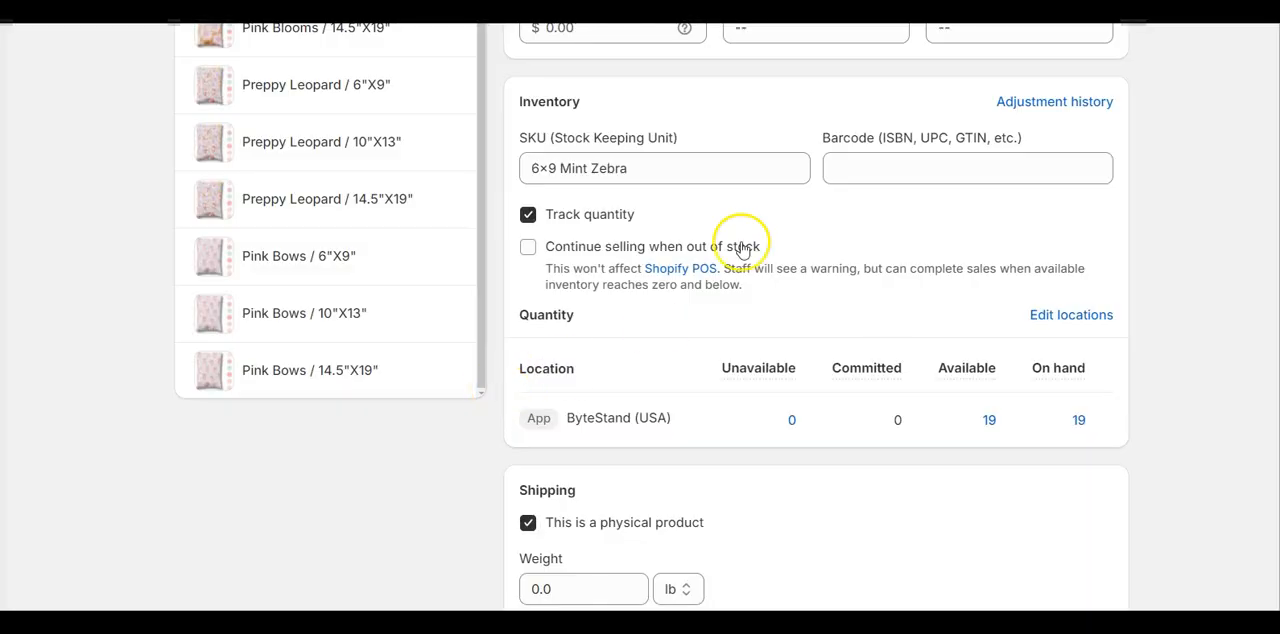
Step: Return to the Shopify Admin home page
left_click(664, 168)
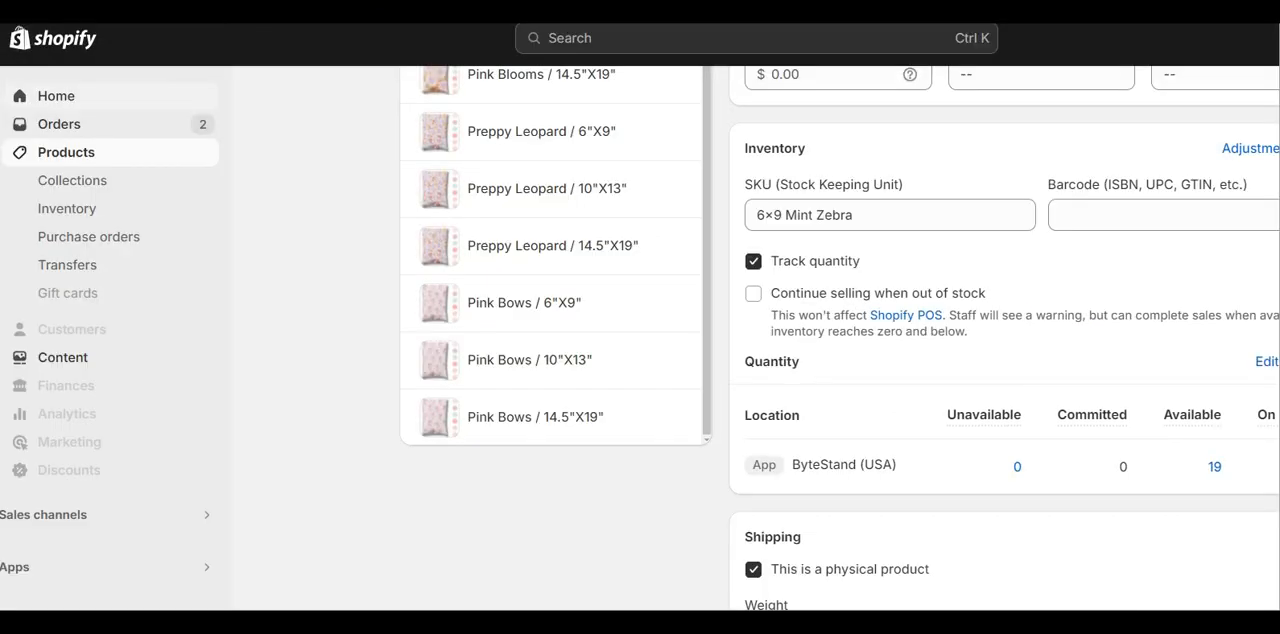
left_click(56, 96)
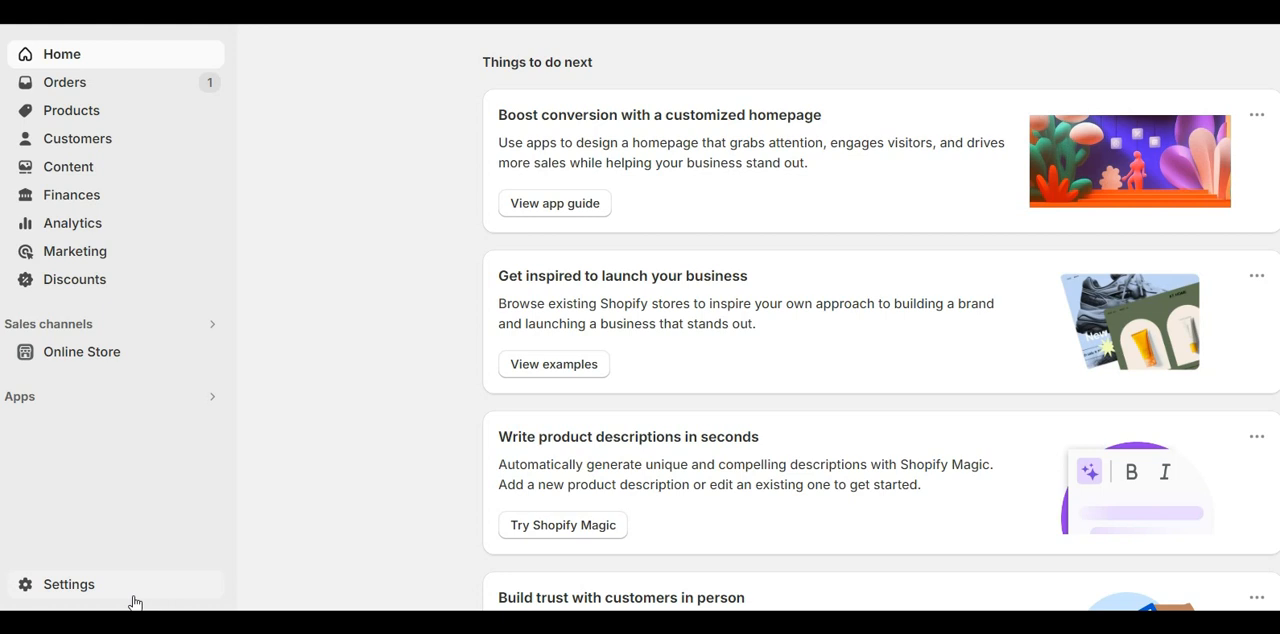
Step: Reach the General shipping profile's Not shipping from section in Shopify Settings
left_click(68, 584)
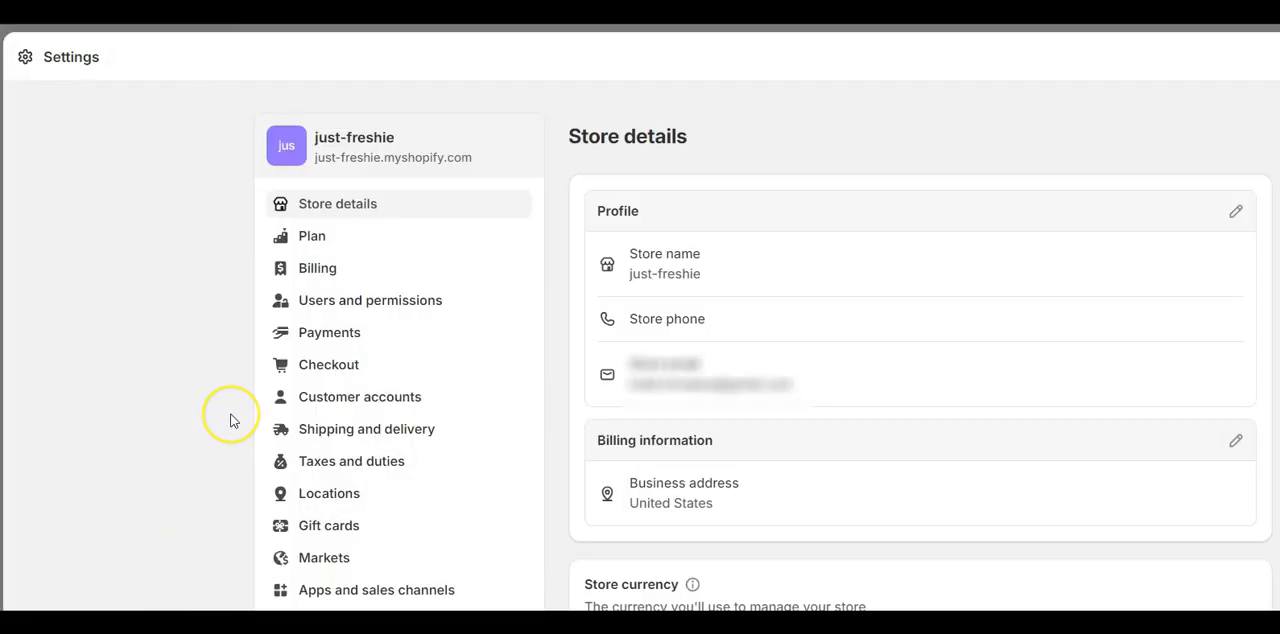
mouse_move(288, 428)
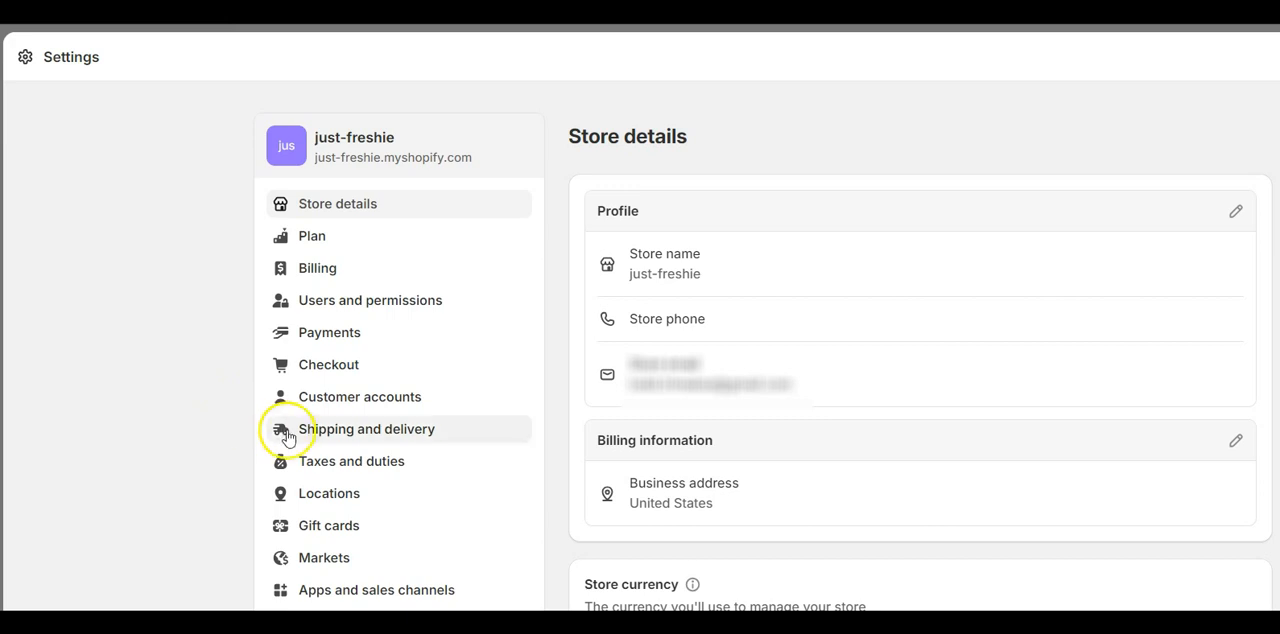
left_click(368, 428)
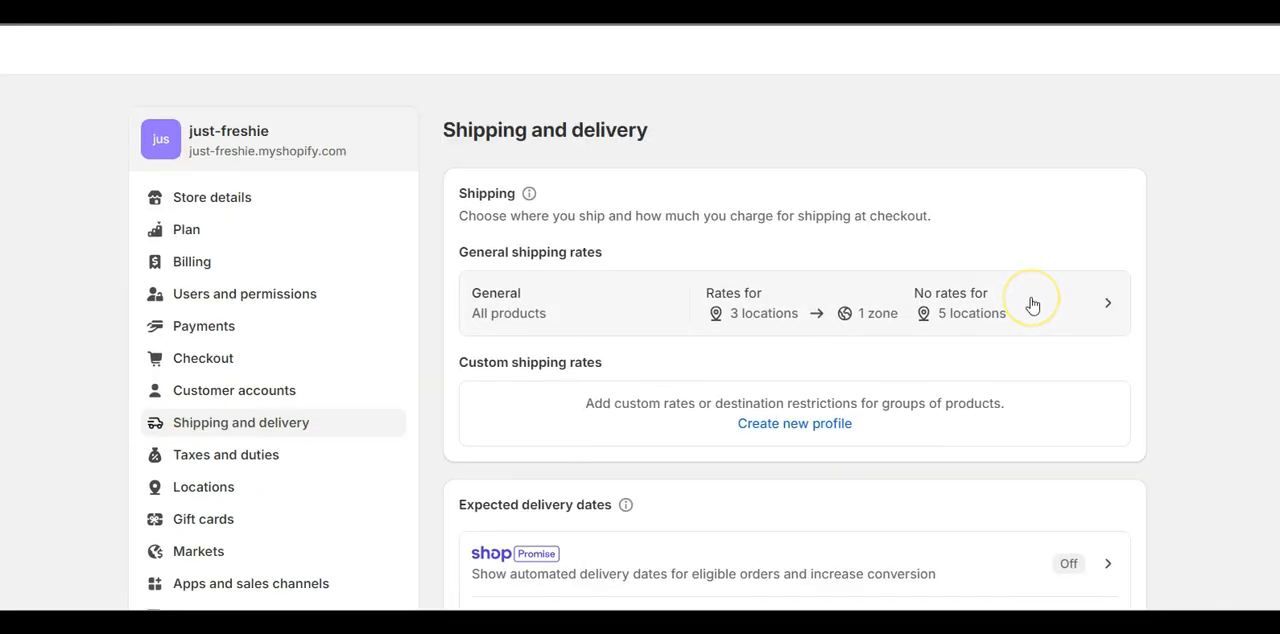
mouse_move(1032, 304)
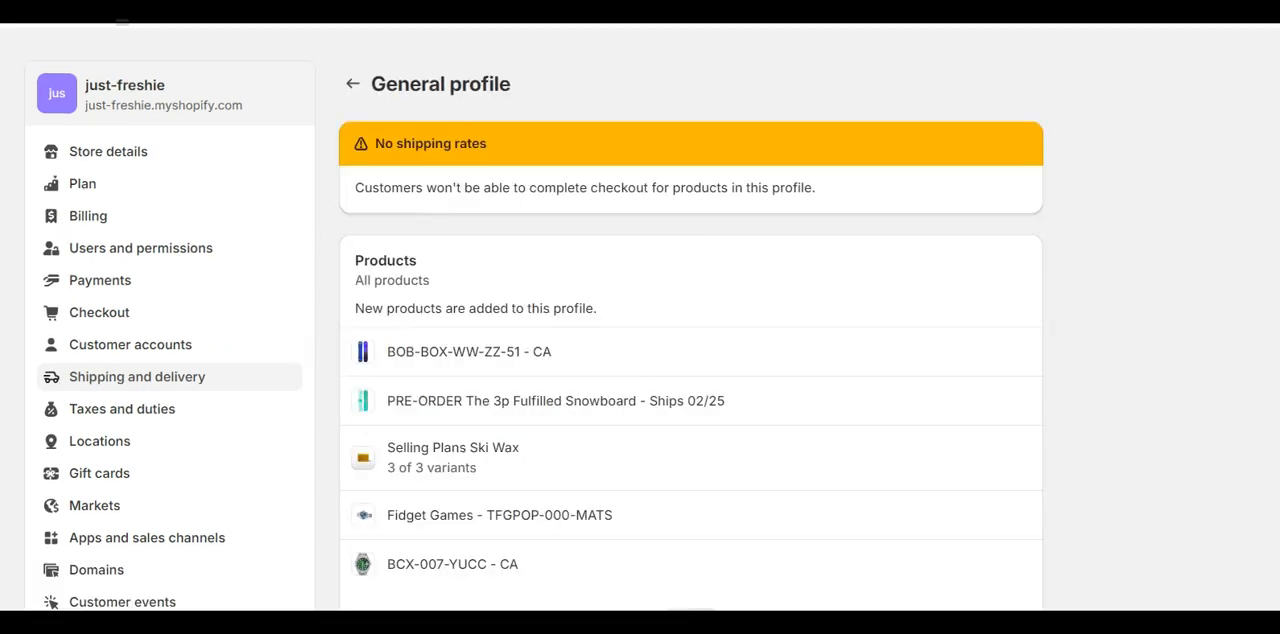
scroll("down", 3)
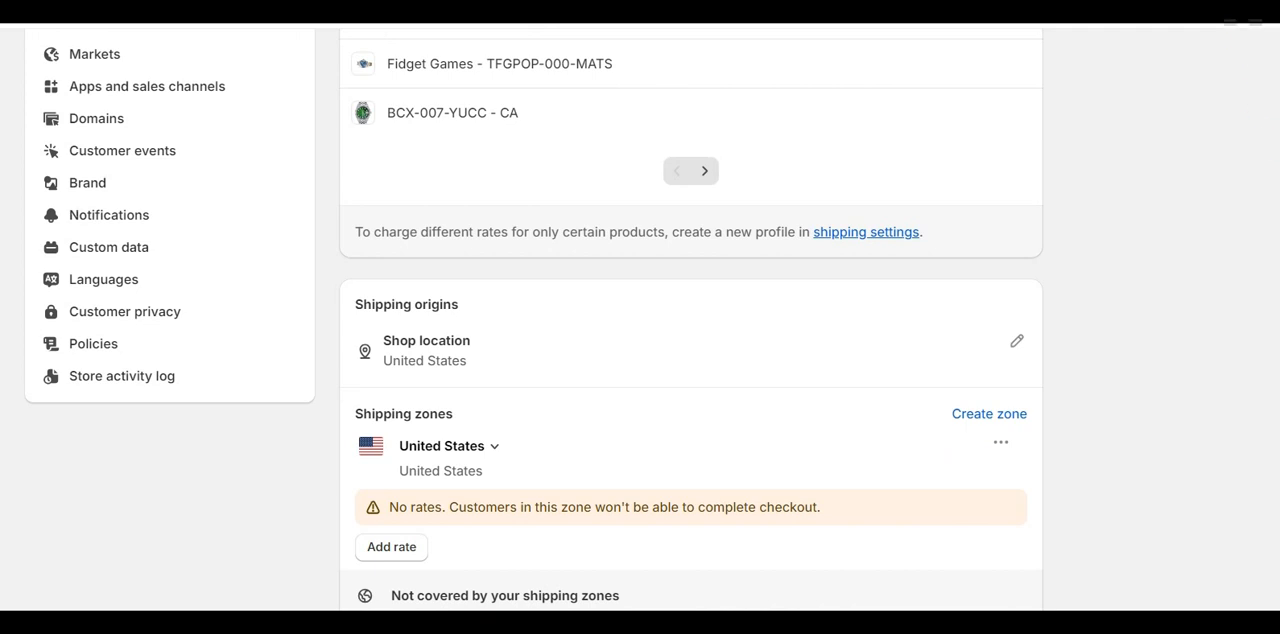
scroll("down", 3)
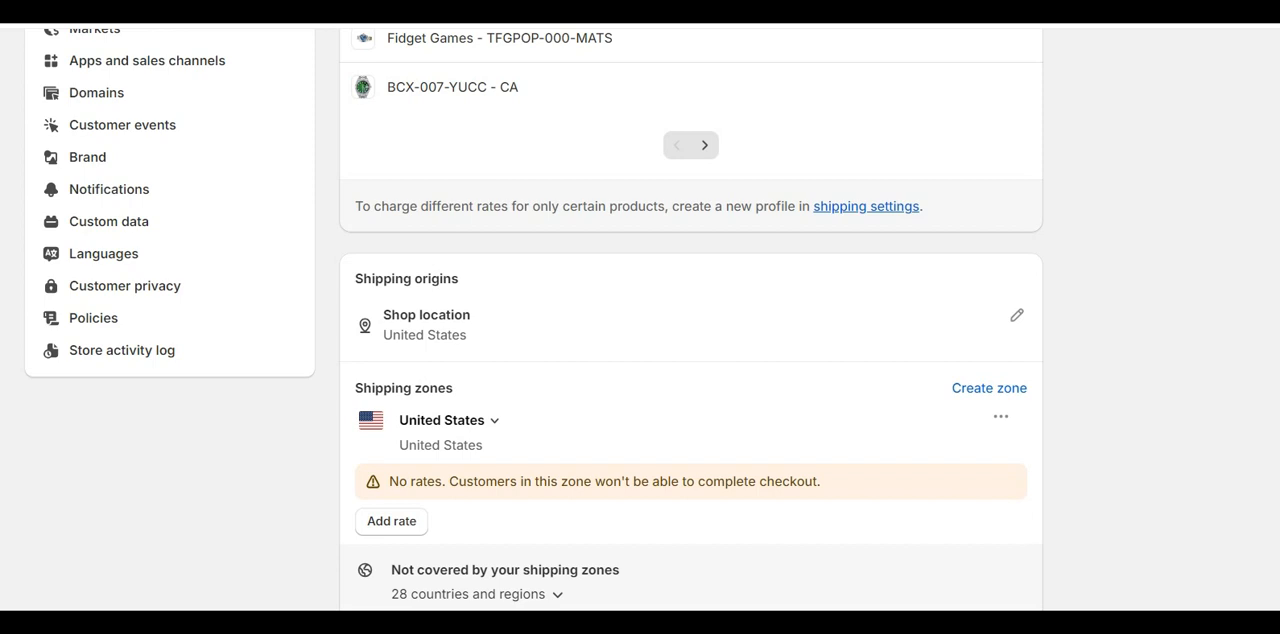
scroll("down", 3)
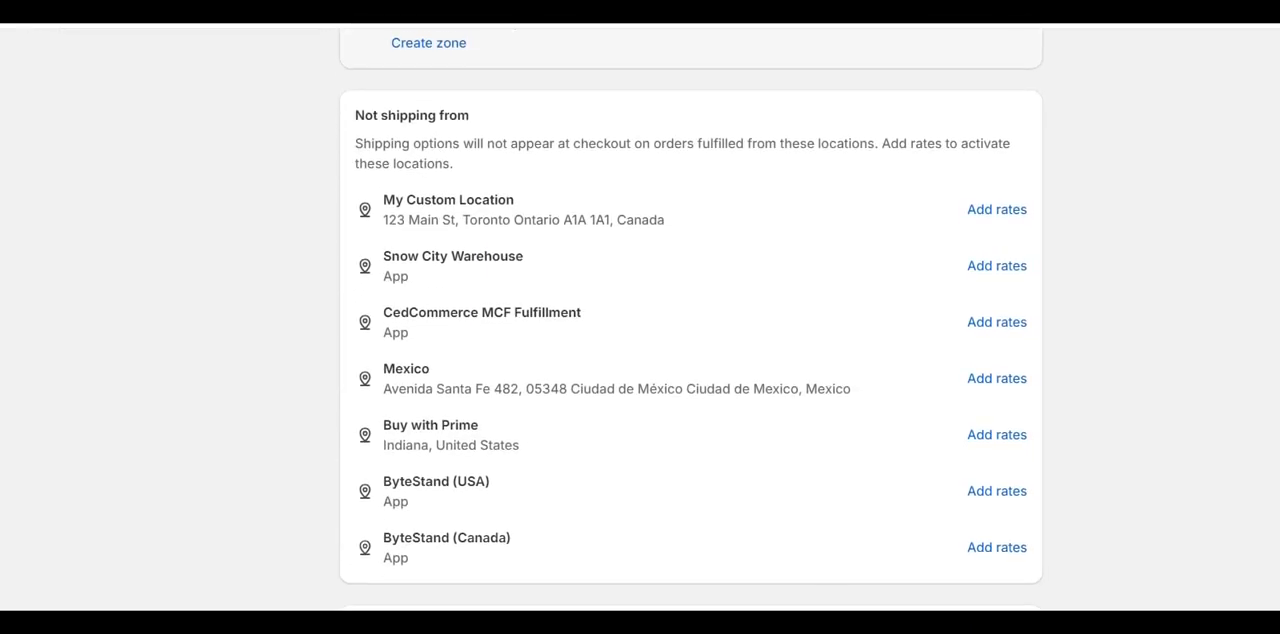
scroll("up", 3)
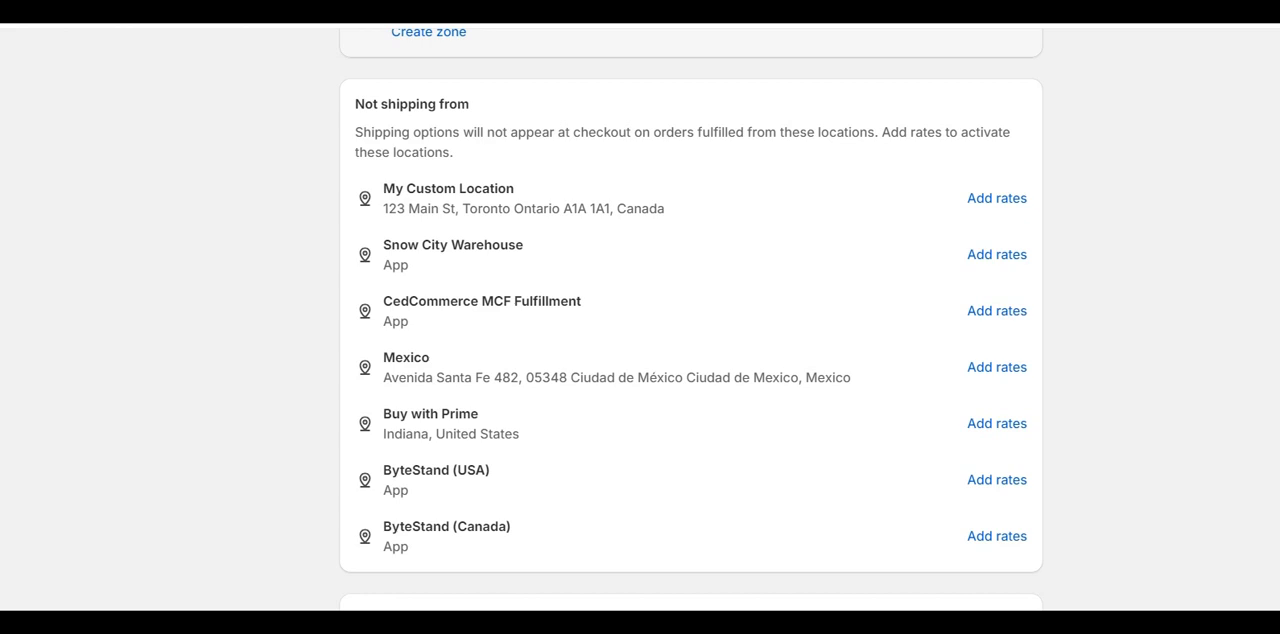
Step: Add the ByteStand location to the profile's shipping origins
left_click(996, 480)
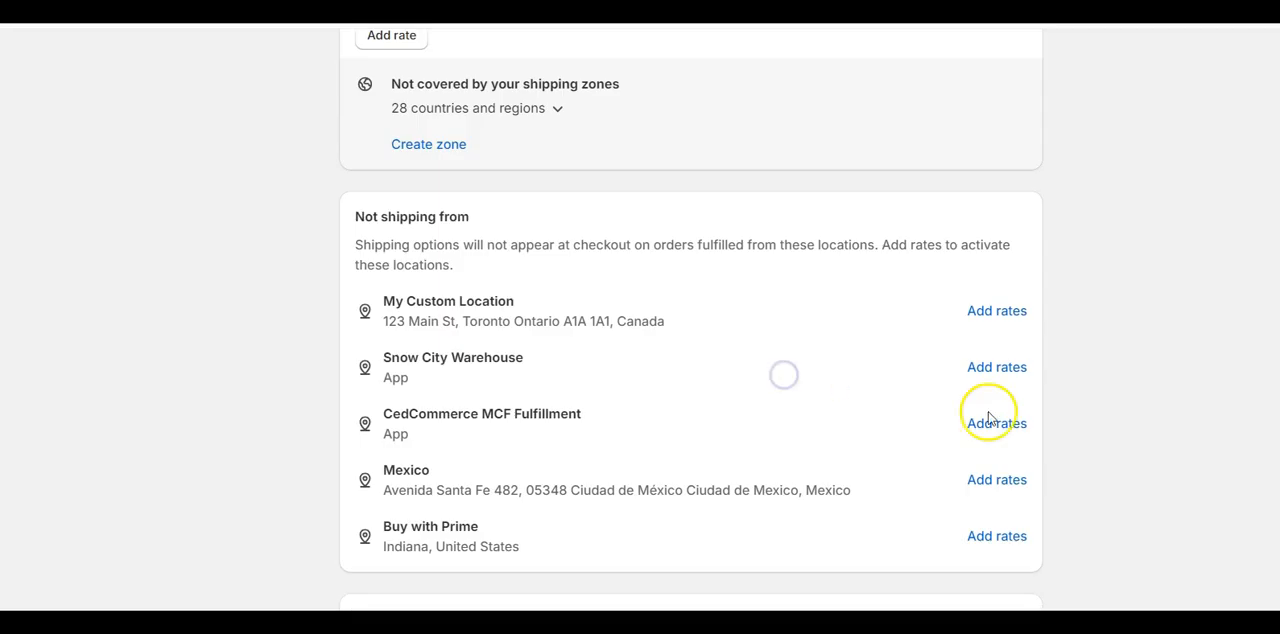
scroll("up", 3)
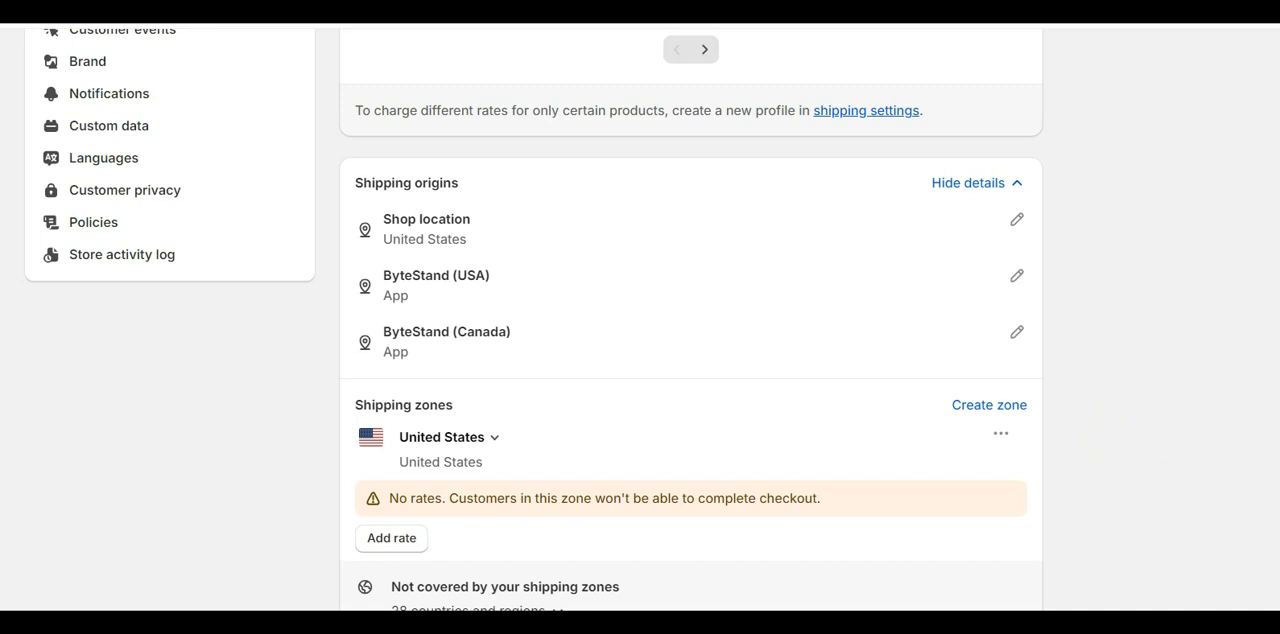
Step: Edit the United States zone's states and confirm its first flat shipping rate
left_click(968, 182)
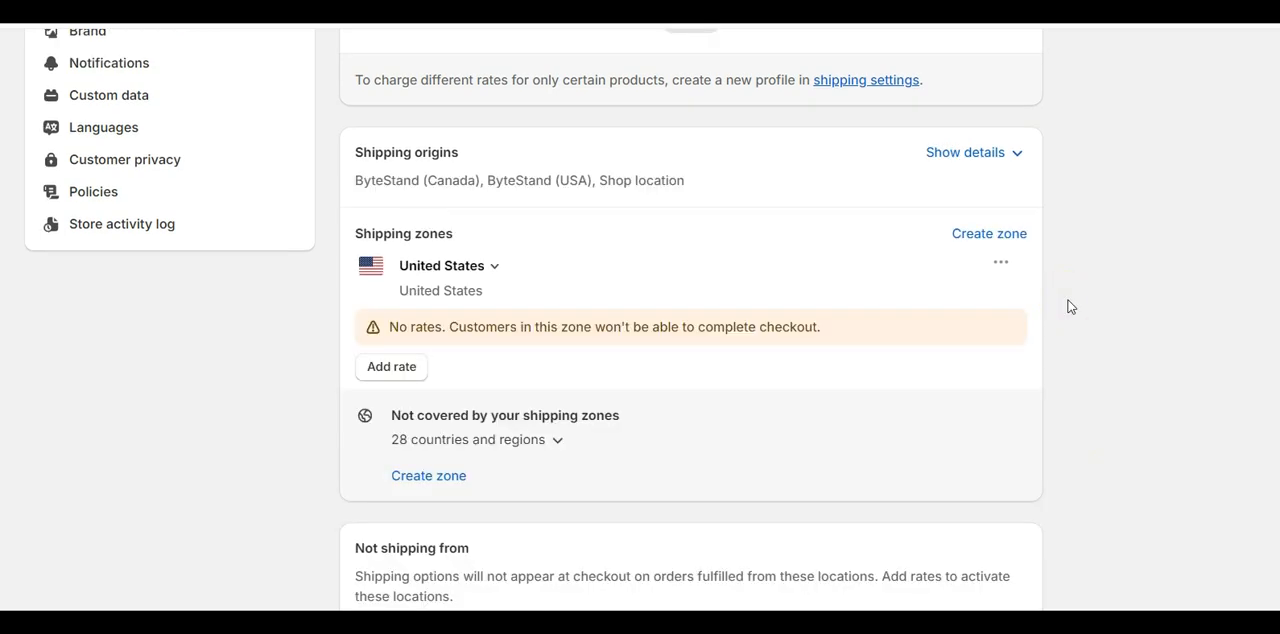
left_click(1000, 262)
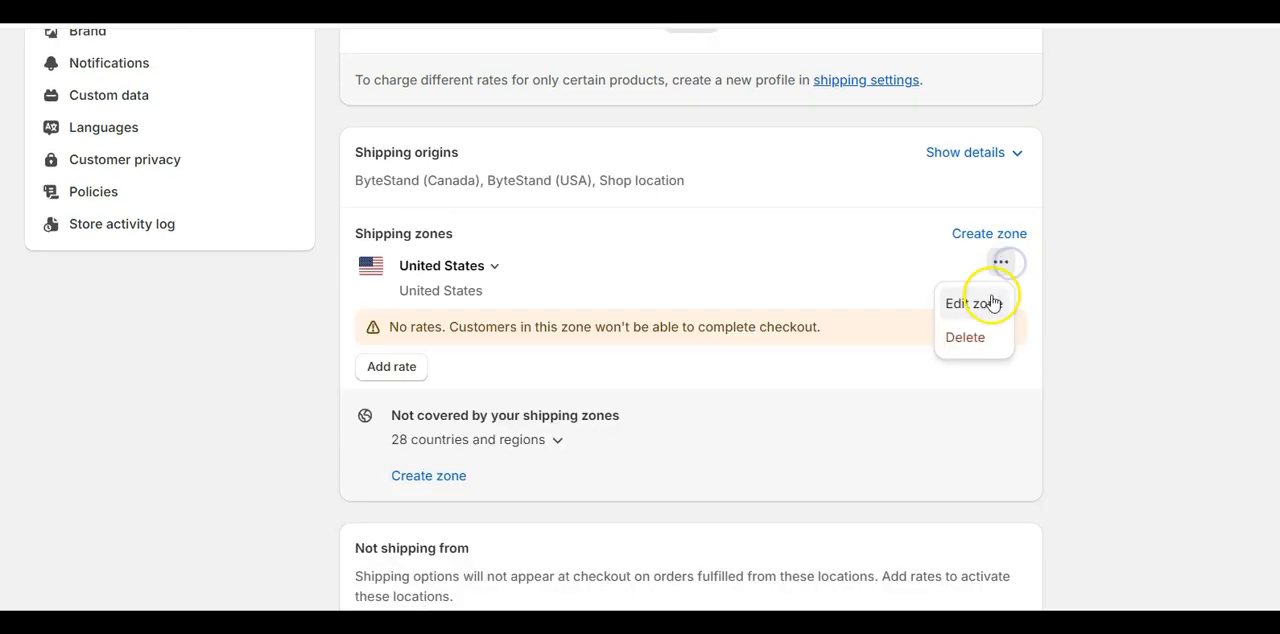
left_click(972, 304)
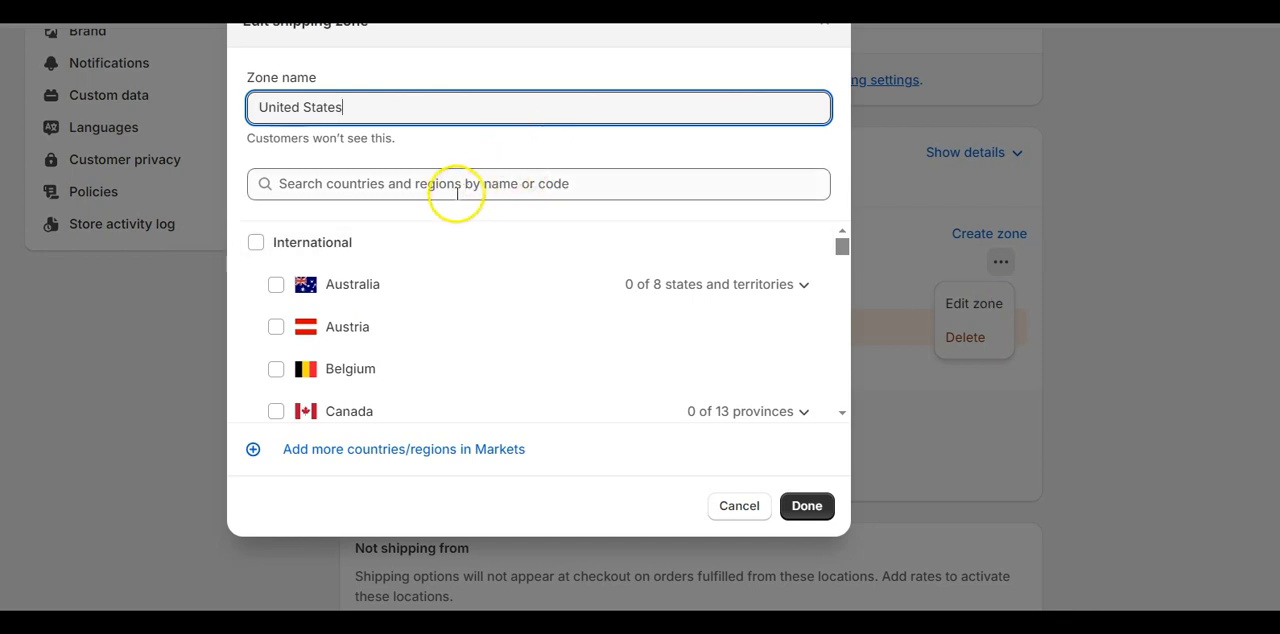
type("States")
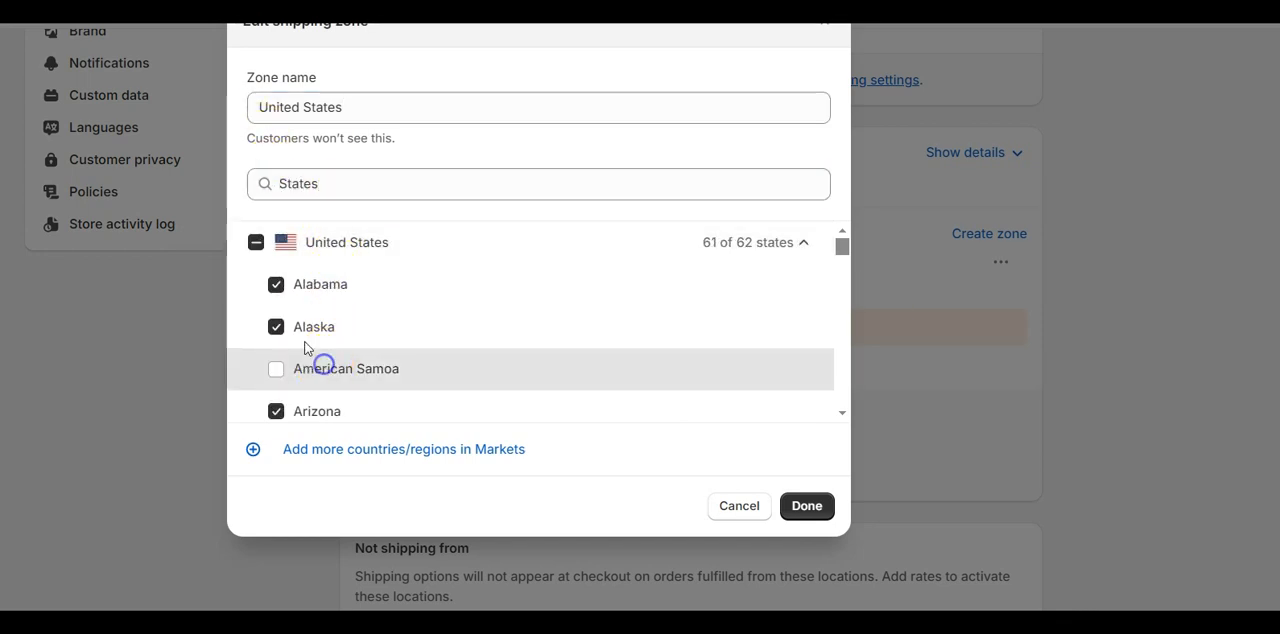
left_click(804, 504)
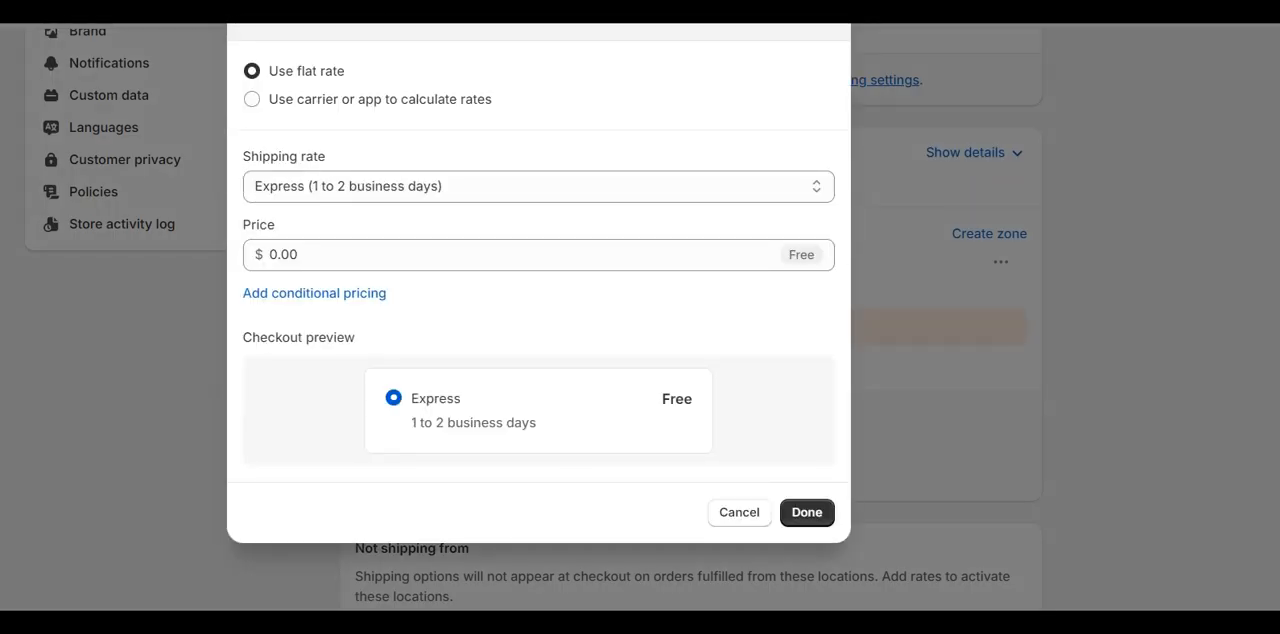
left_click(538, 186)
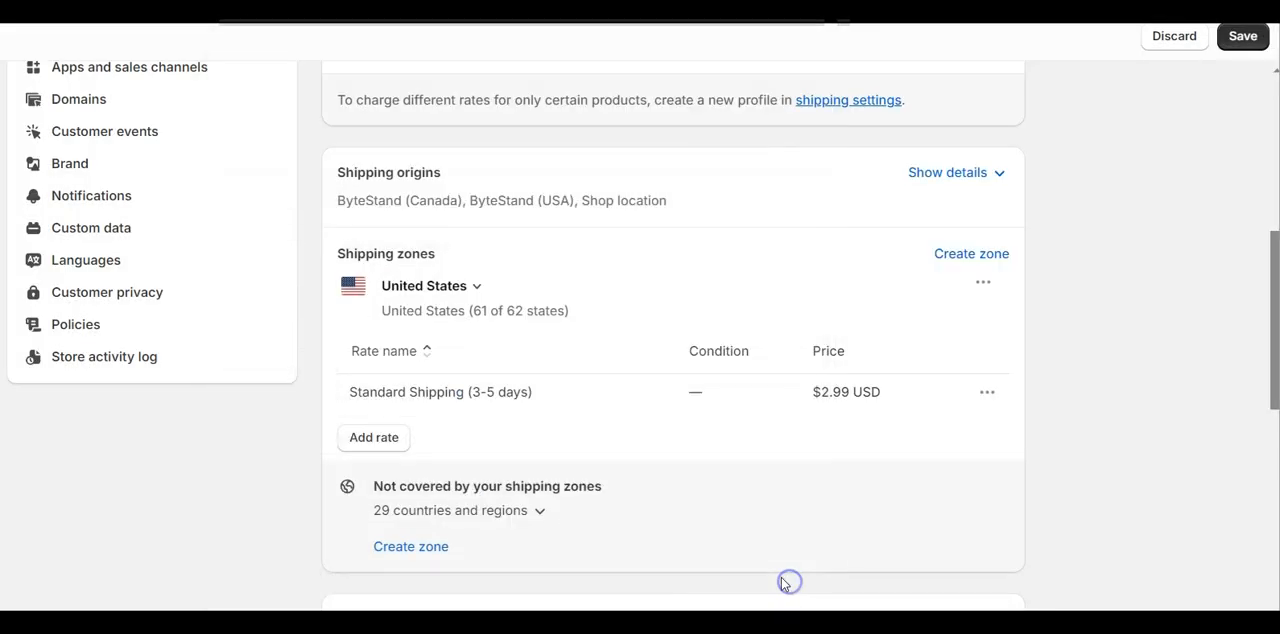
Step: Add a custom Priority $12.99 rate to the zone and save the shipping profile
left_click(372, 436)
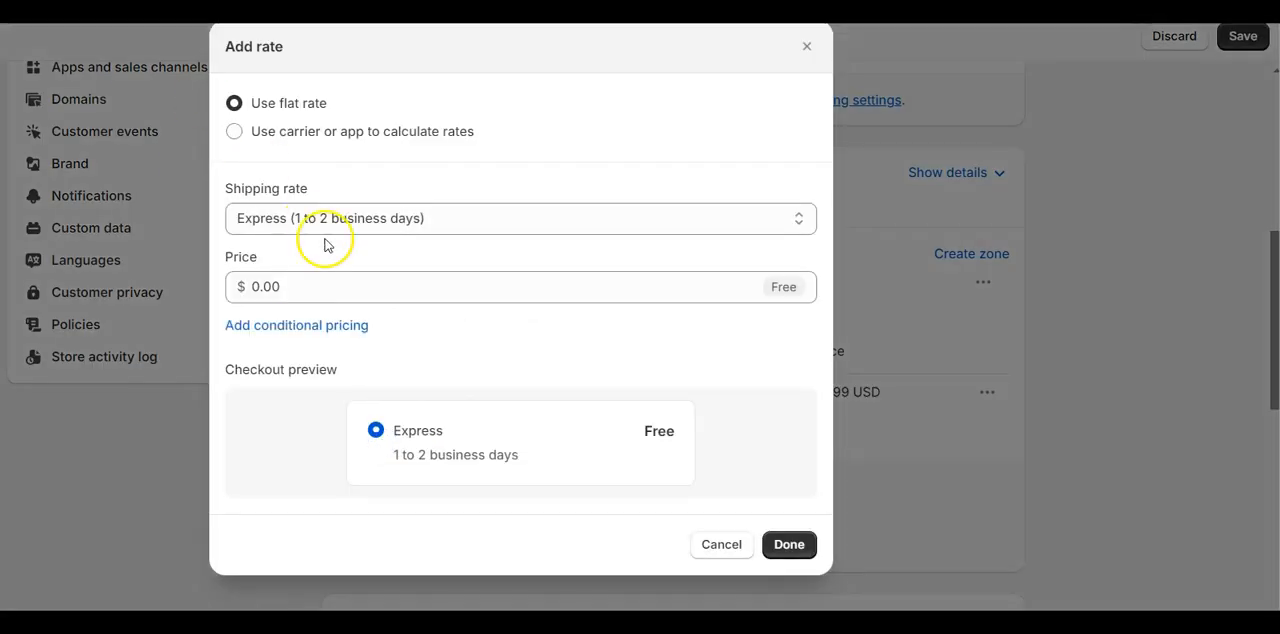
left_click(520, 218)
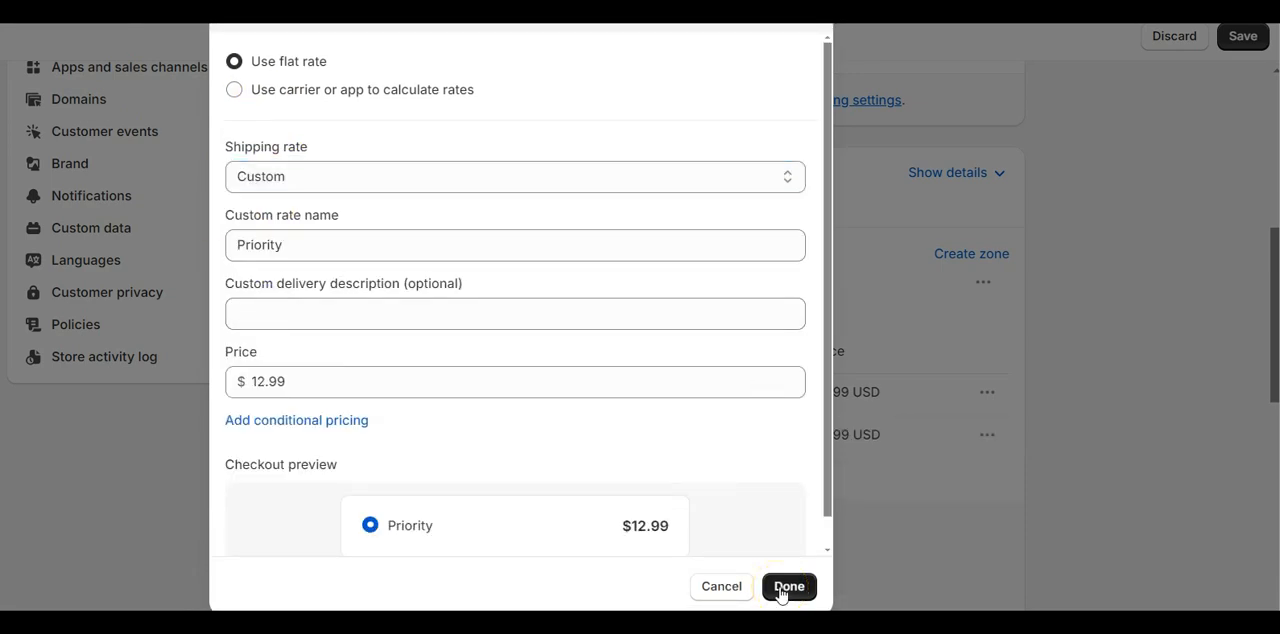
left_click(788, 586)
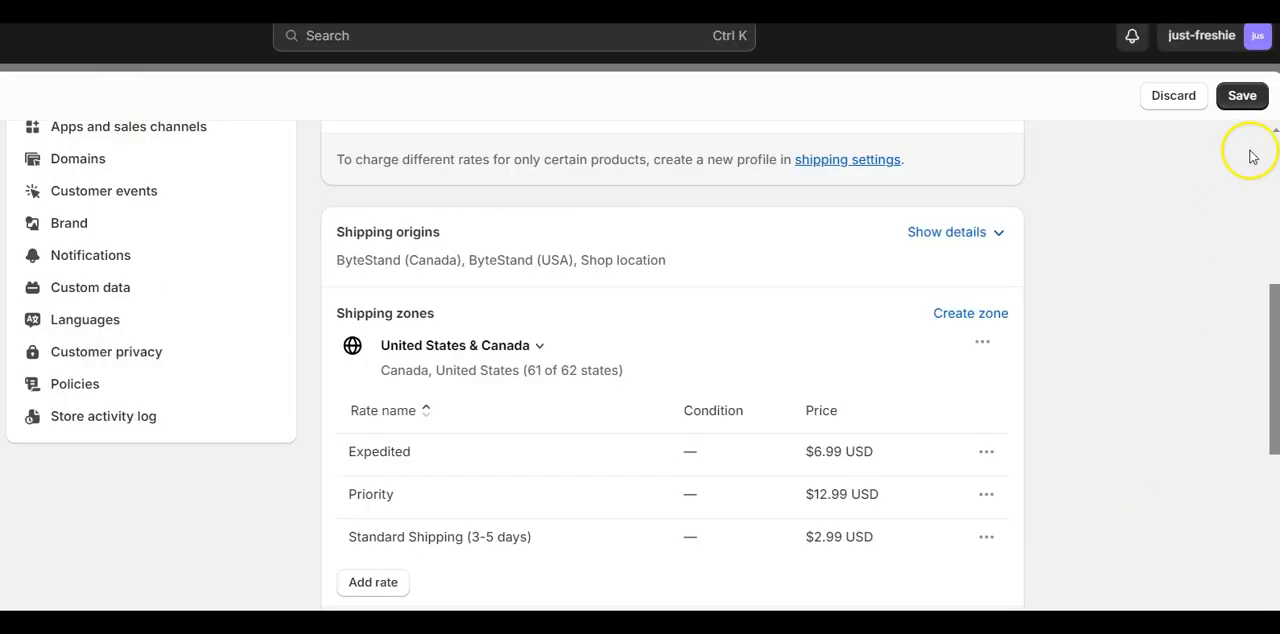
left_click(1242, 96)
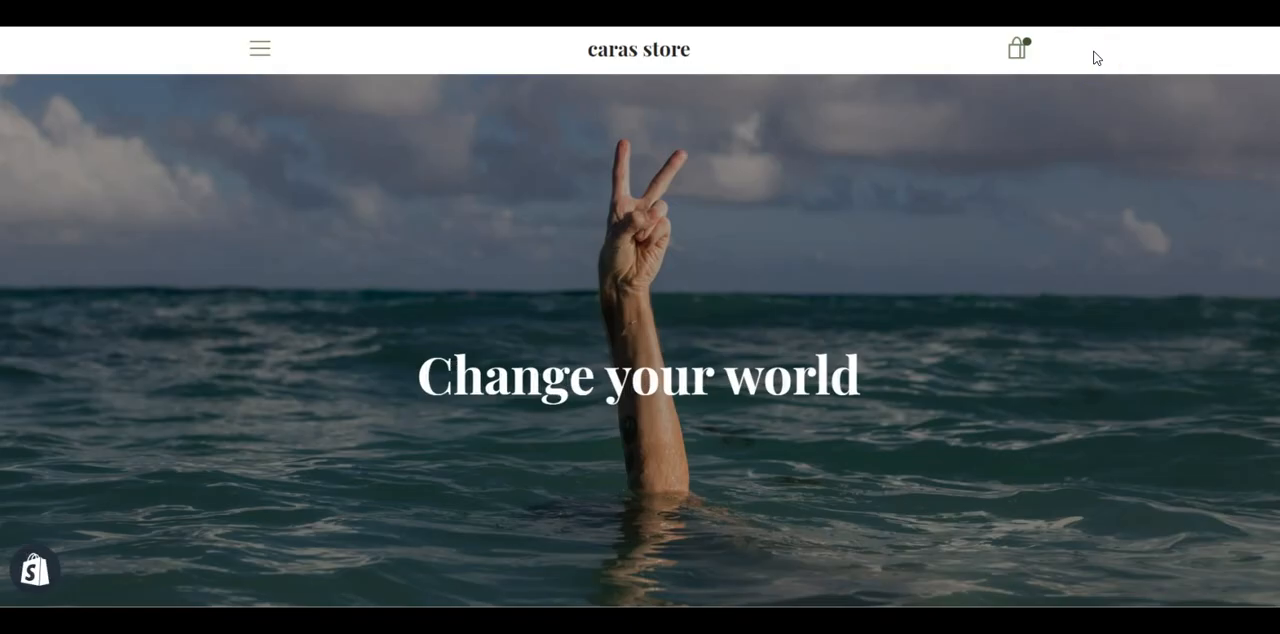
Step: Check out the cart item and continue to the shipping method step
left_click(1016, 48)
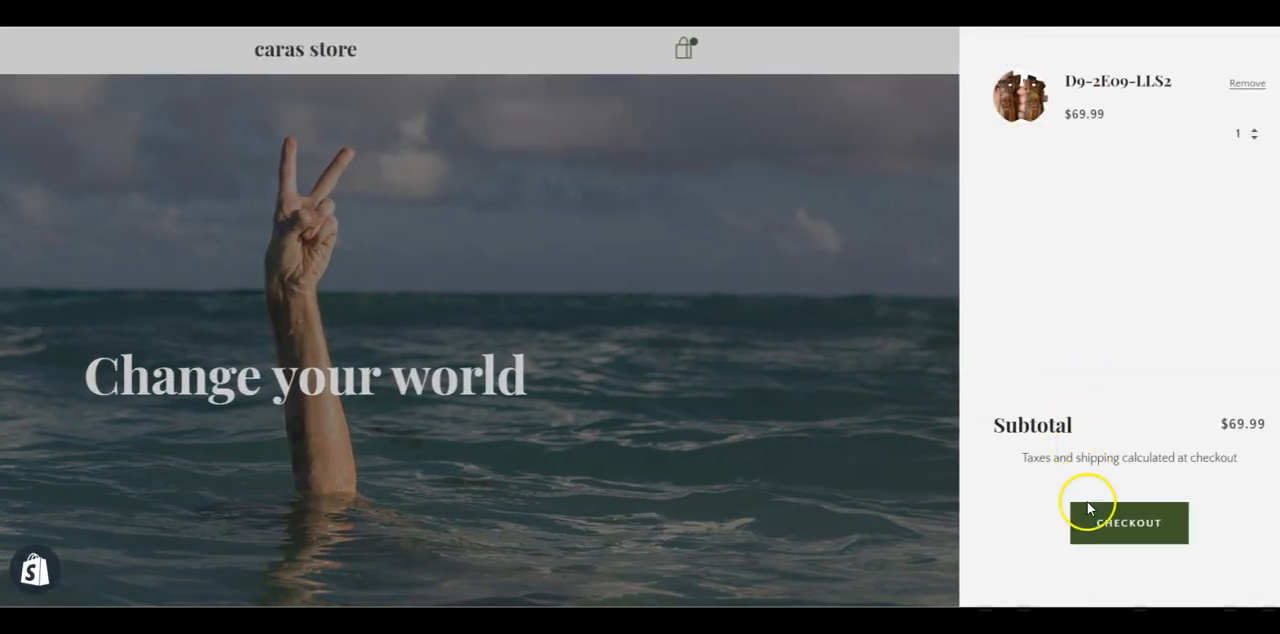
left_click(1128, 524)
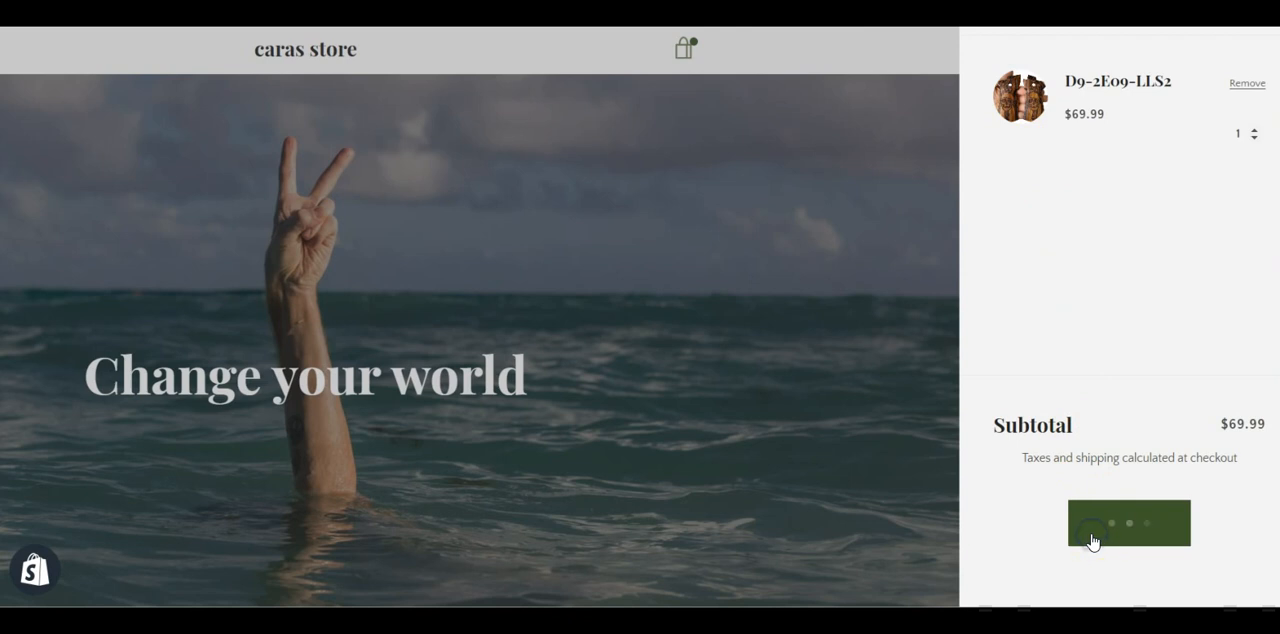
left_click(1128, 522)
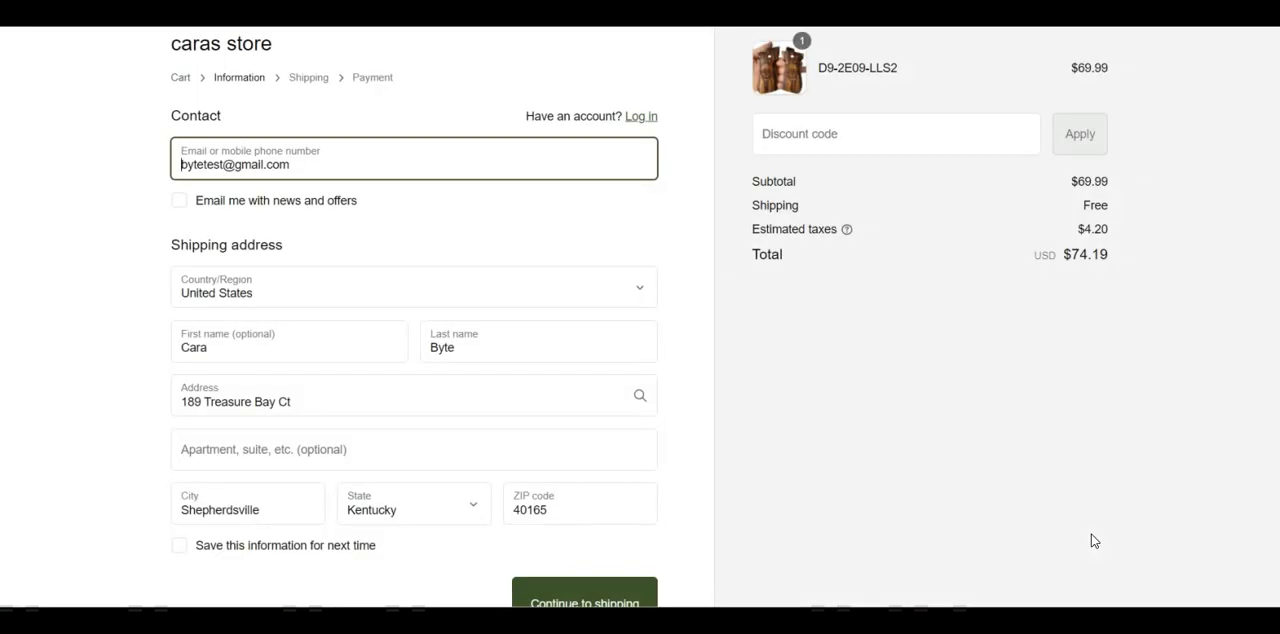
scroll("down", 3)
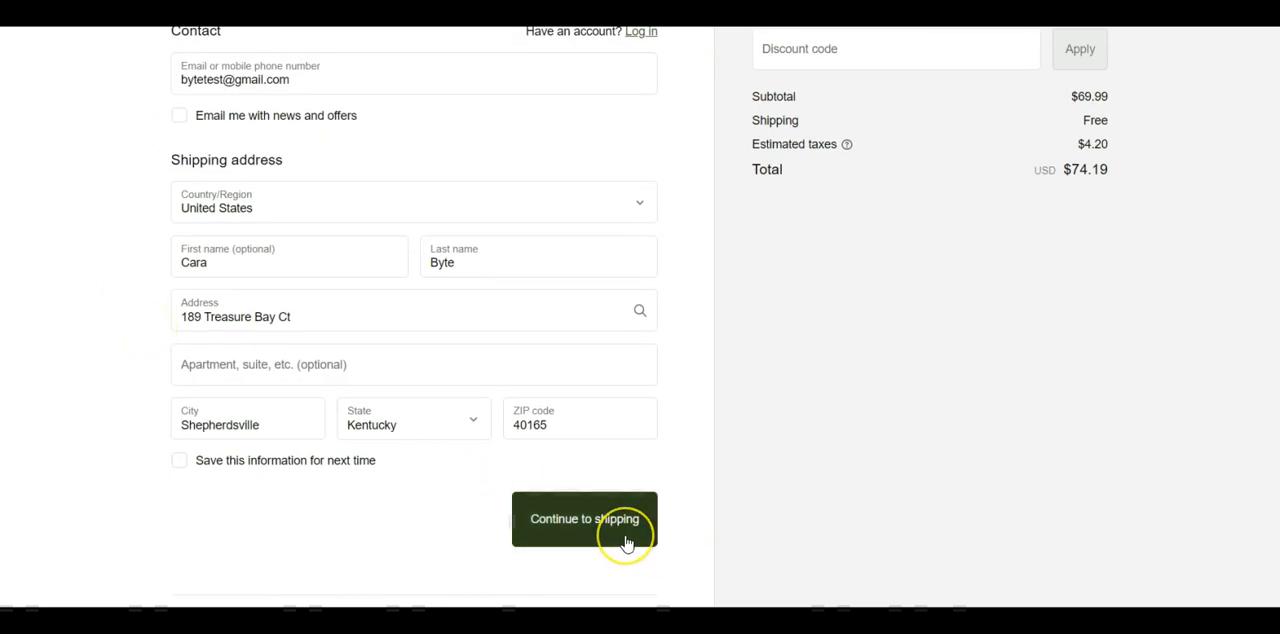
left_click(584, 518)
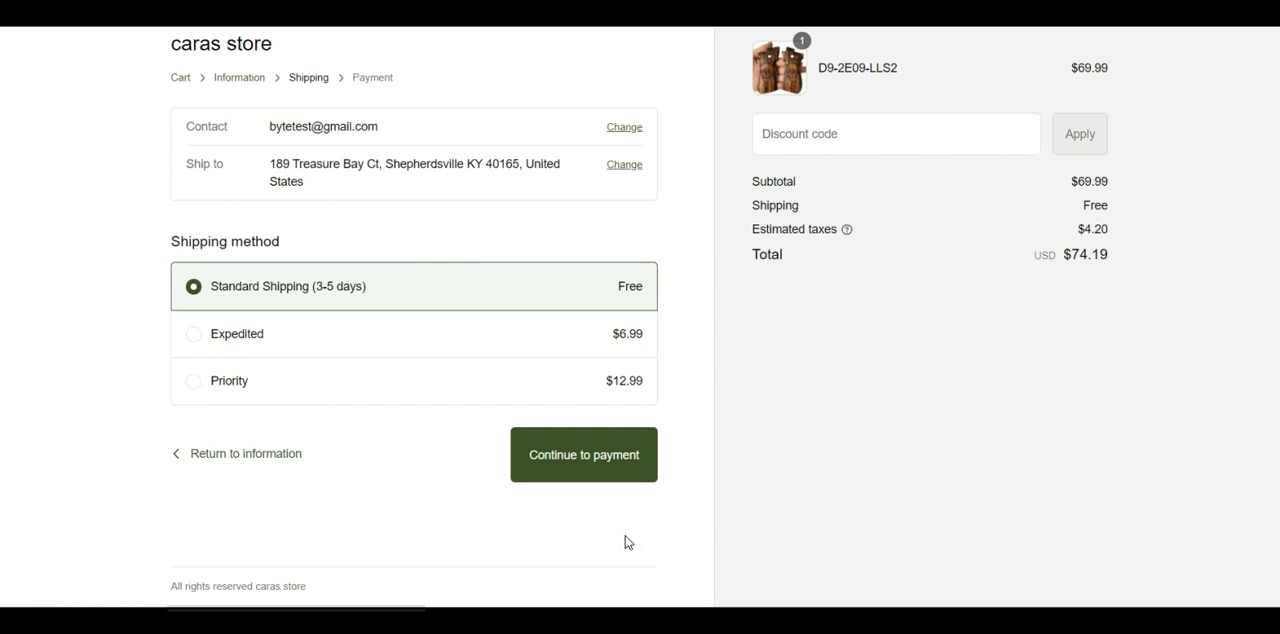
Step: Try Expedited, then settle on Priority $12.99 shipping for an $87.96 total
left_click(192, 332)
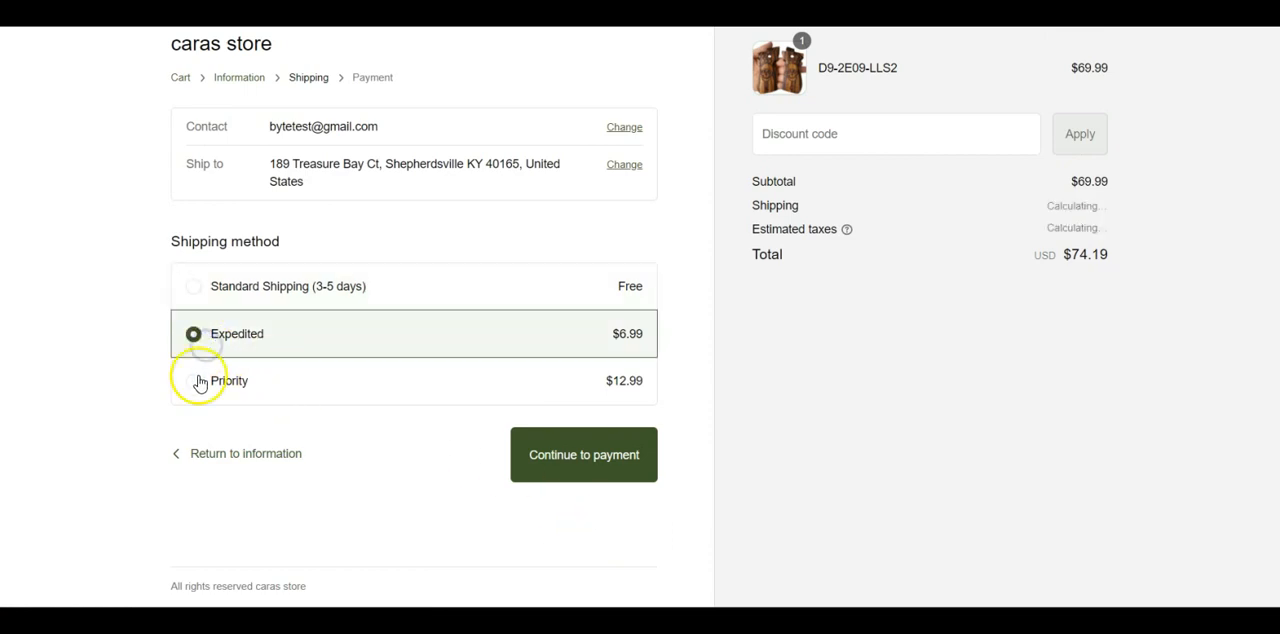
left_click(192, 380)
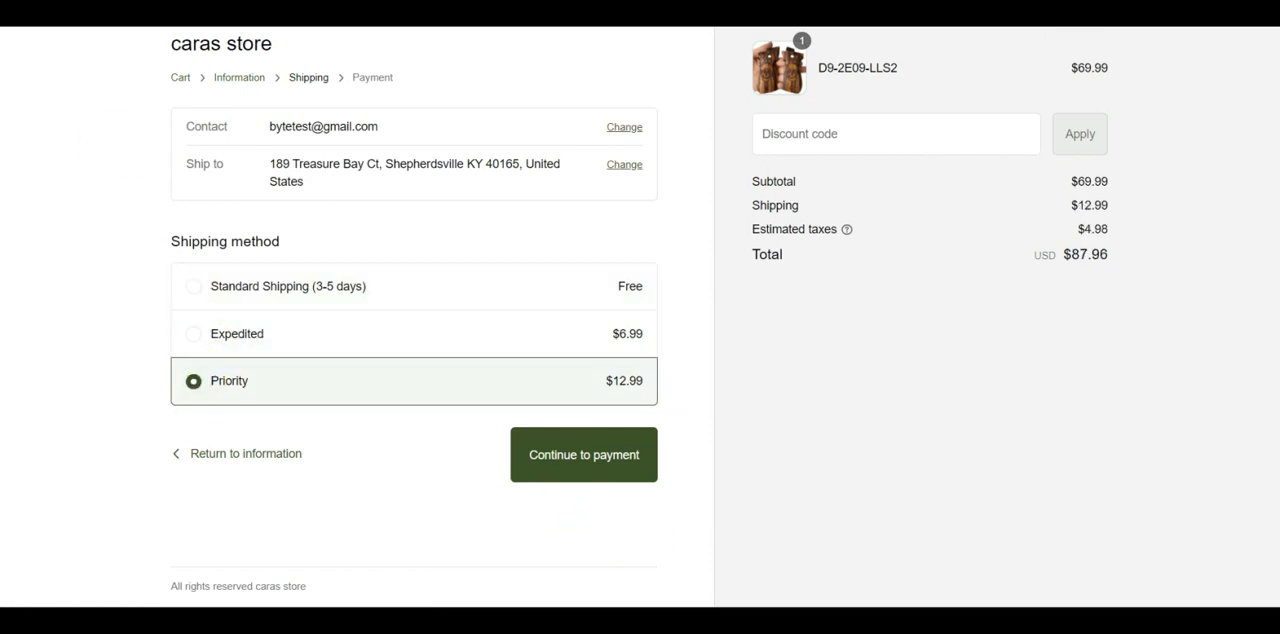